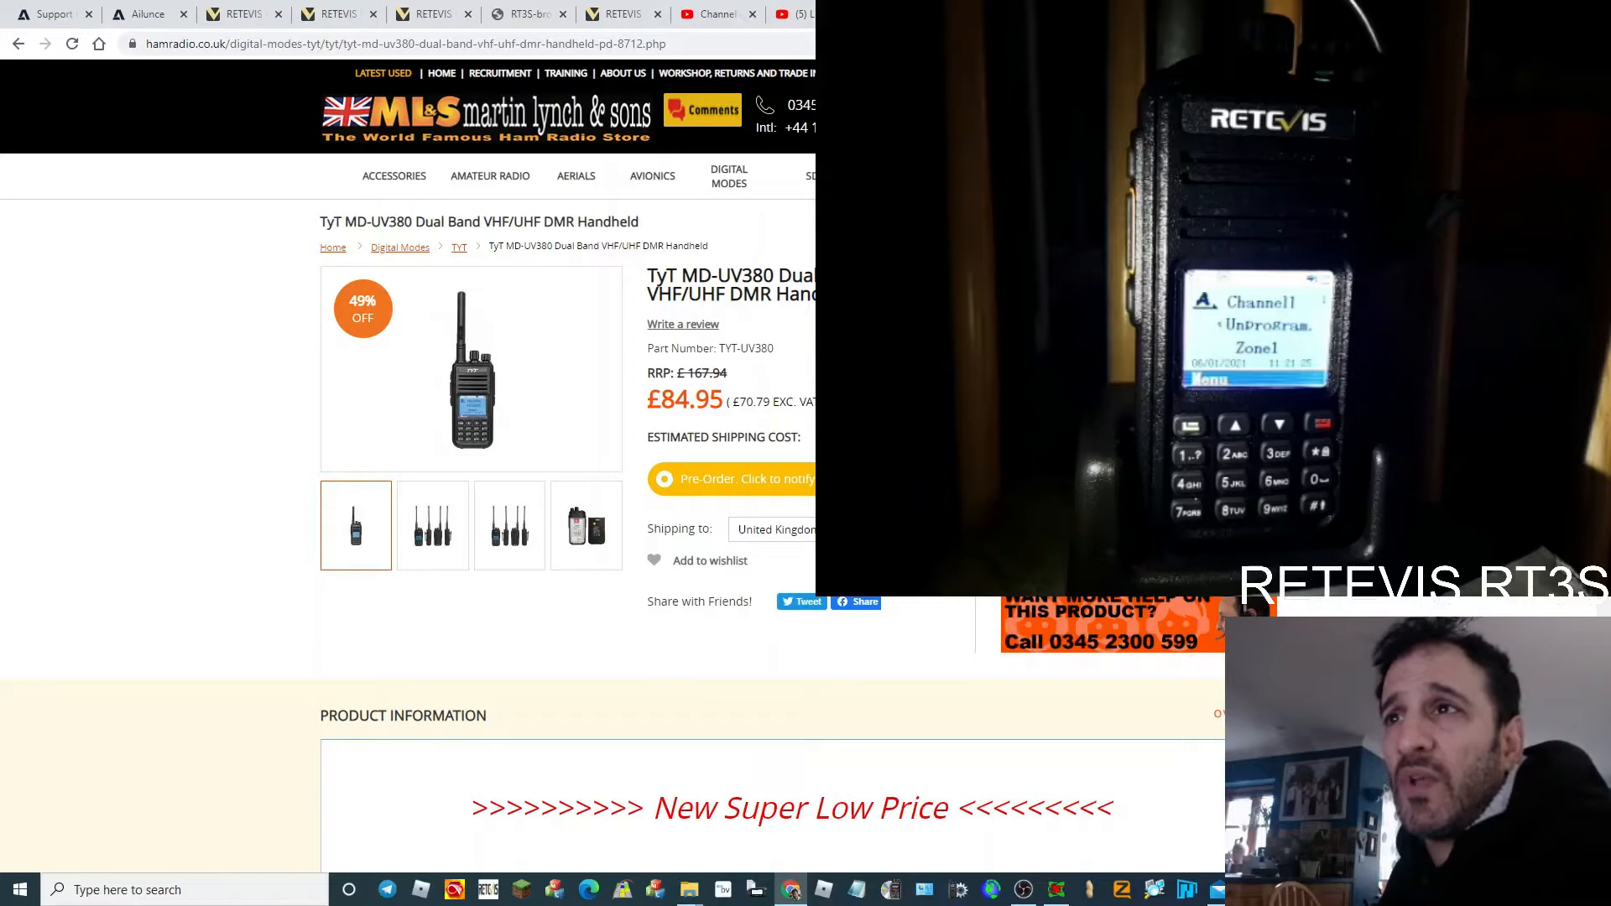
mouse_move(1406, 604)
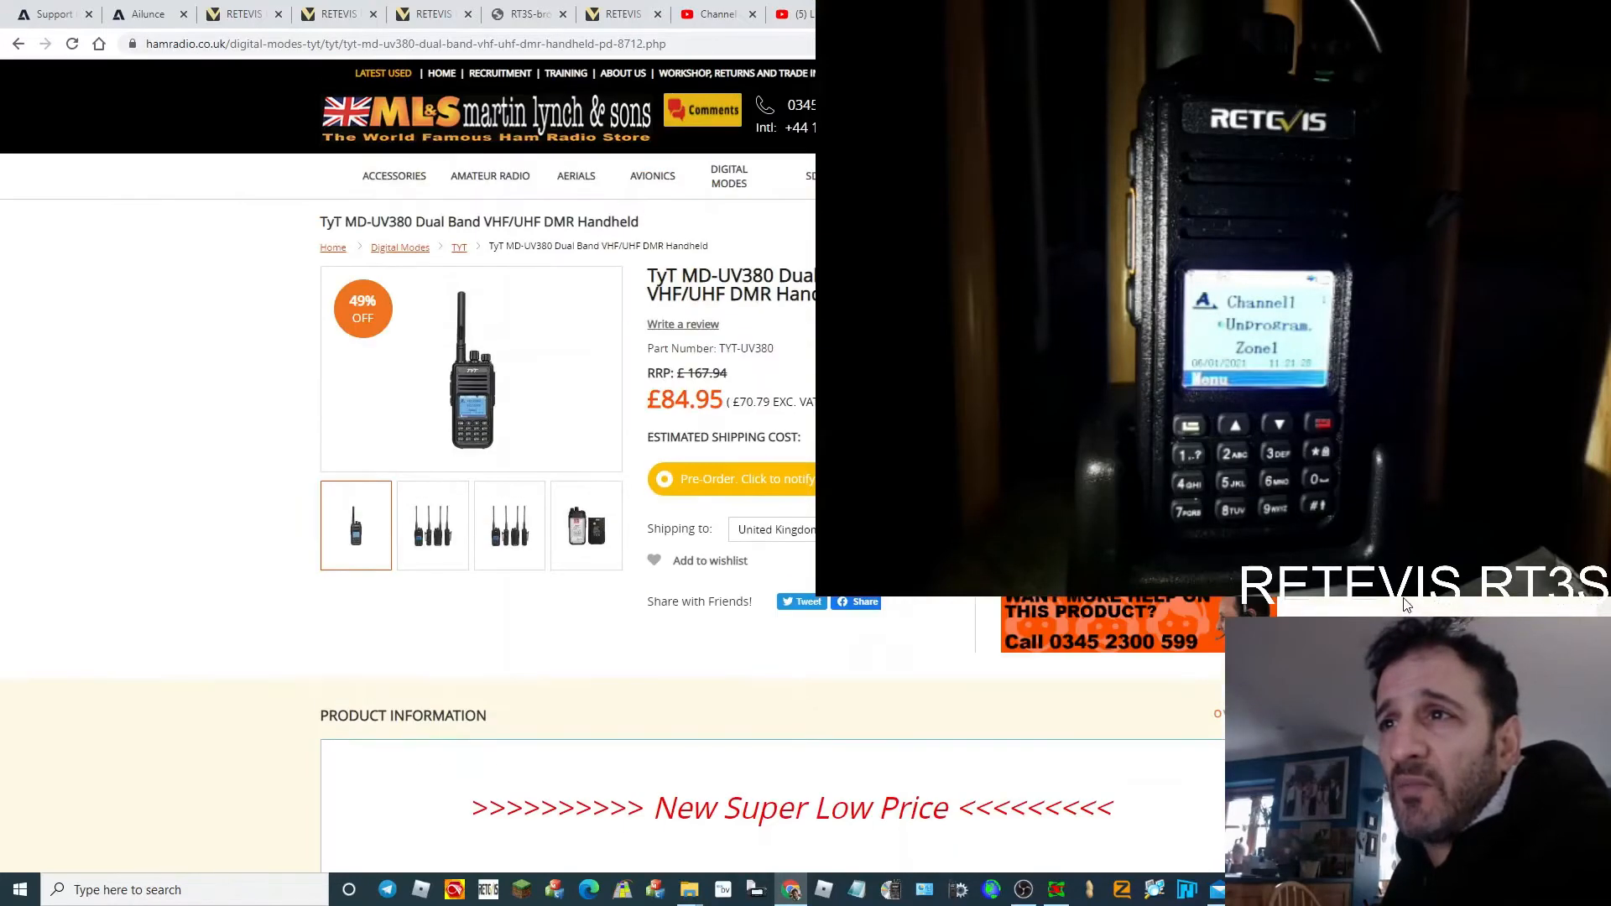
- Switch to the Retevis RT3s downloads tab and launch CPS RT3S from the taskbar
scroll("down", 3)
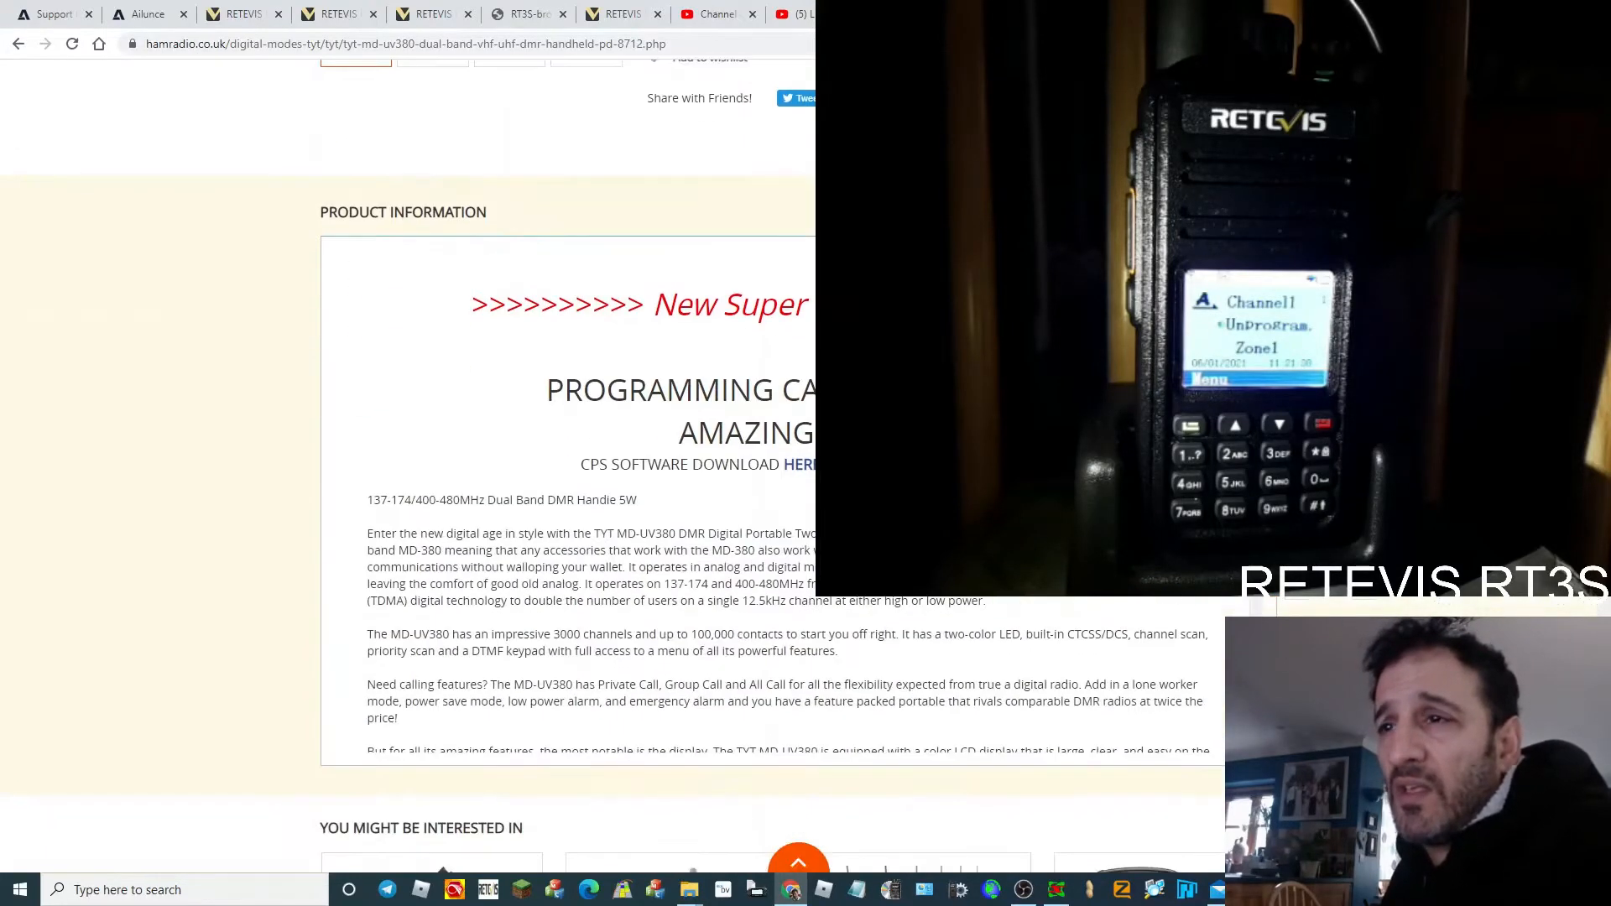
scroll("up", 3)
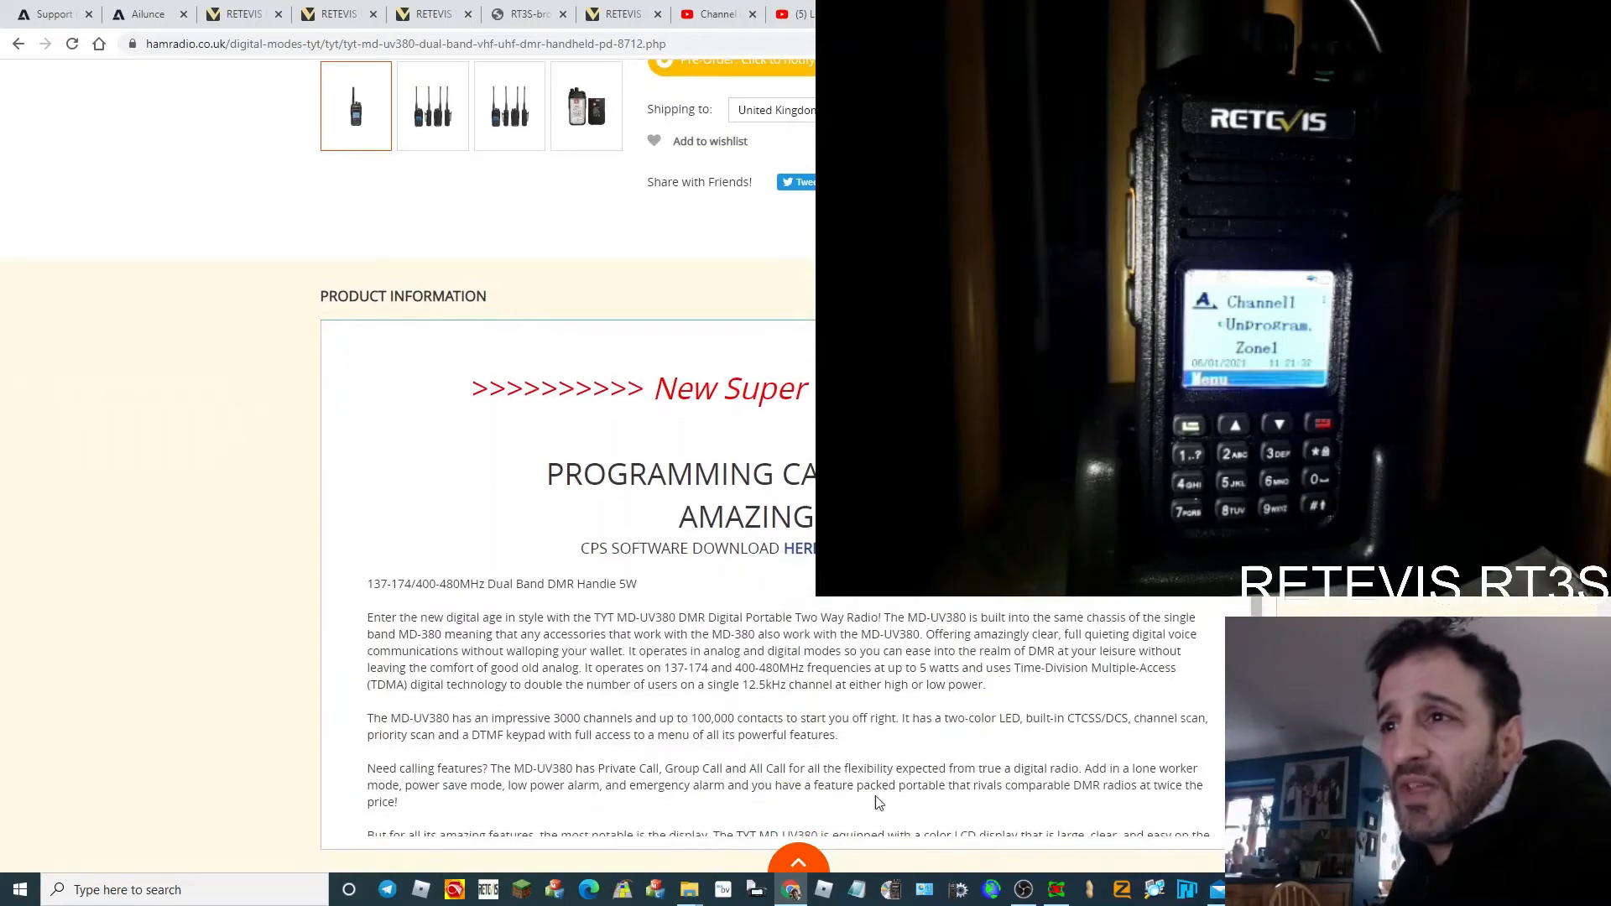
scroll("up", 3)
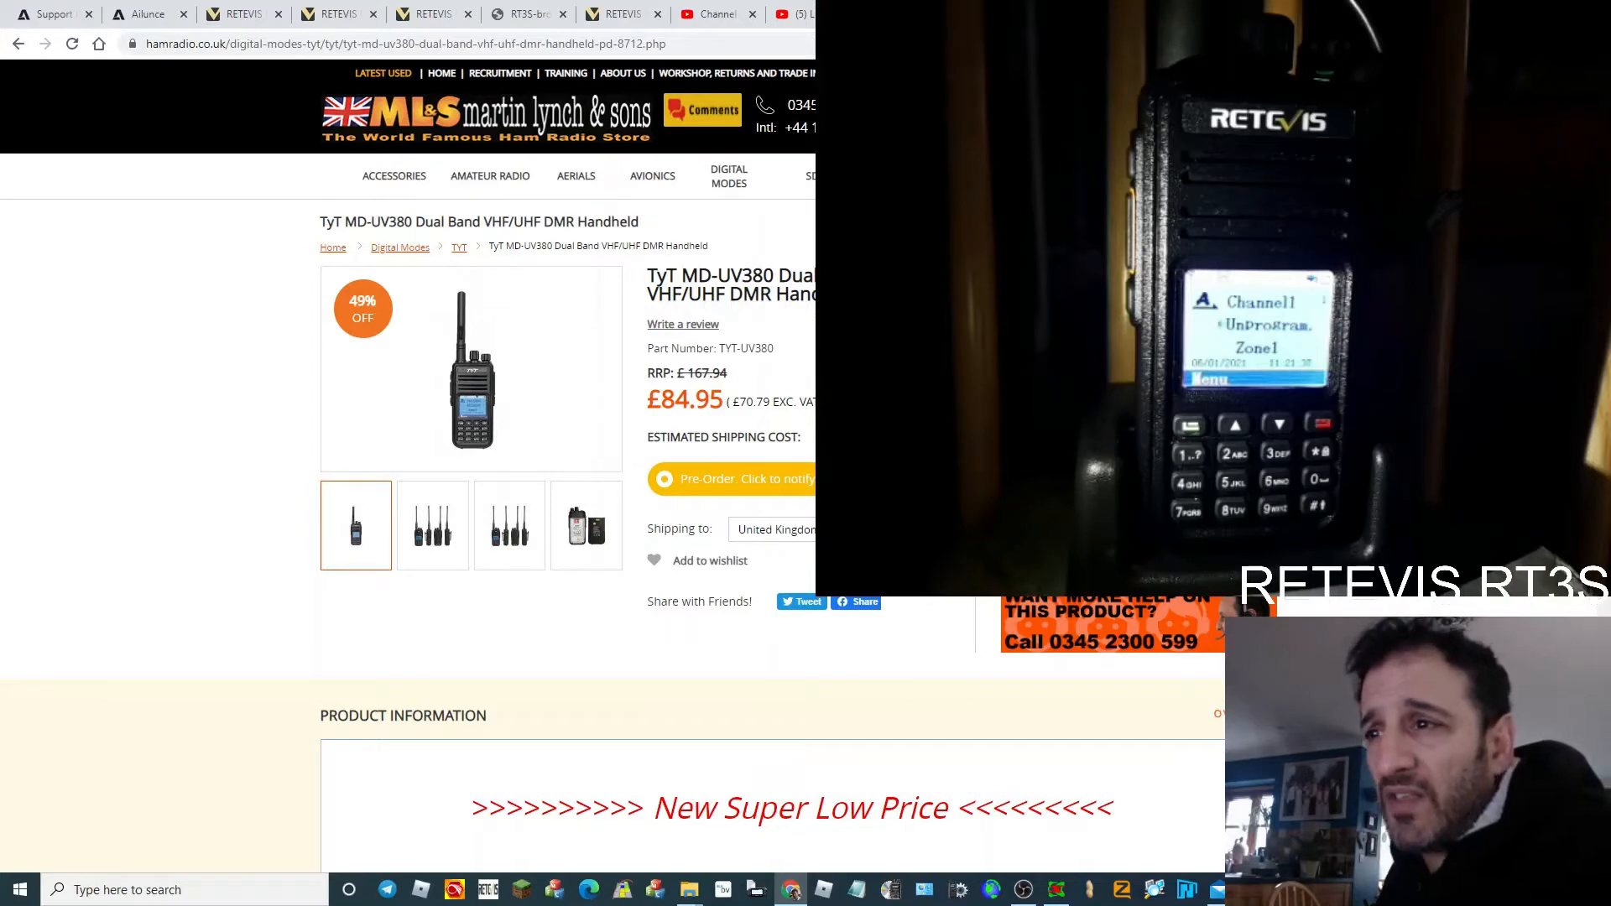
scroll("down", 3)
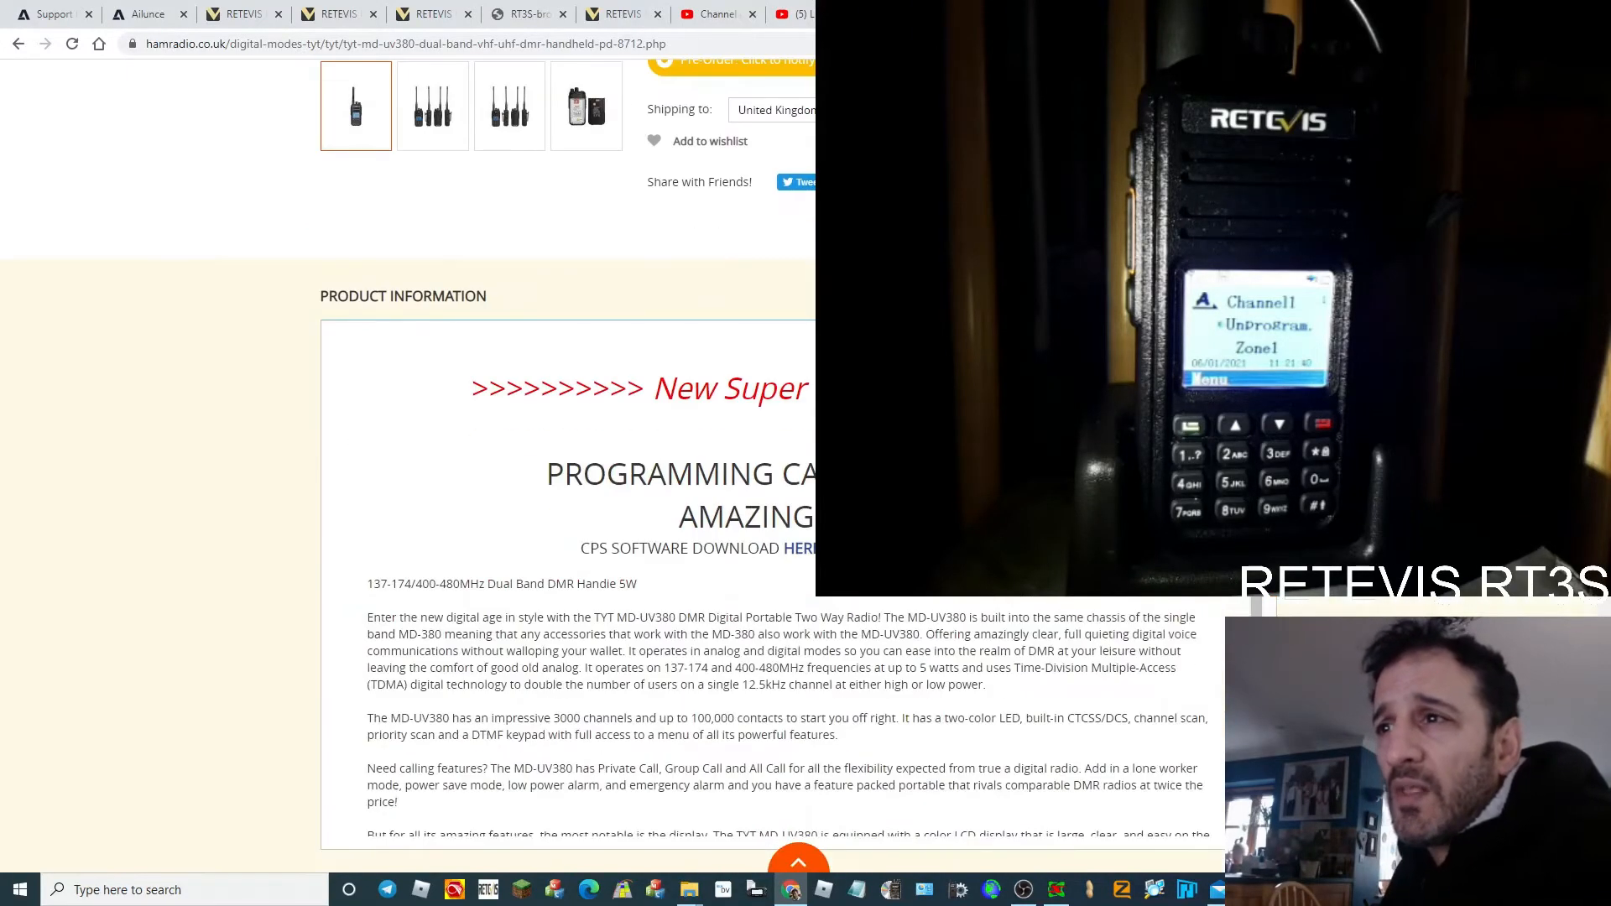
mouse_move(801, 548)
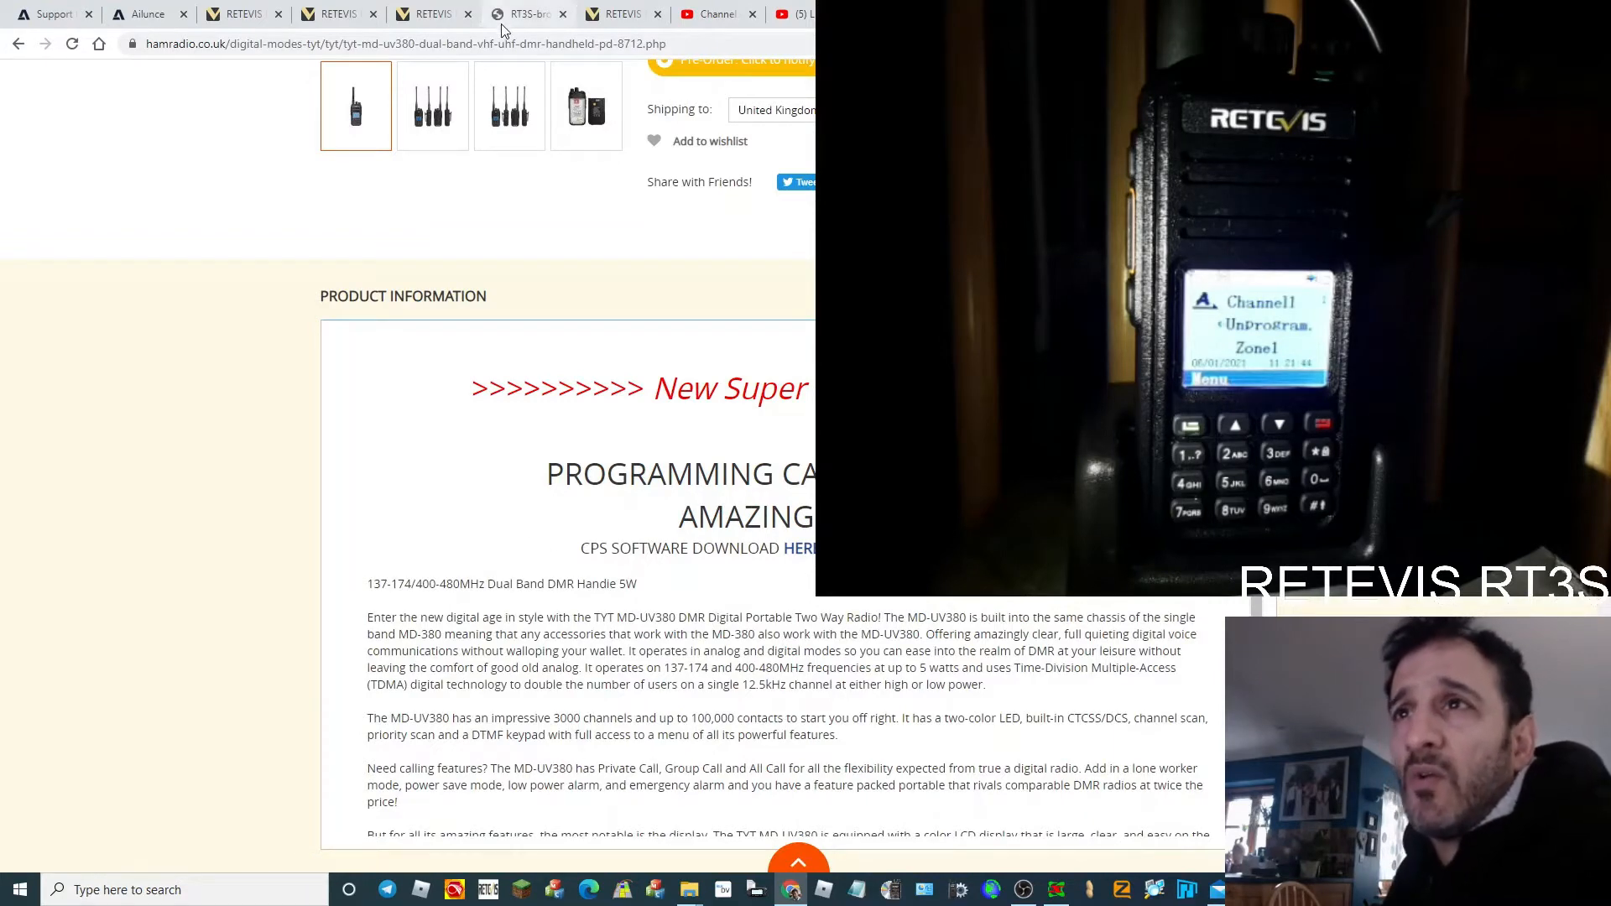
left_click(432, 14)
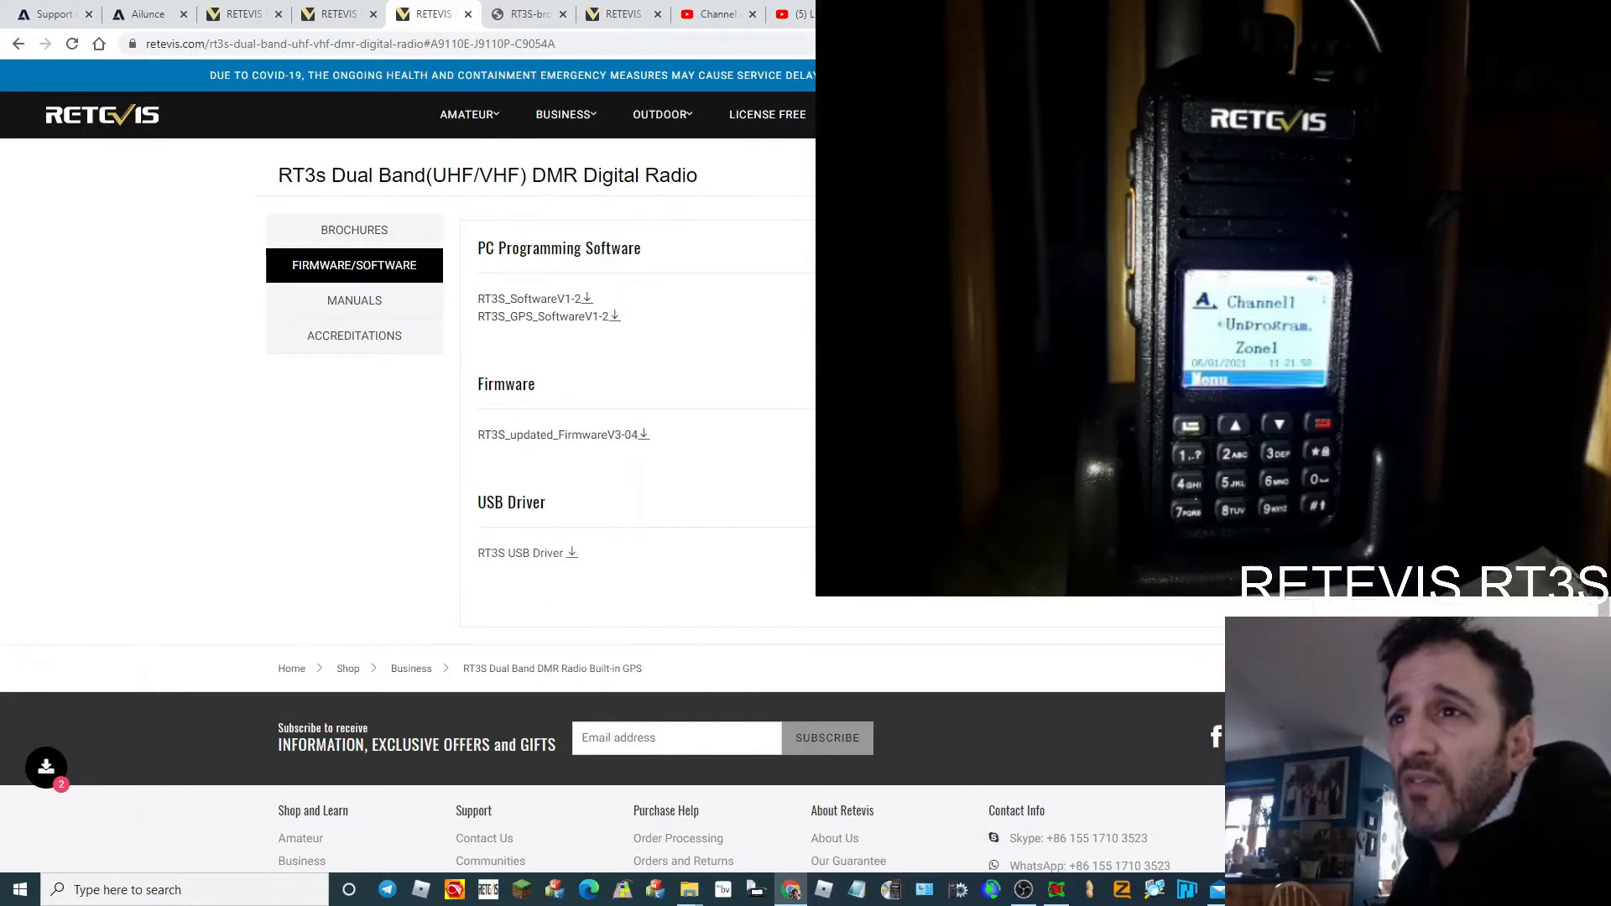
mouse_move(447, 522)
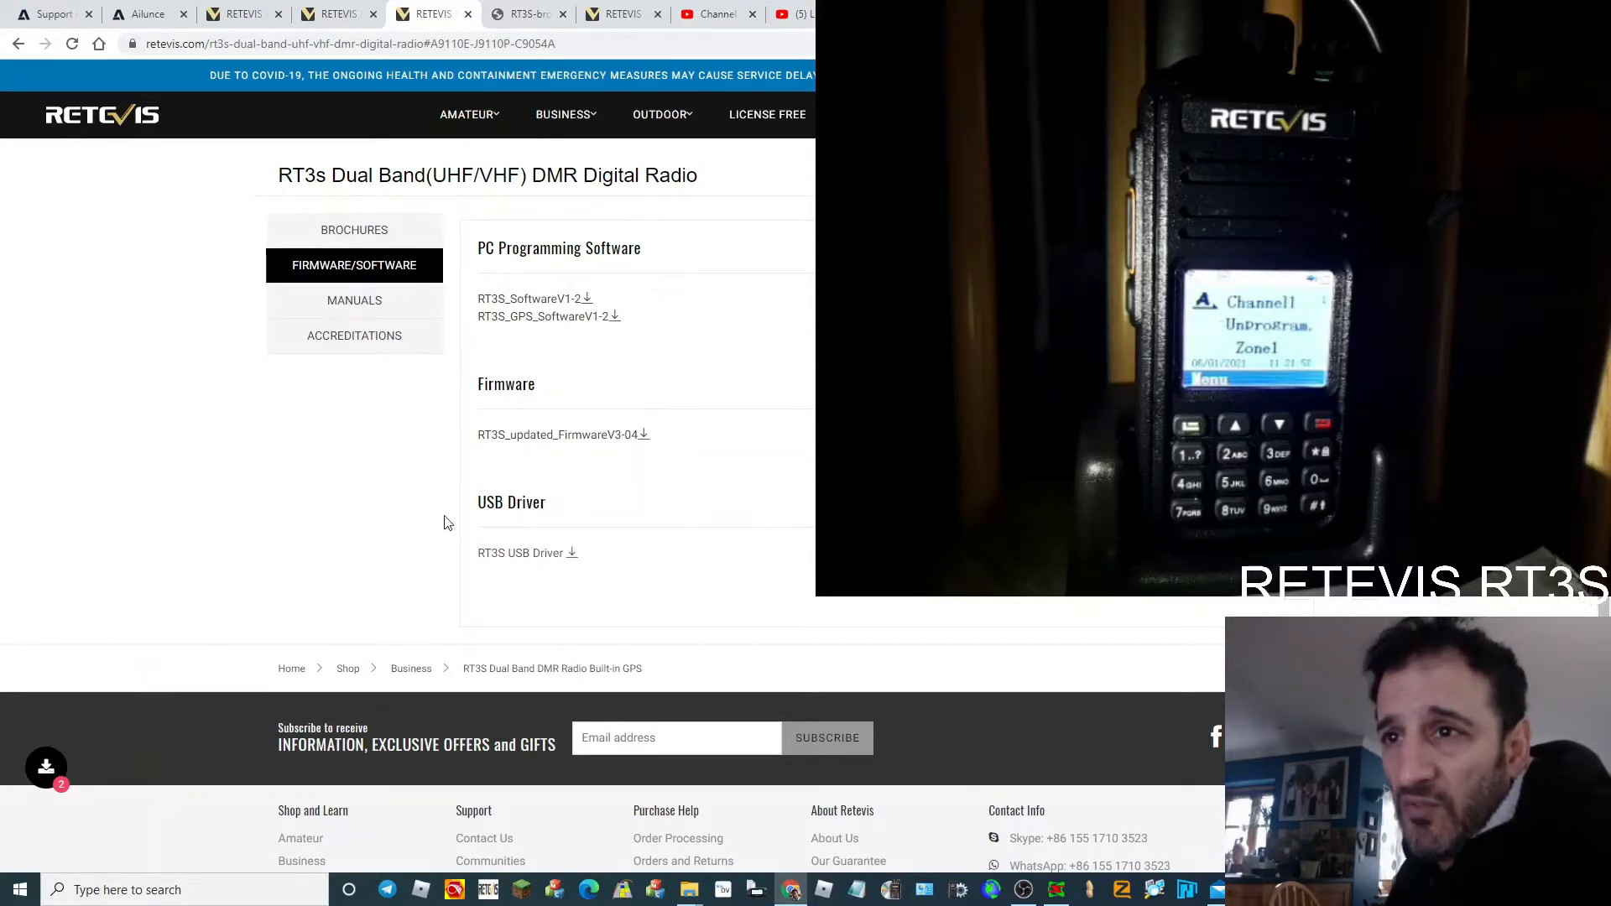
mouse_move(641, 593)
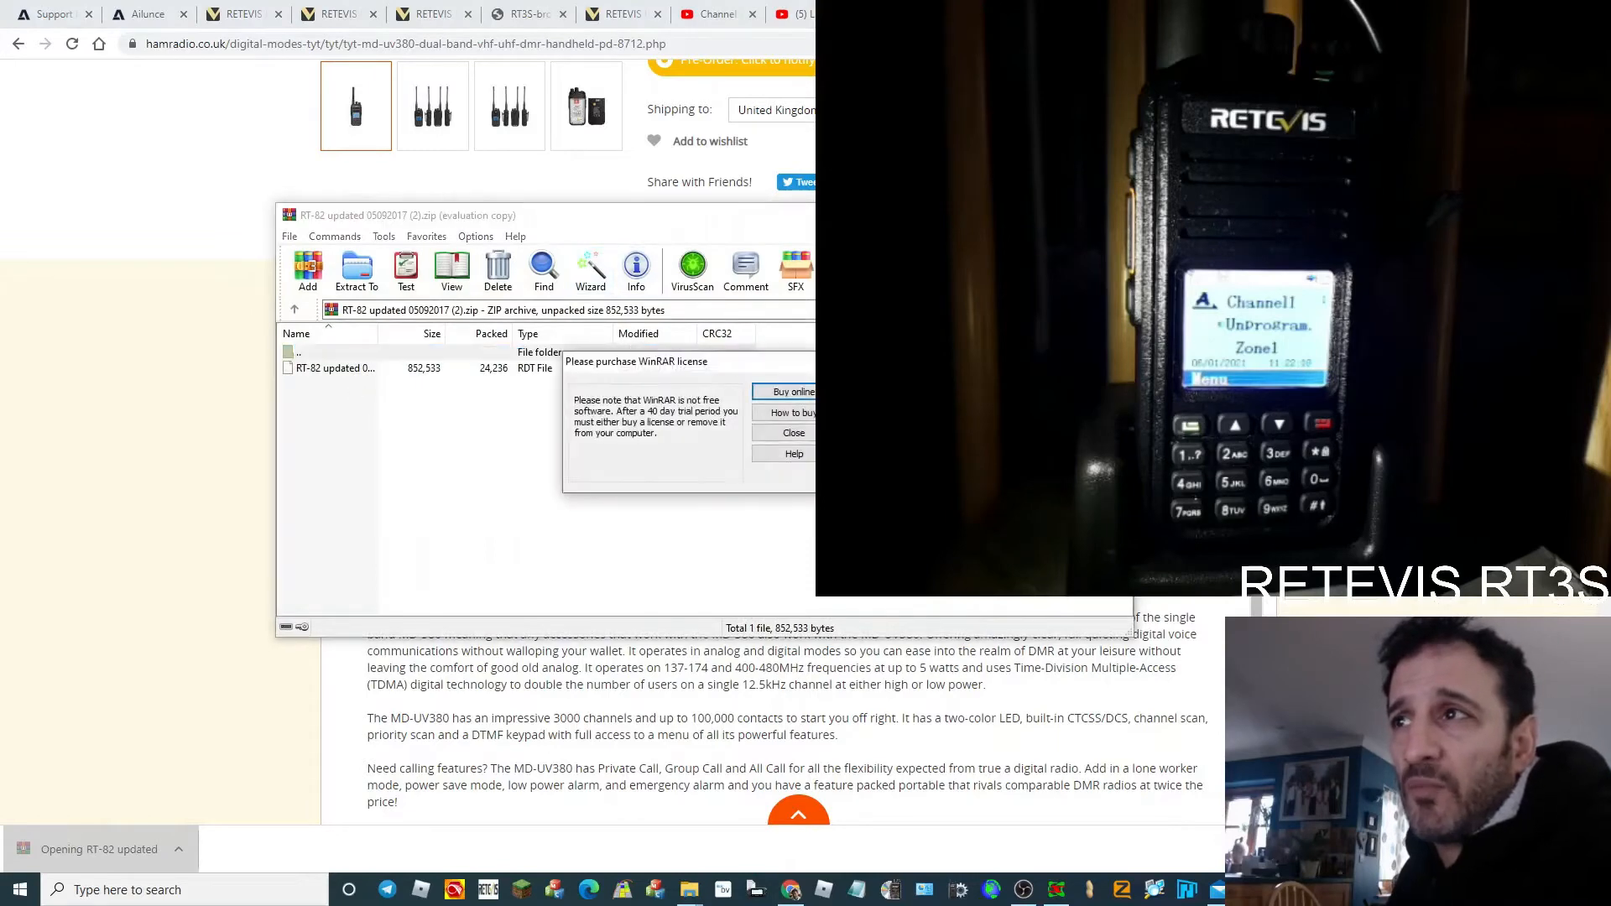
left_click(792, 431)
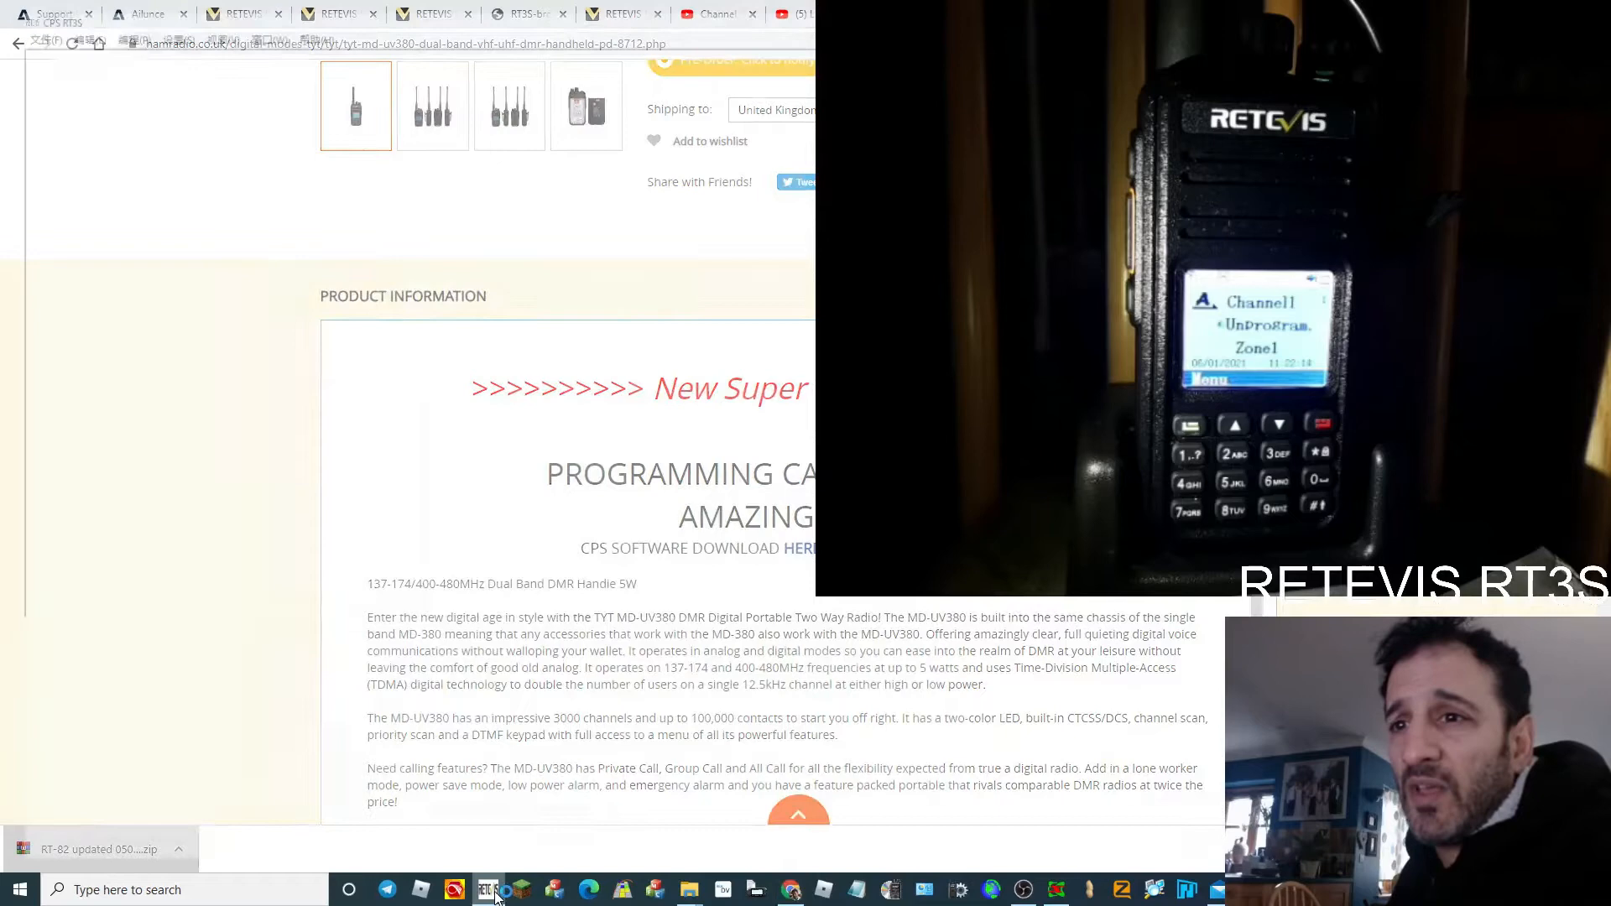
- Open the 'RT-82 updated 05092017.rdt' codeplug and select Zone Information
left_click(488, 889)
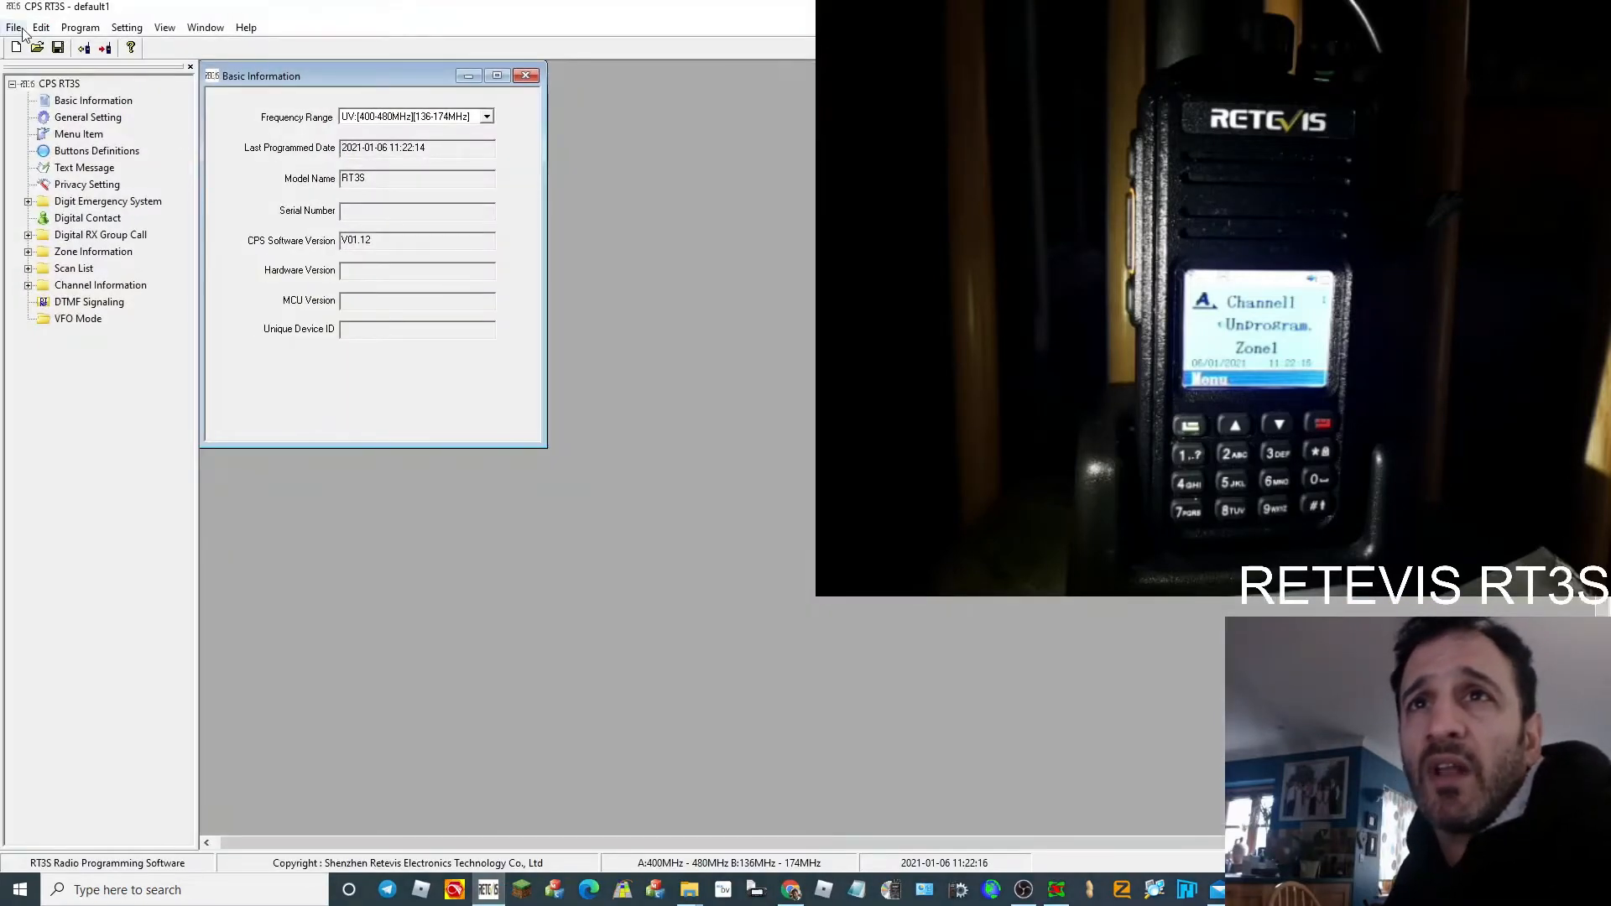
left_click(37, 47)
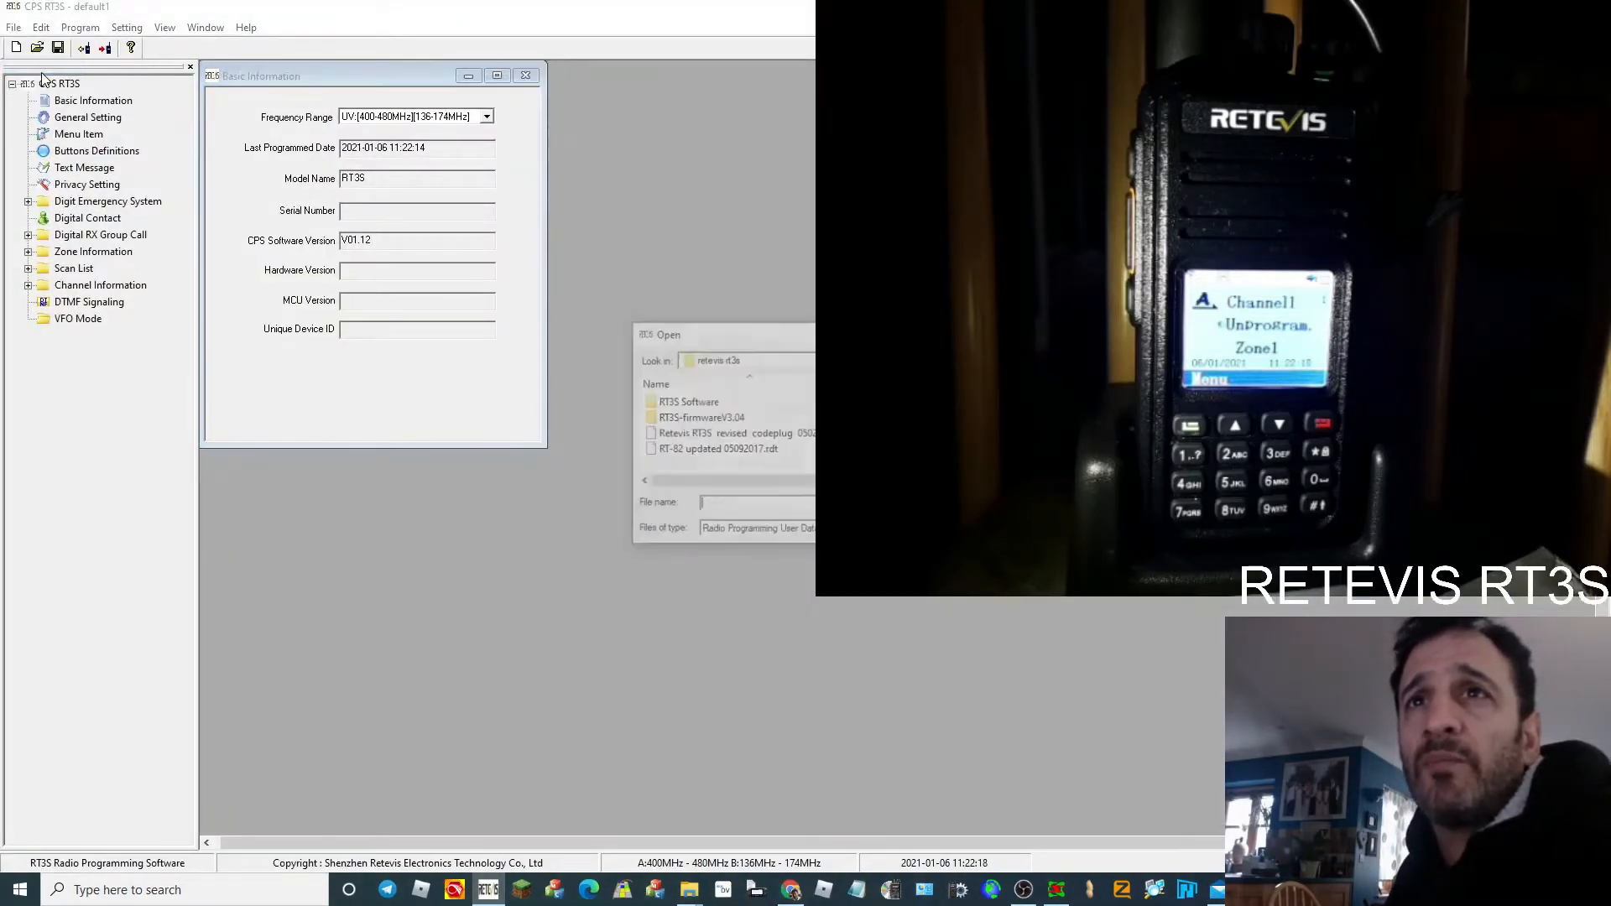
double_click(716, 449)
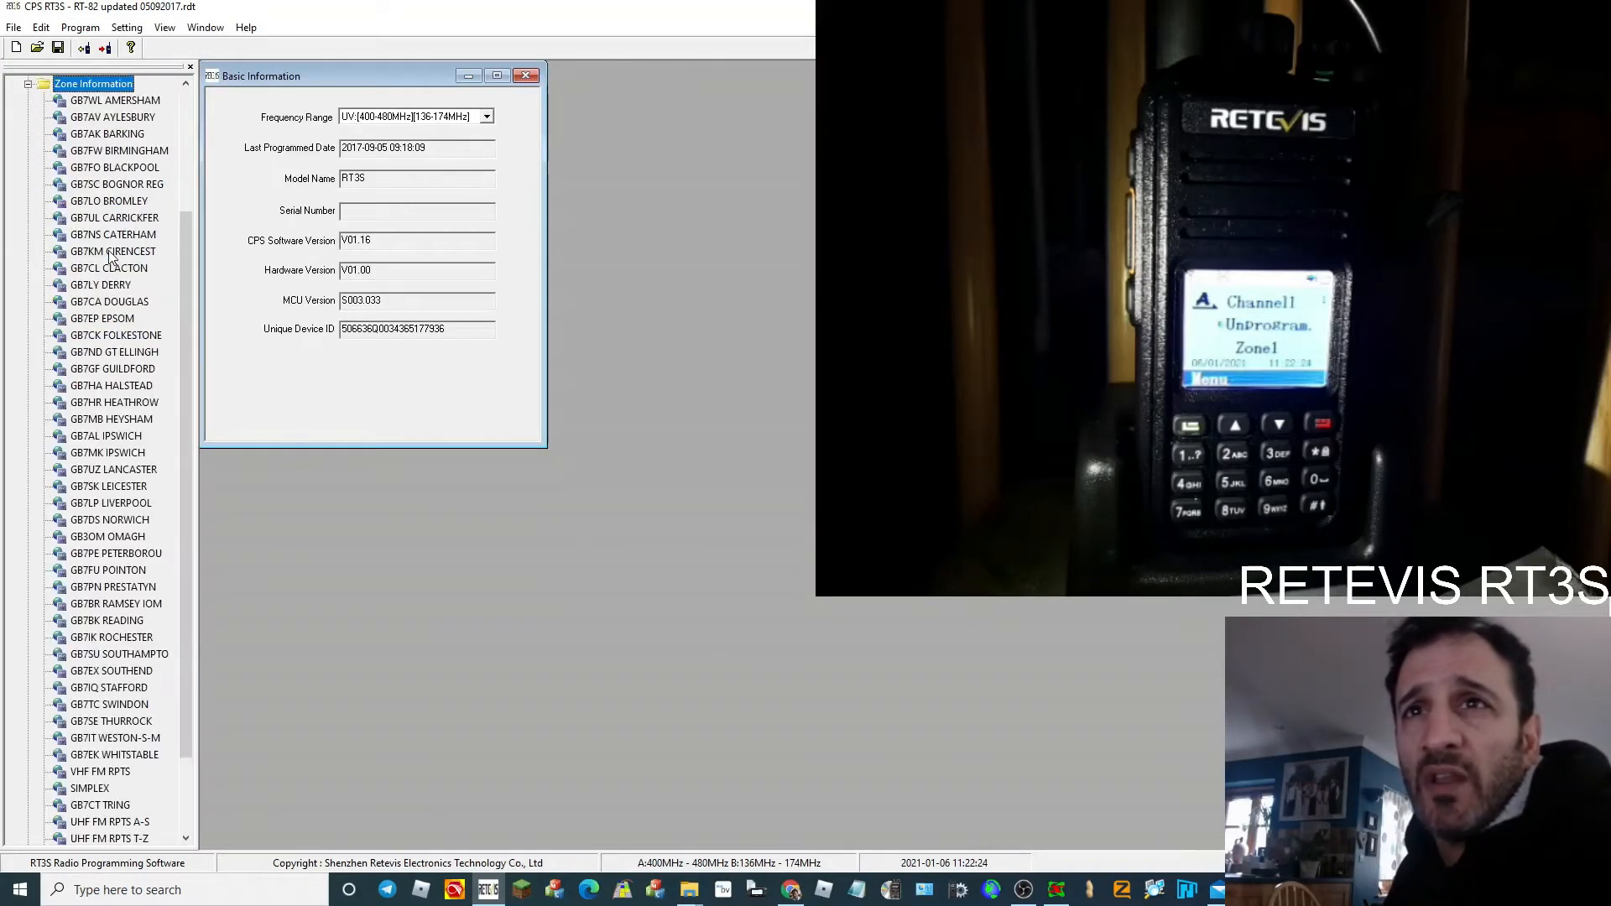
left_click(29, 83)
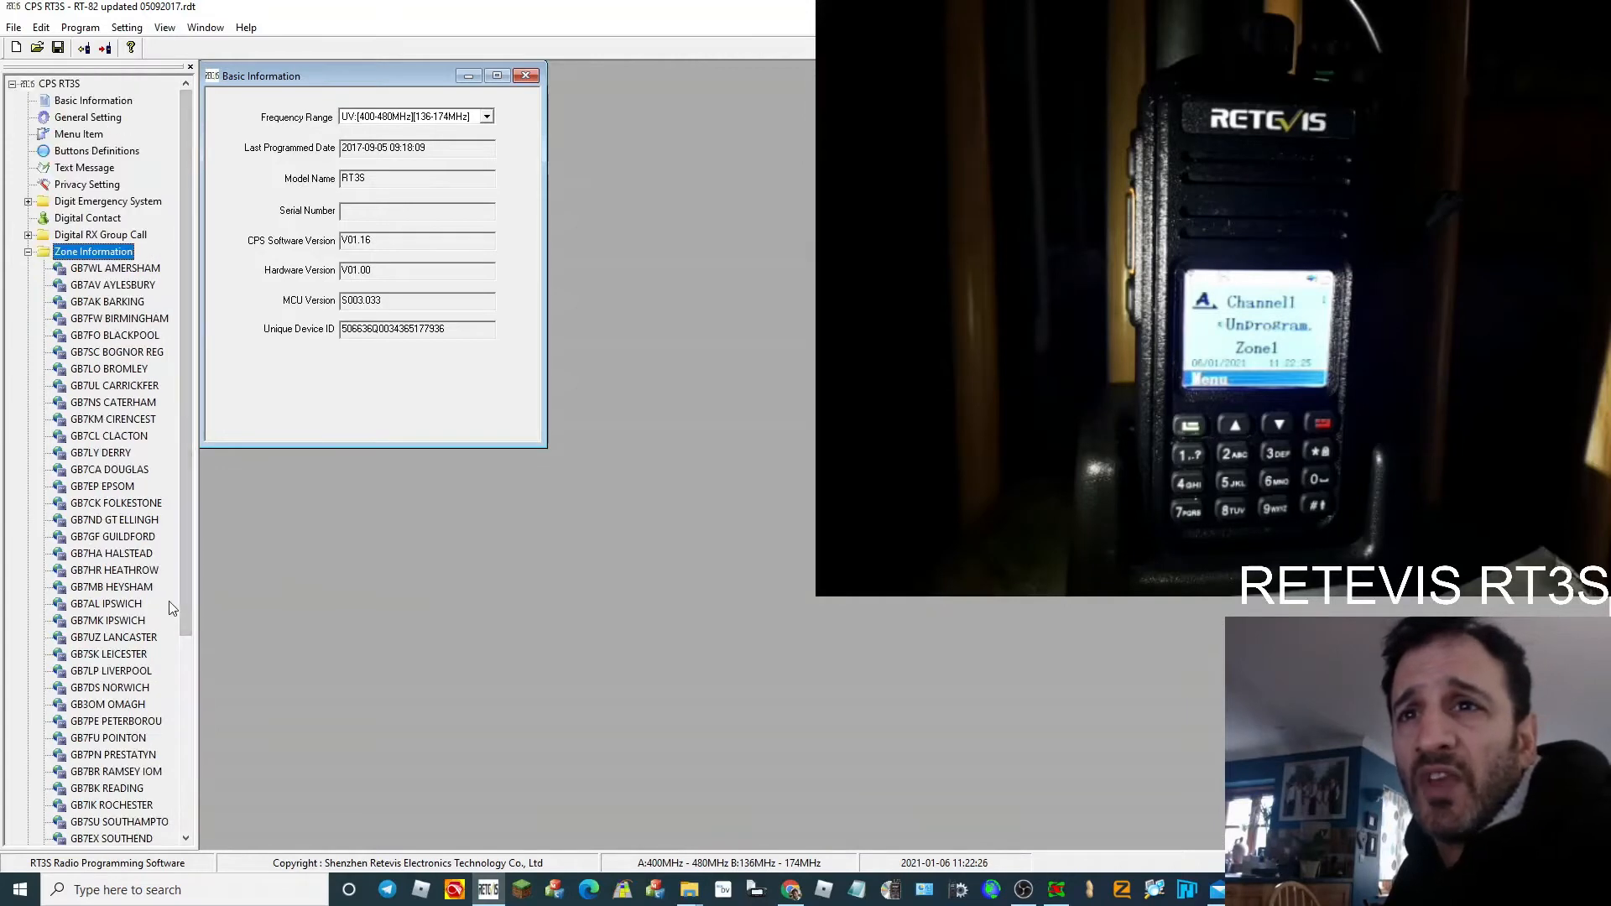
scroll("down", 3)
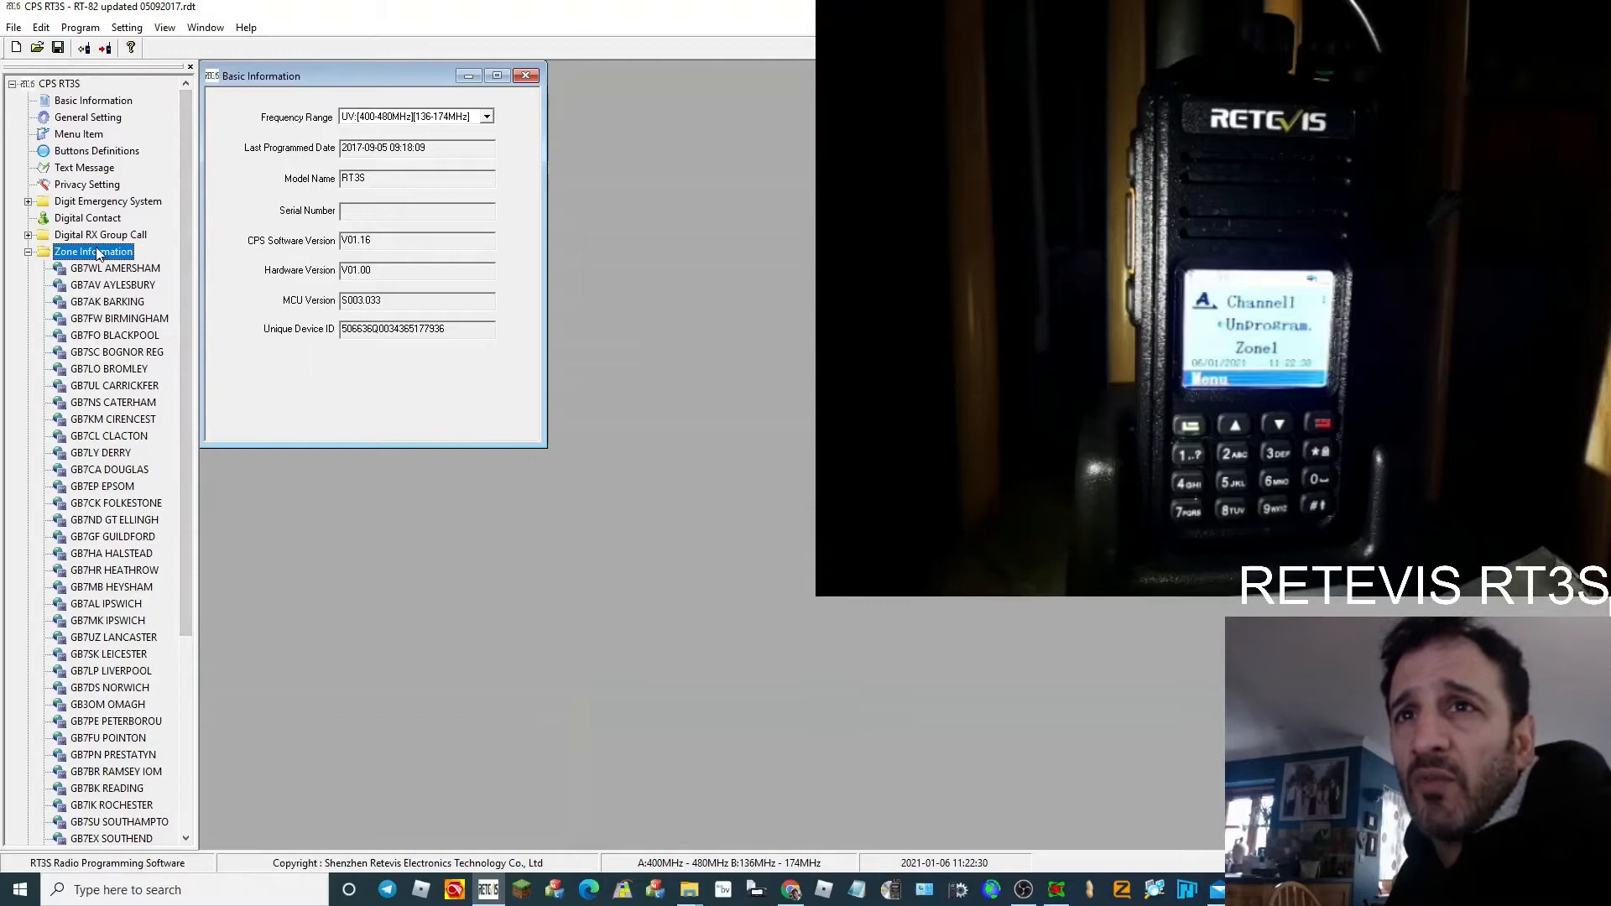
- Add a new zone and name it MY HOTSPOT
right_click(93, 252)
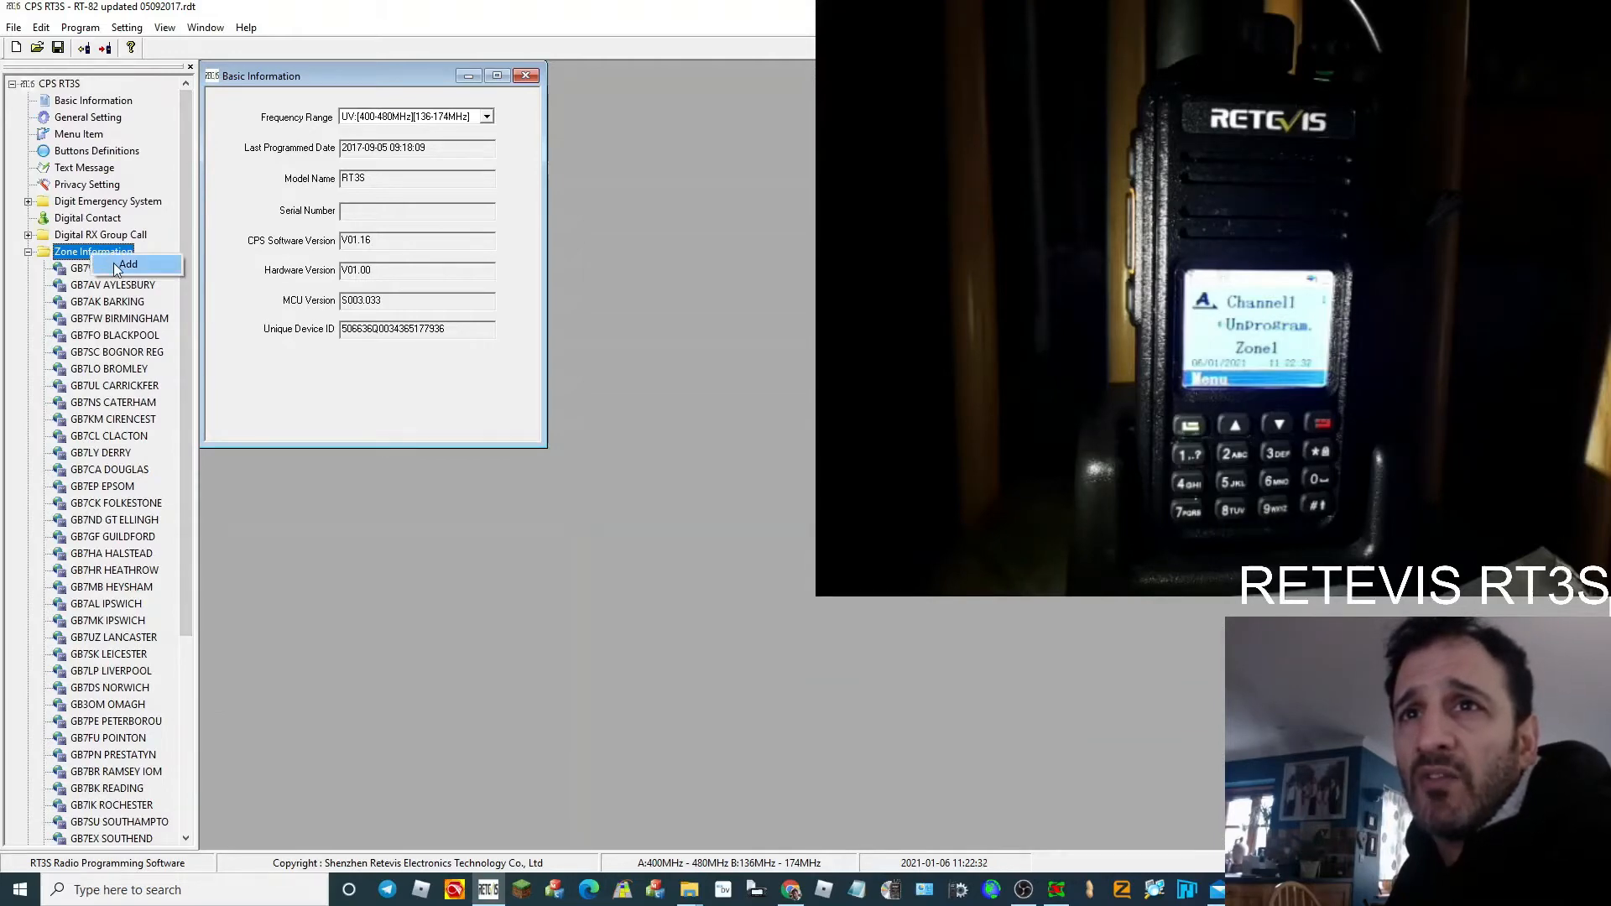
scroll("down", 3)
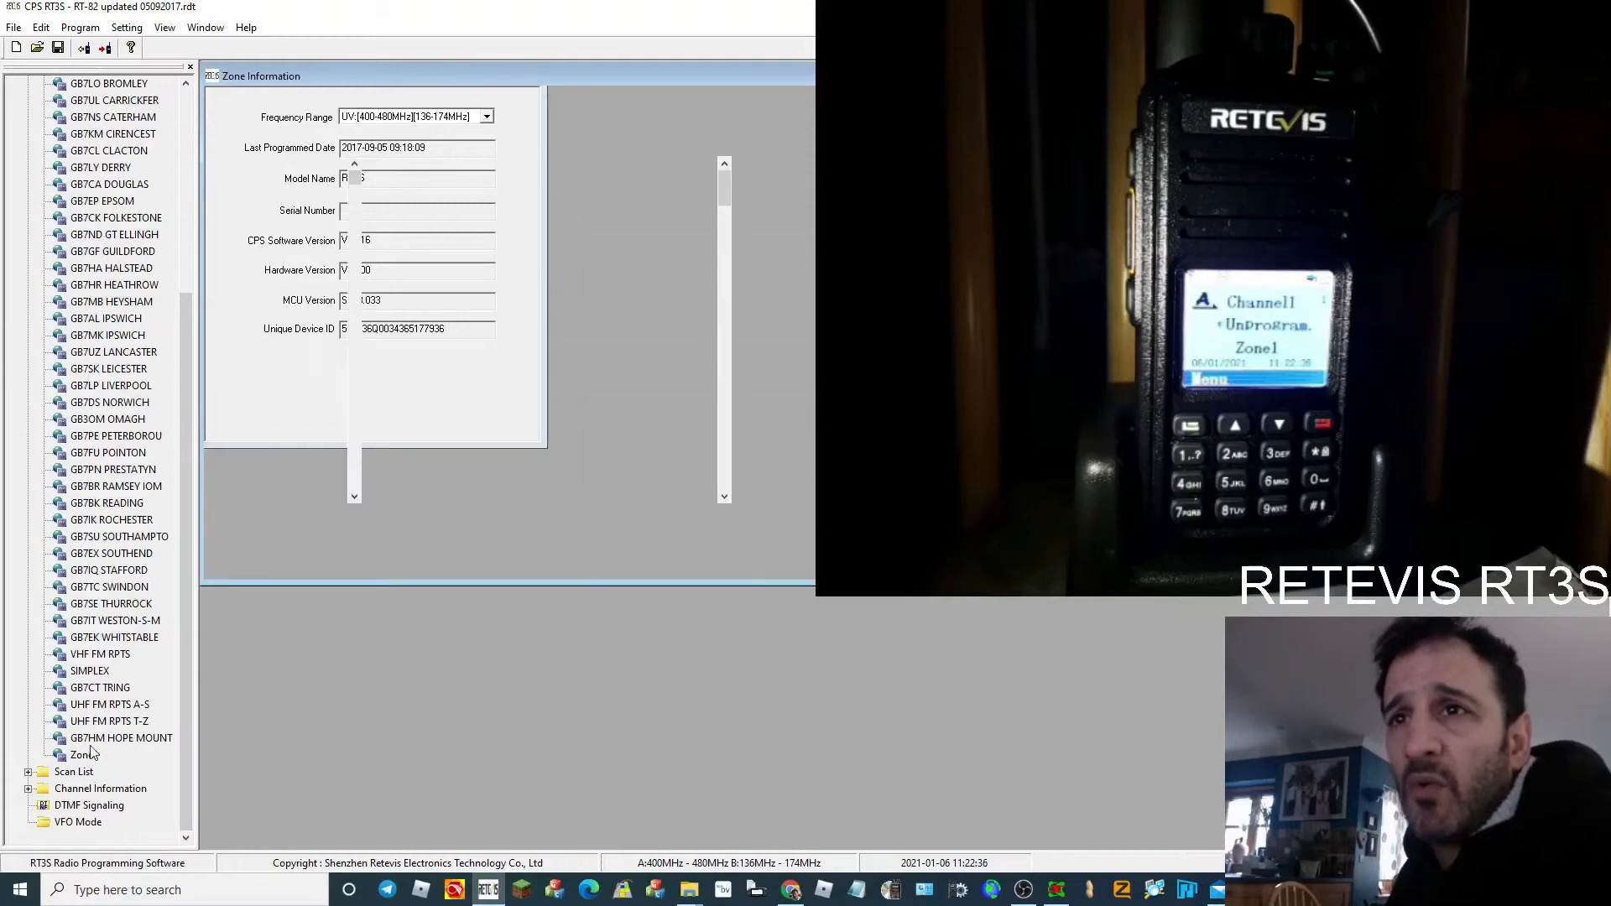
left_click(81, 754)
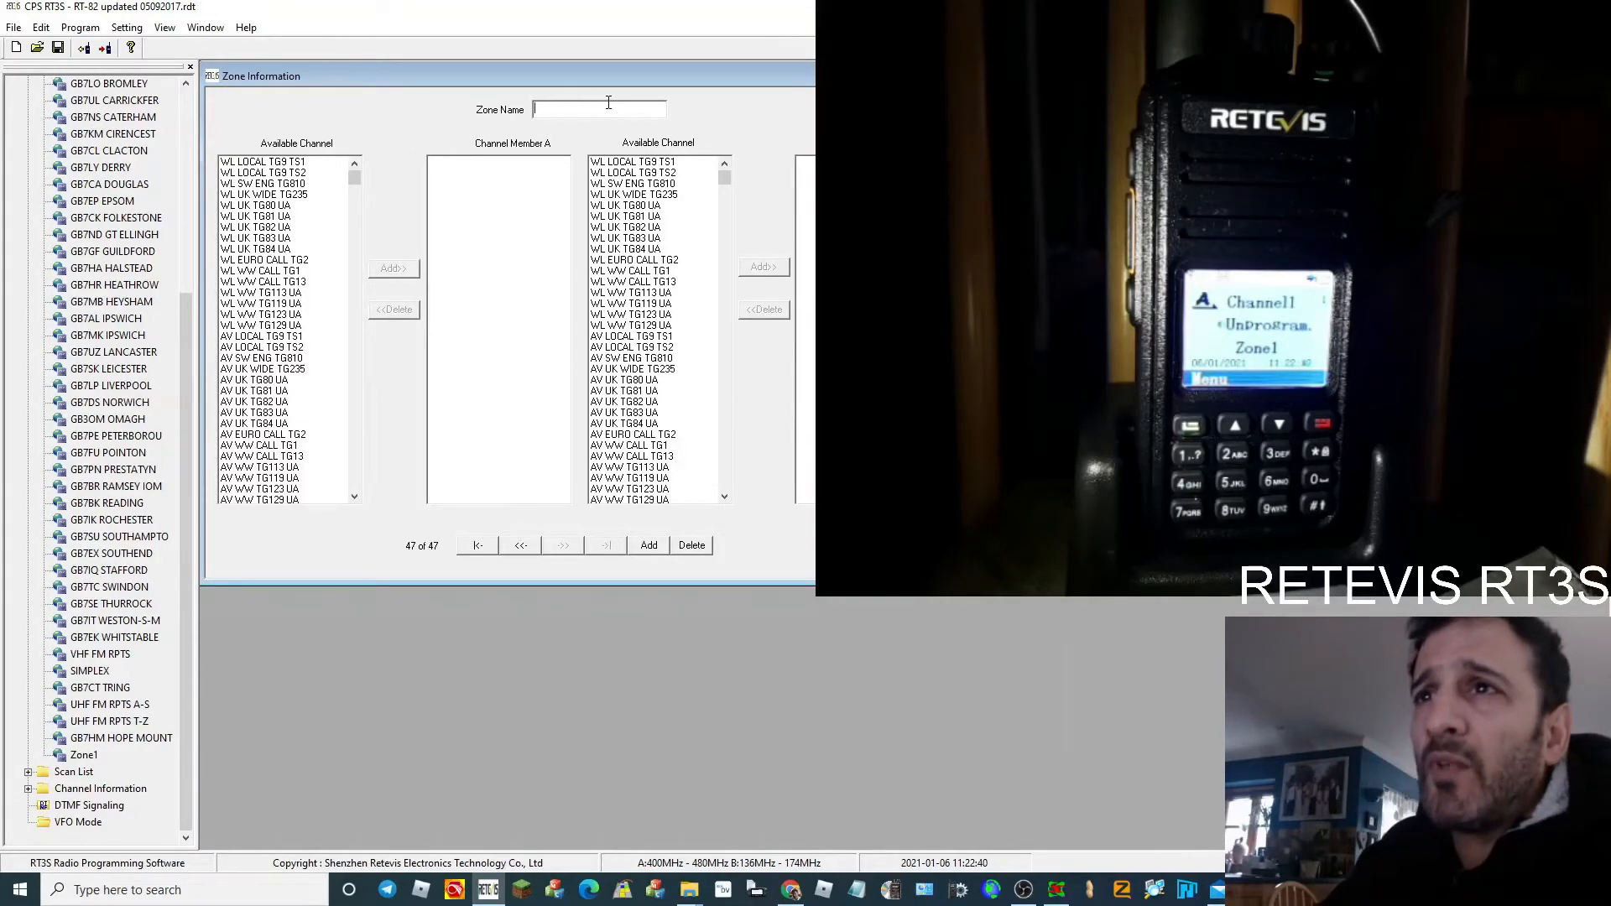
type("NY")
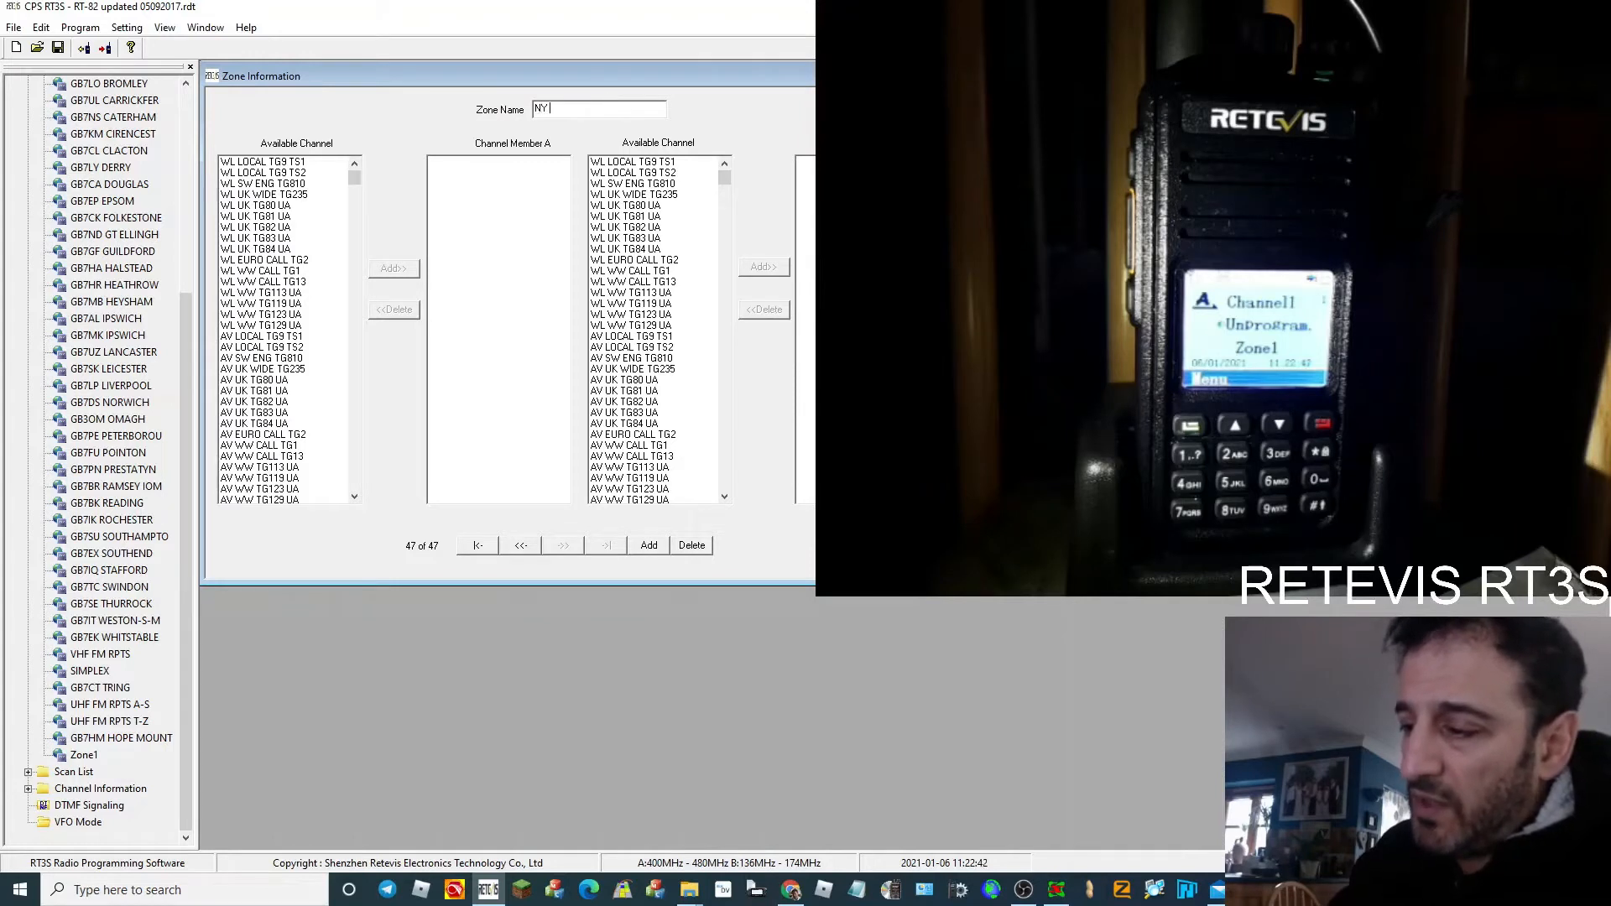
type("HOTSPOT")
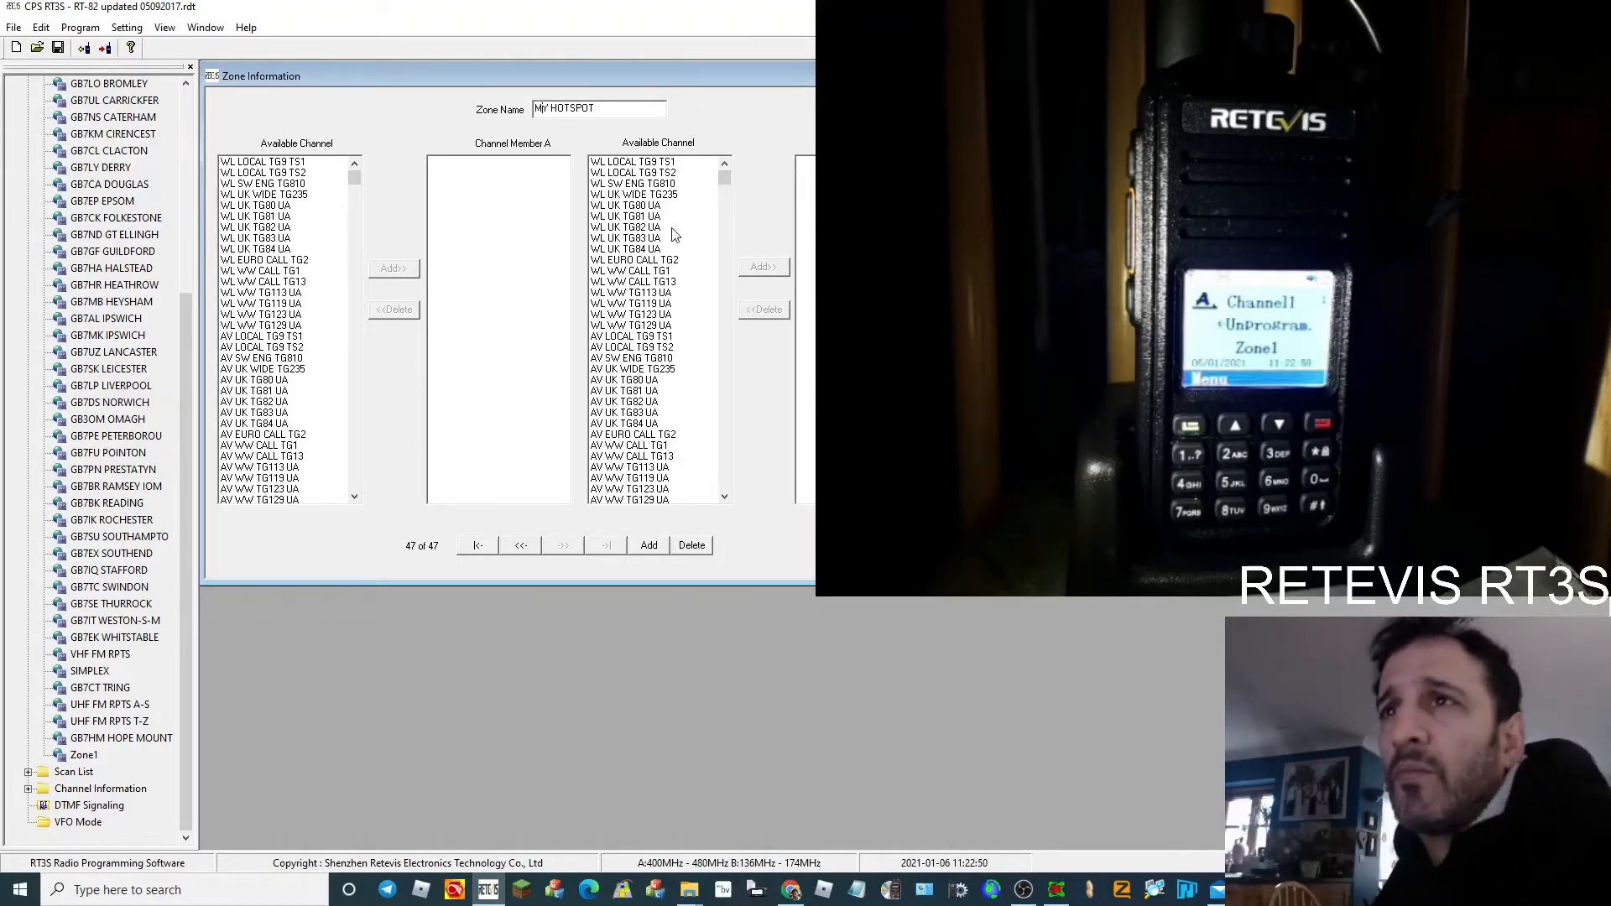
mouse_move(717, 449)
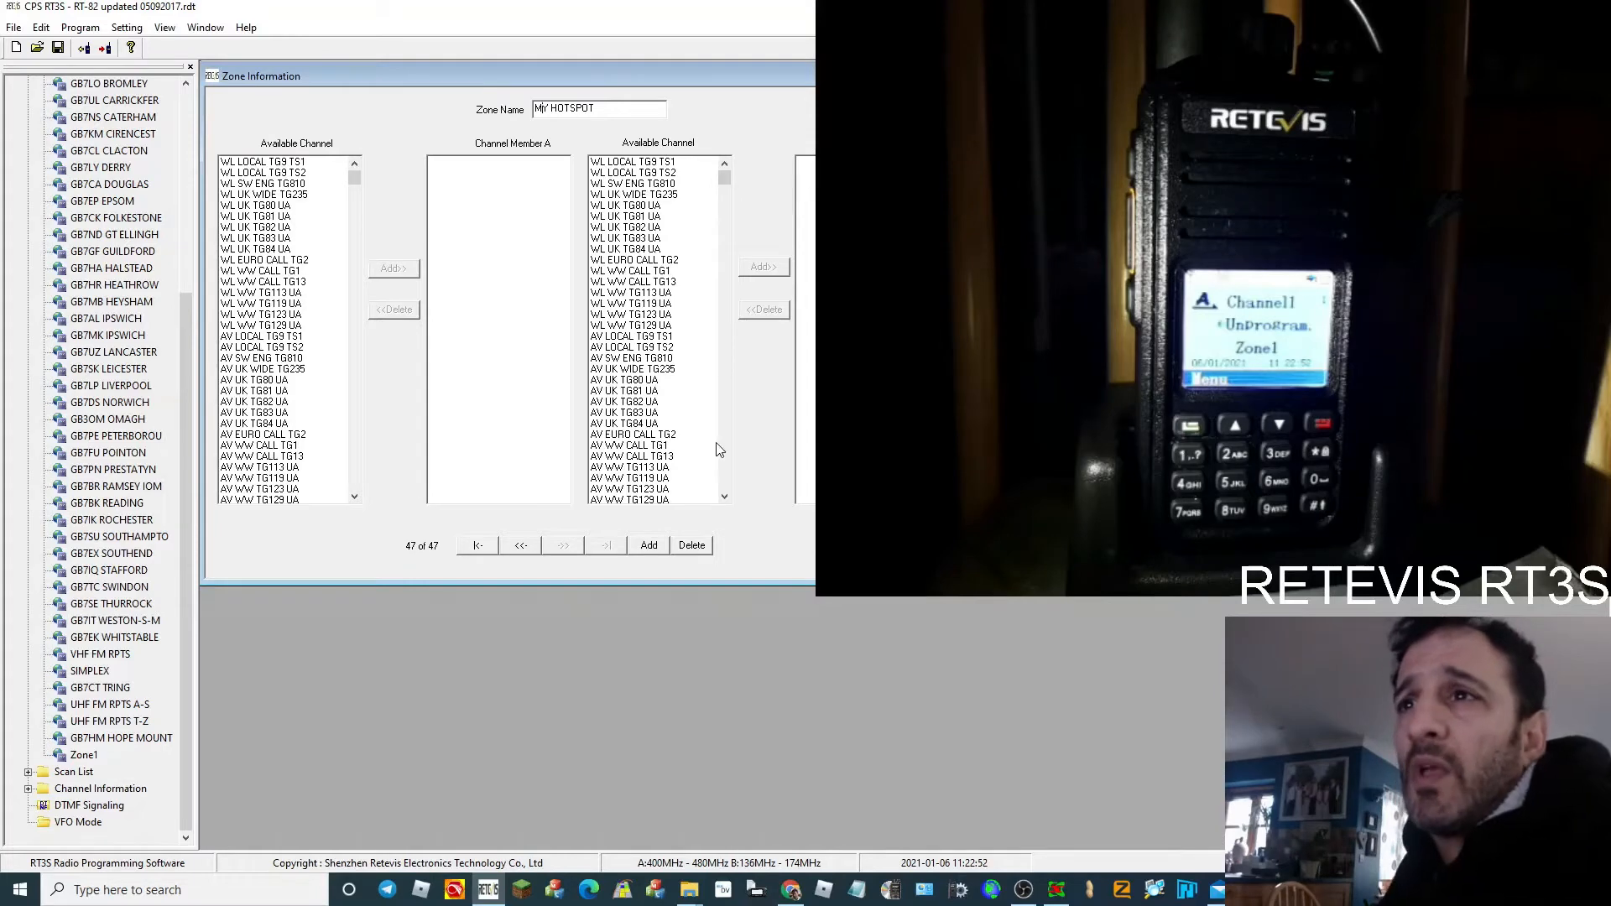
mouse_move(686, 247)
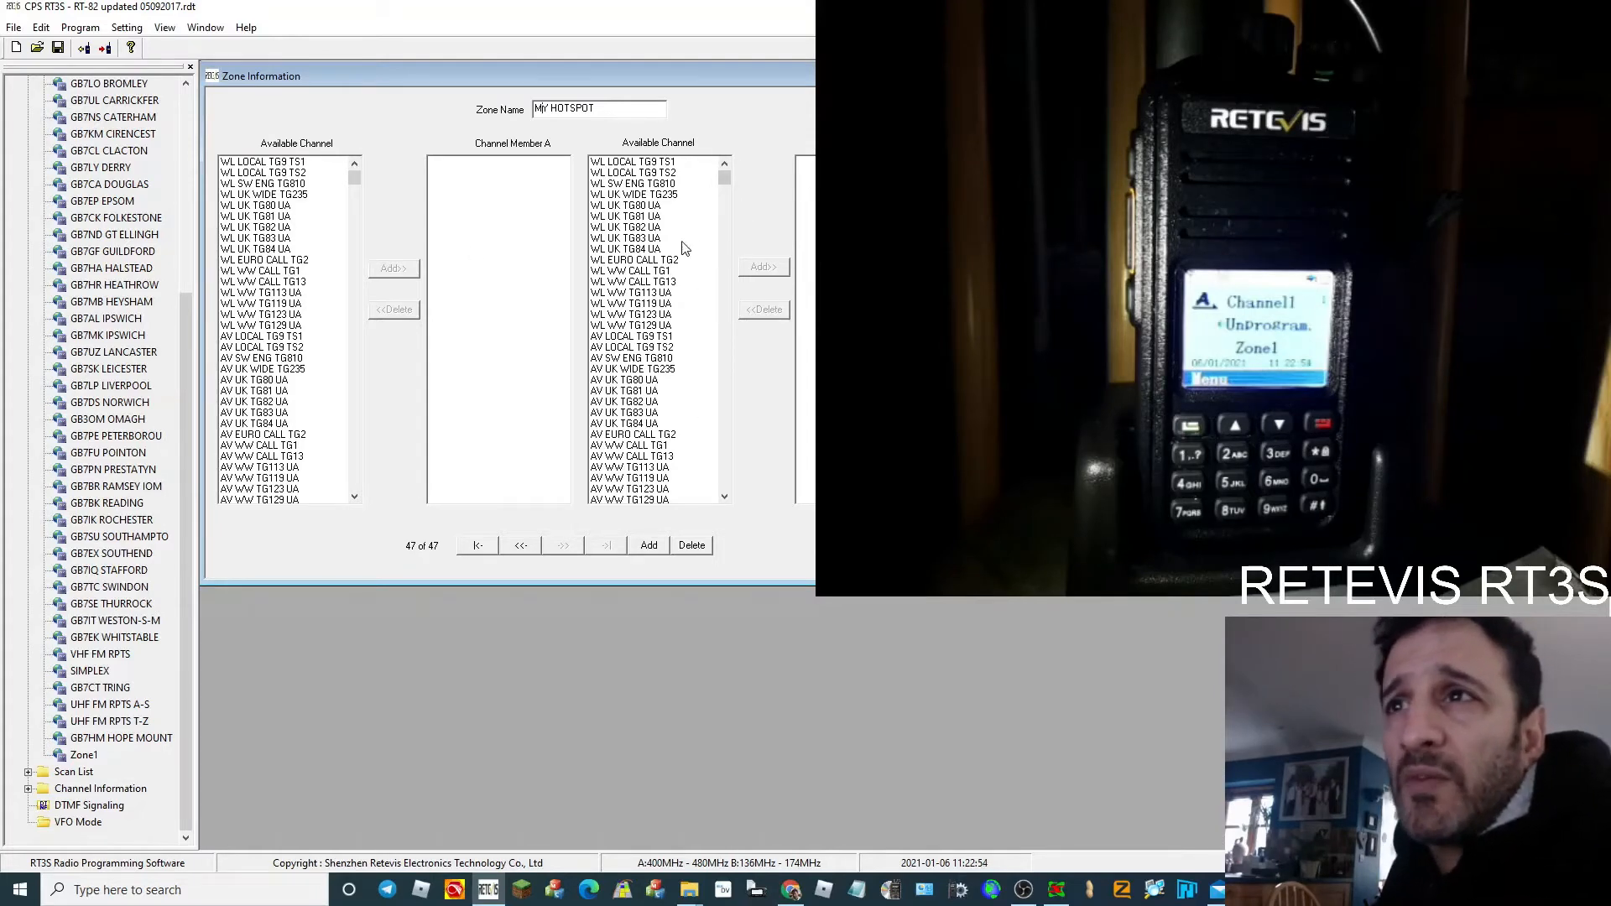
- Add WL LOCAL TG9 TS1 and WL LOCAL TG9 TS2 as zone members
scroll("down", 3)
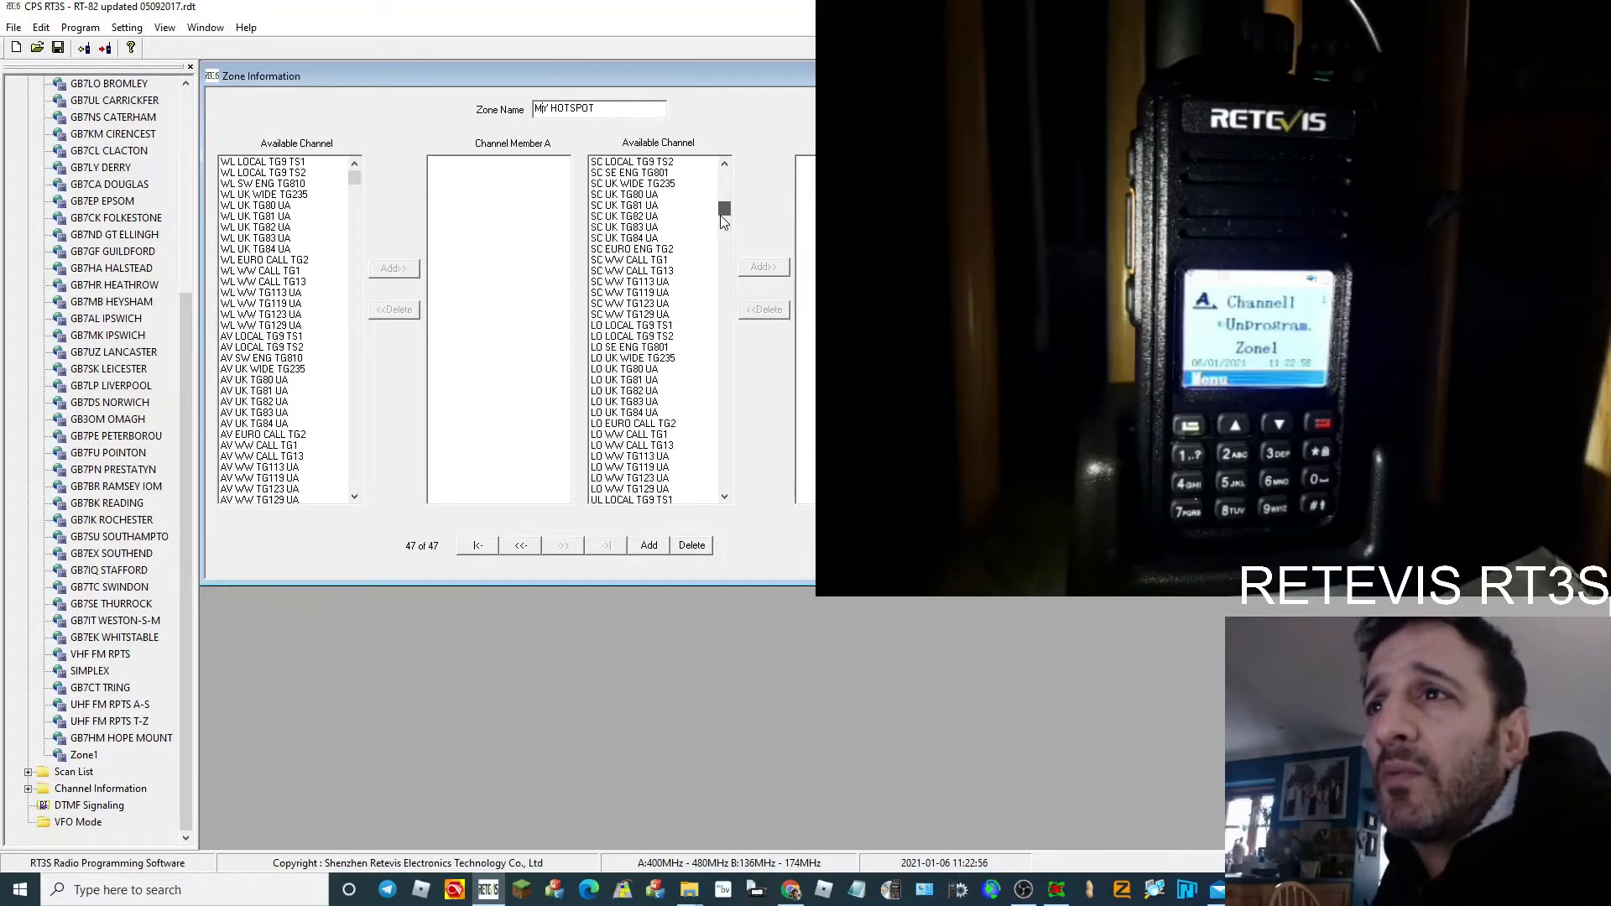
scroll("down", 3)
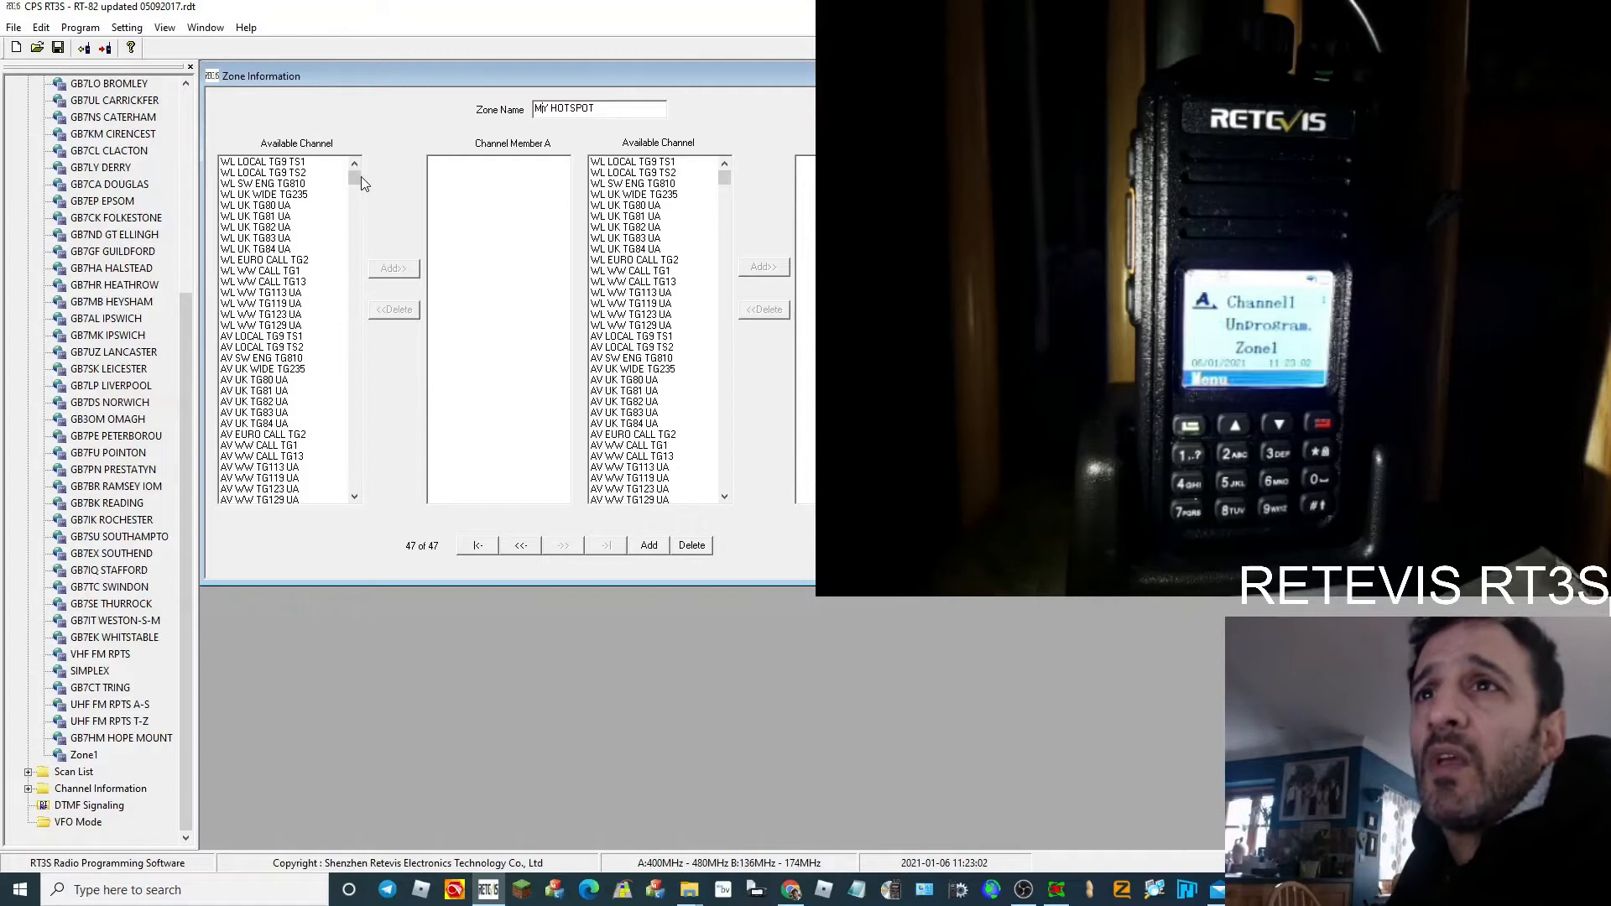
mouse_move(797, 285)
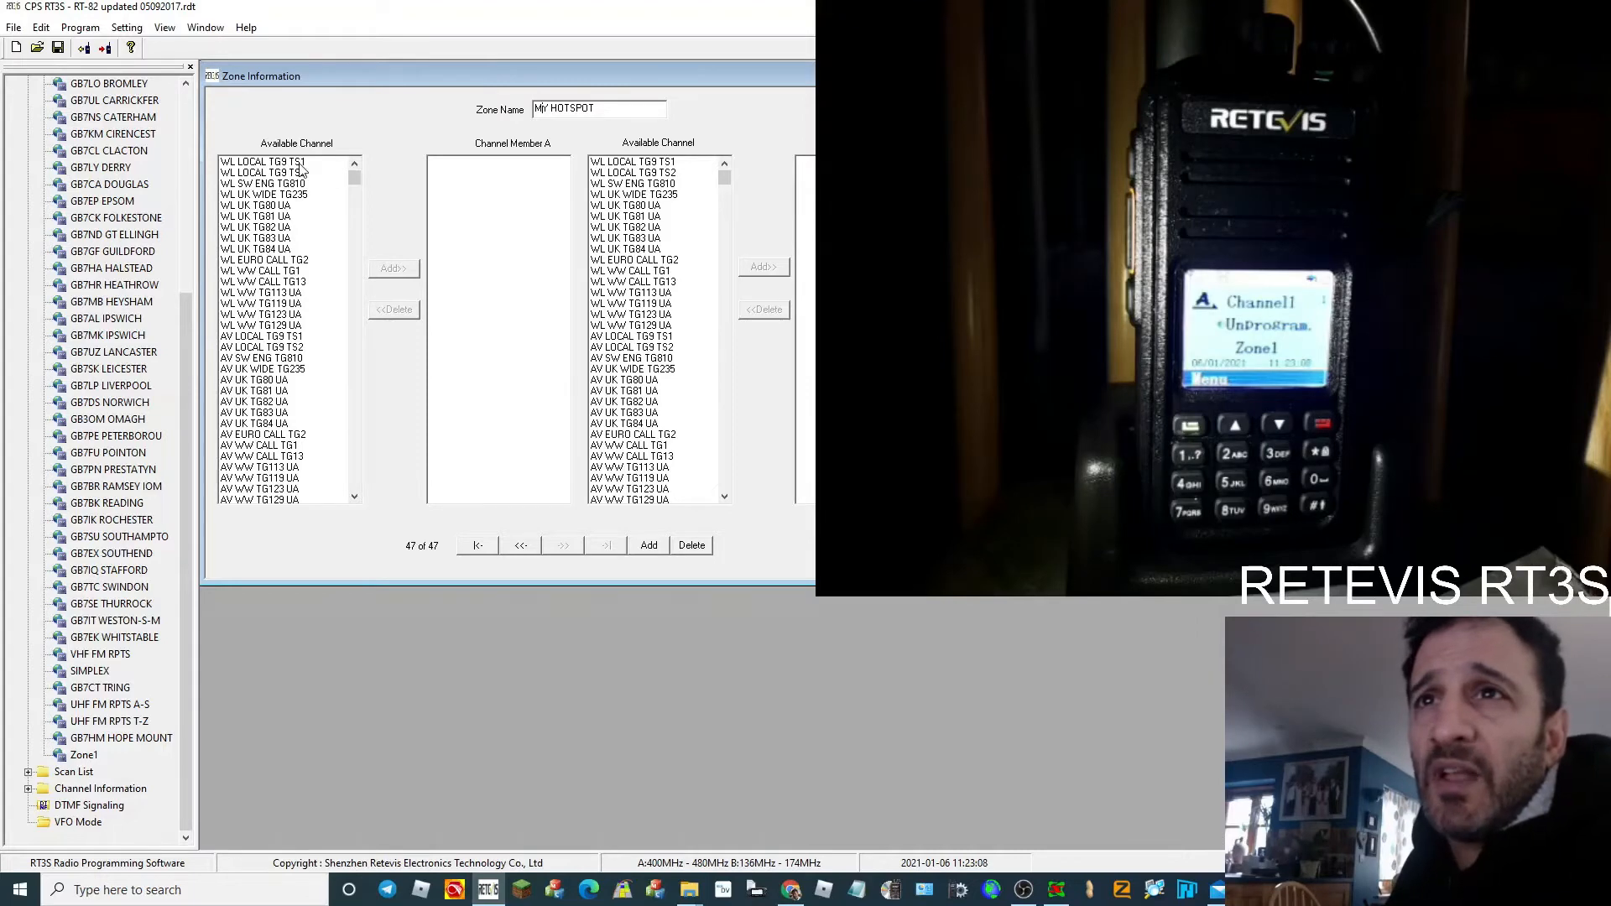
left_click(271, 160)
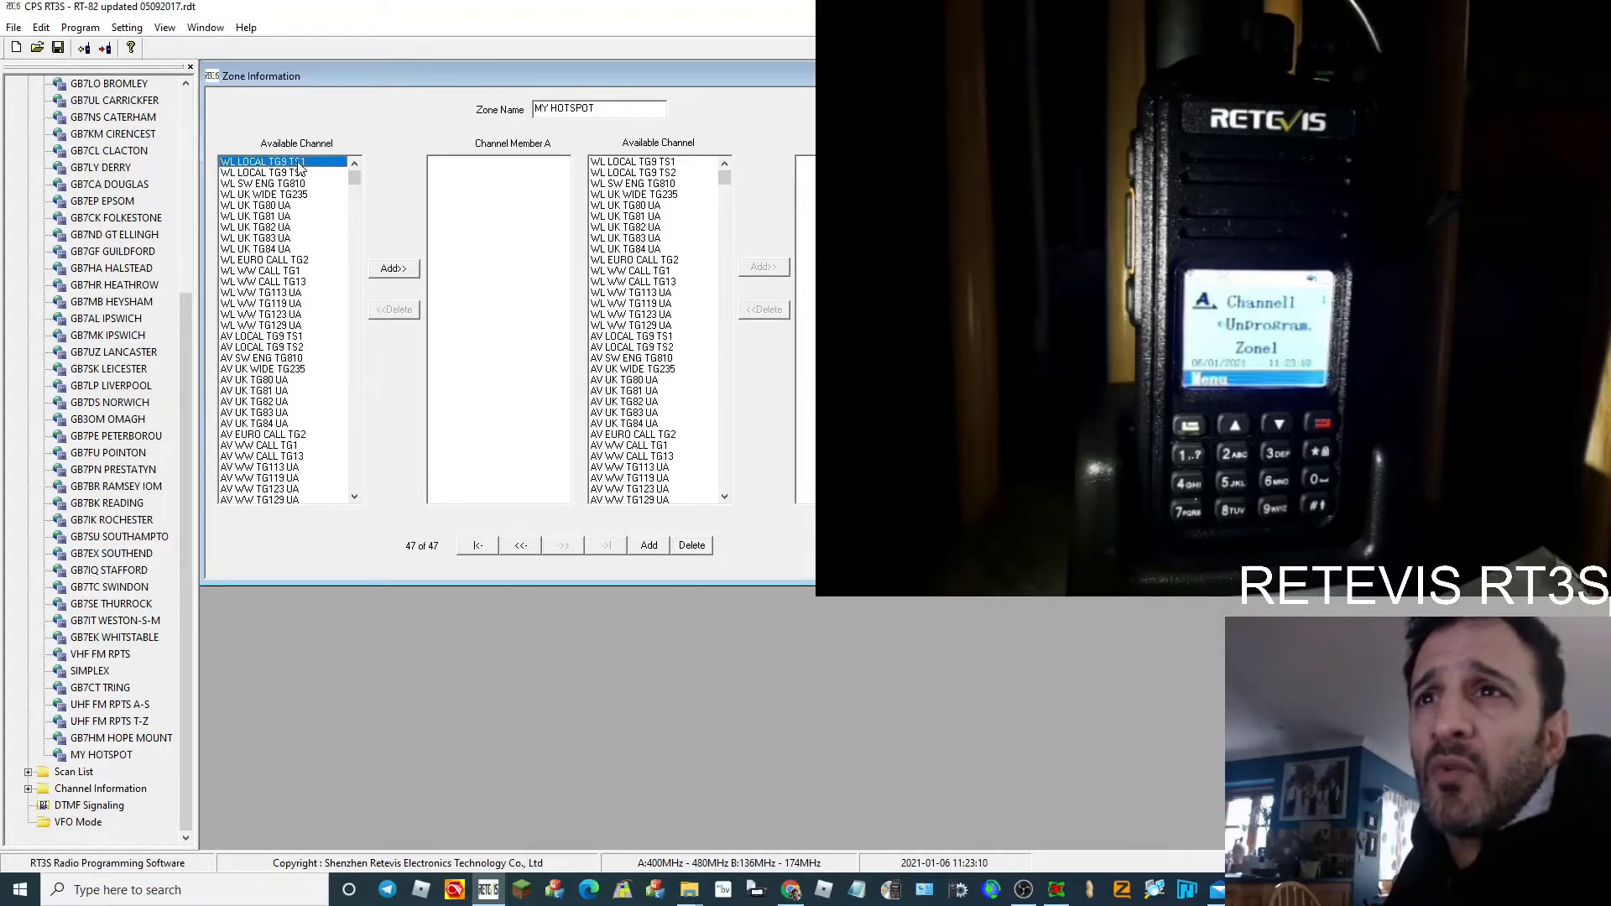
left_click(394, 268)
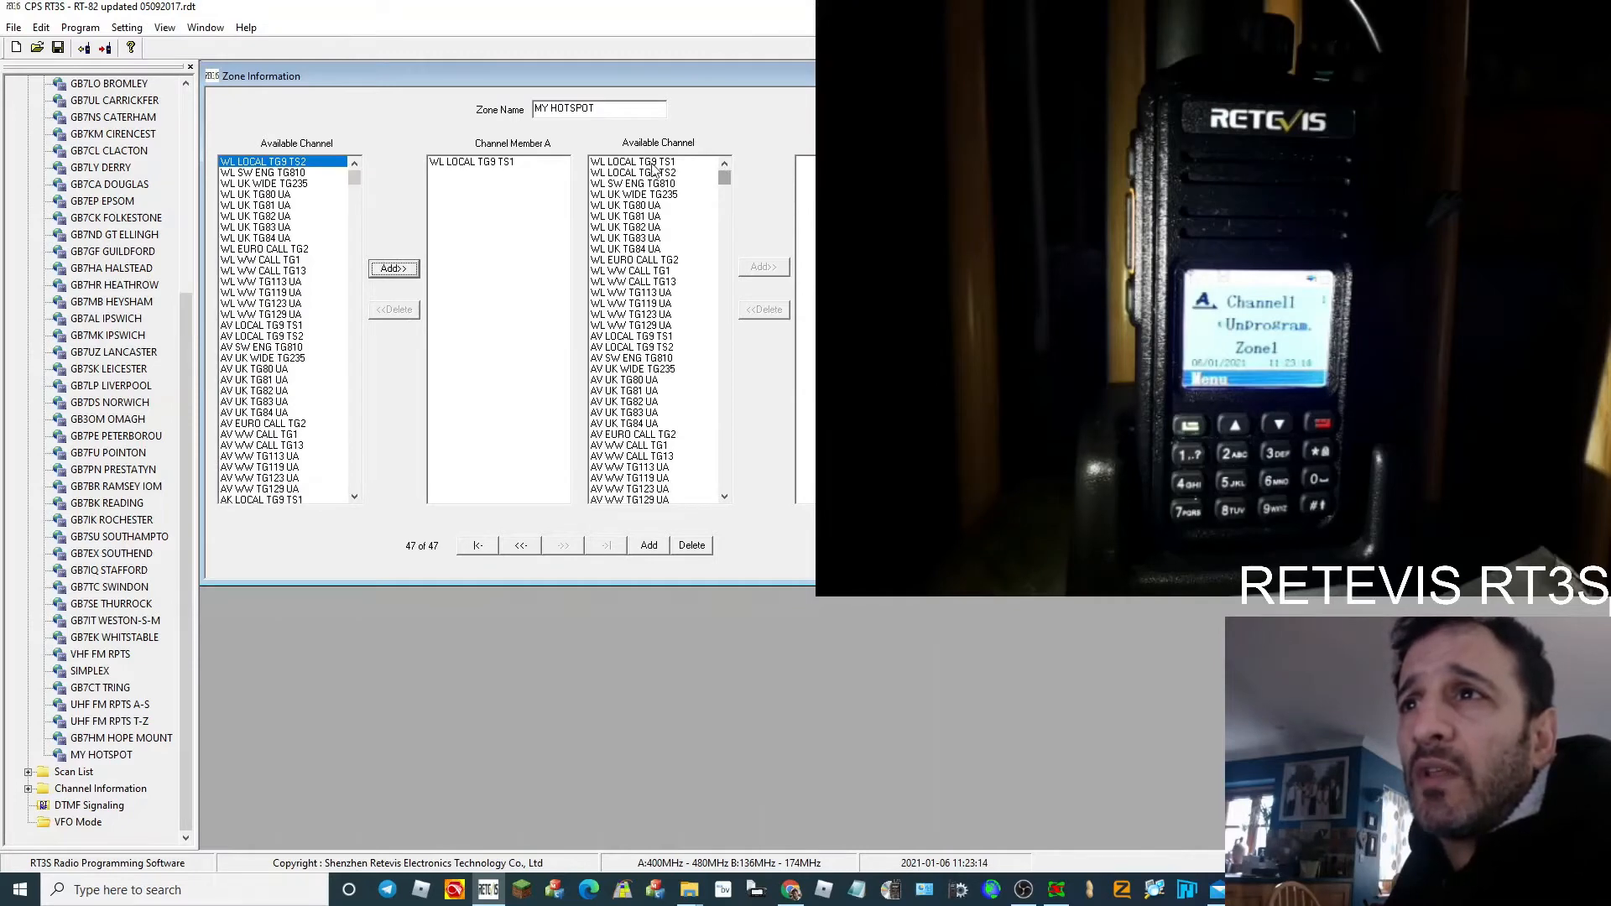
left_click(653, 161)
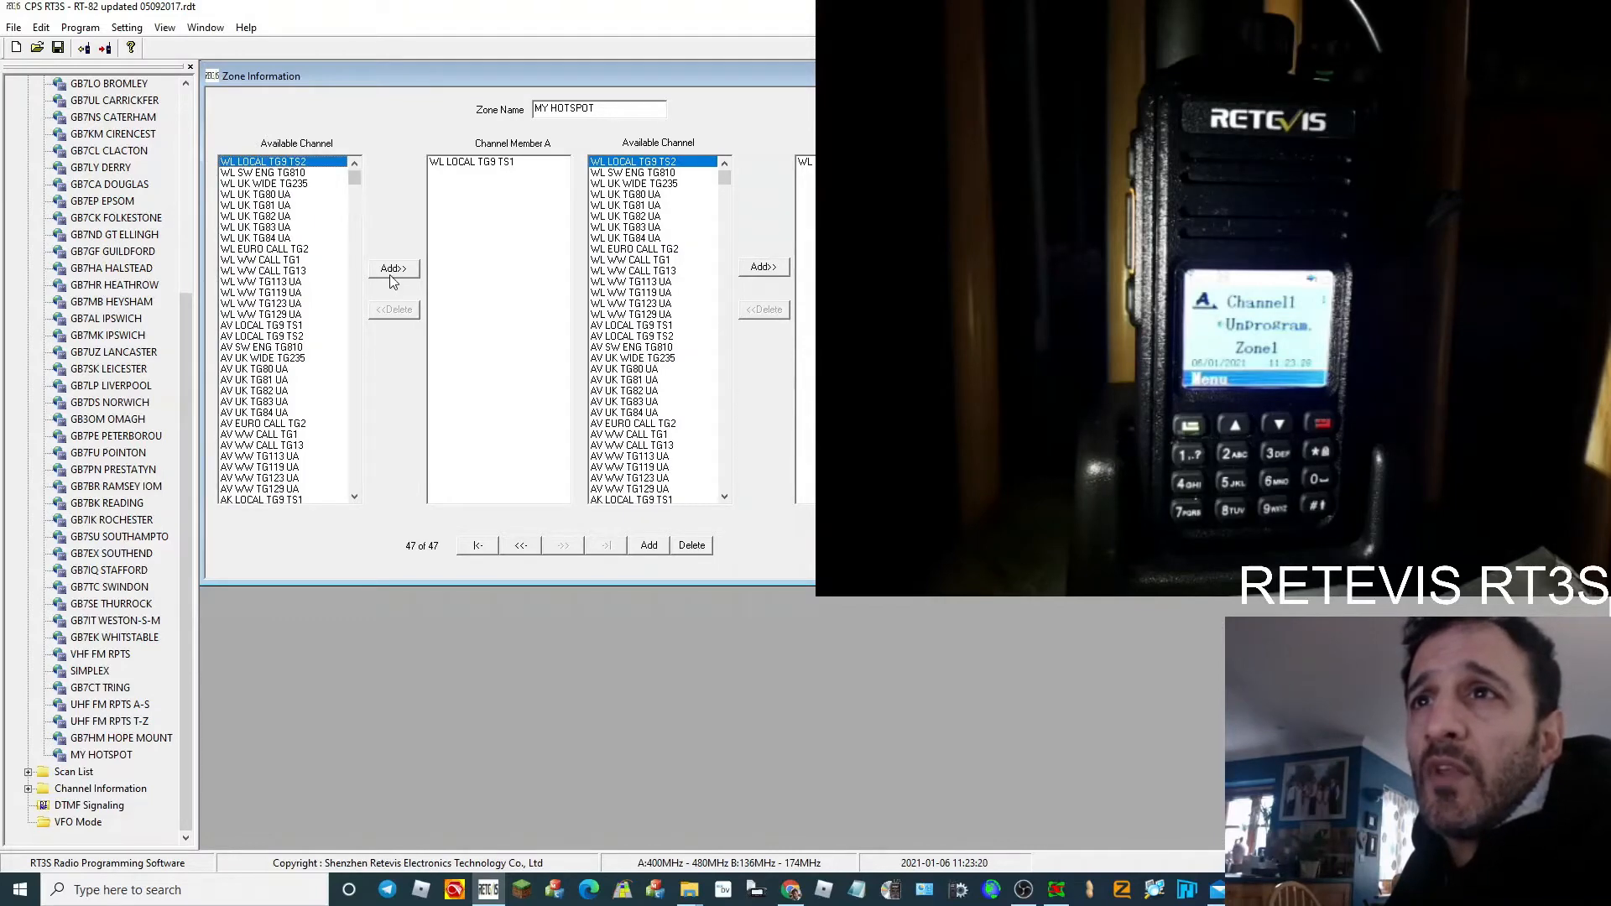
left_click(393, 269)
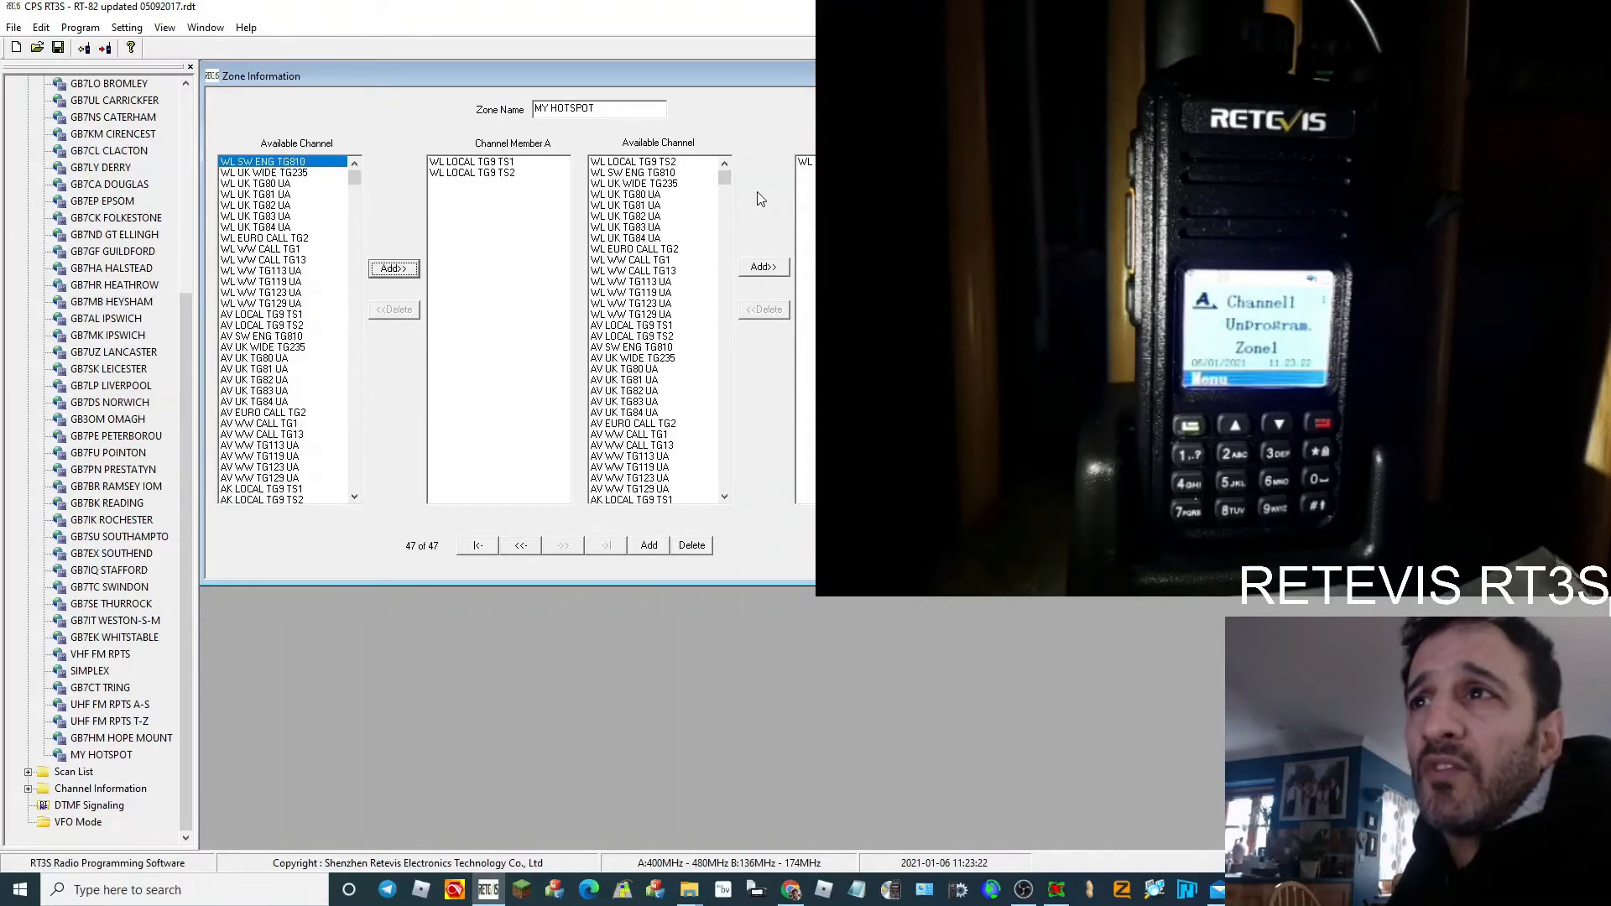
left_click(632, 160)
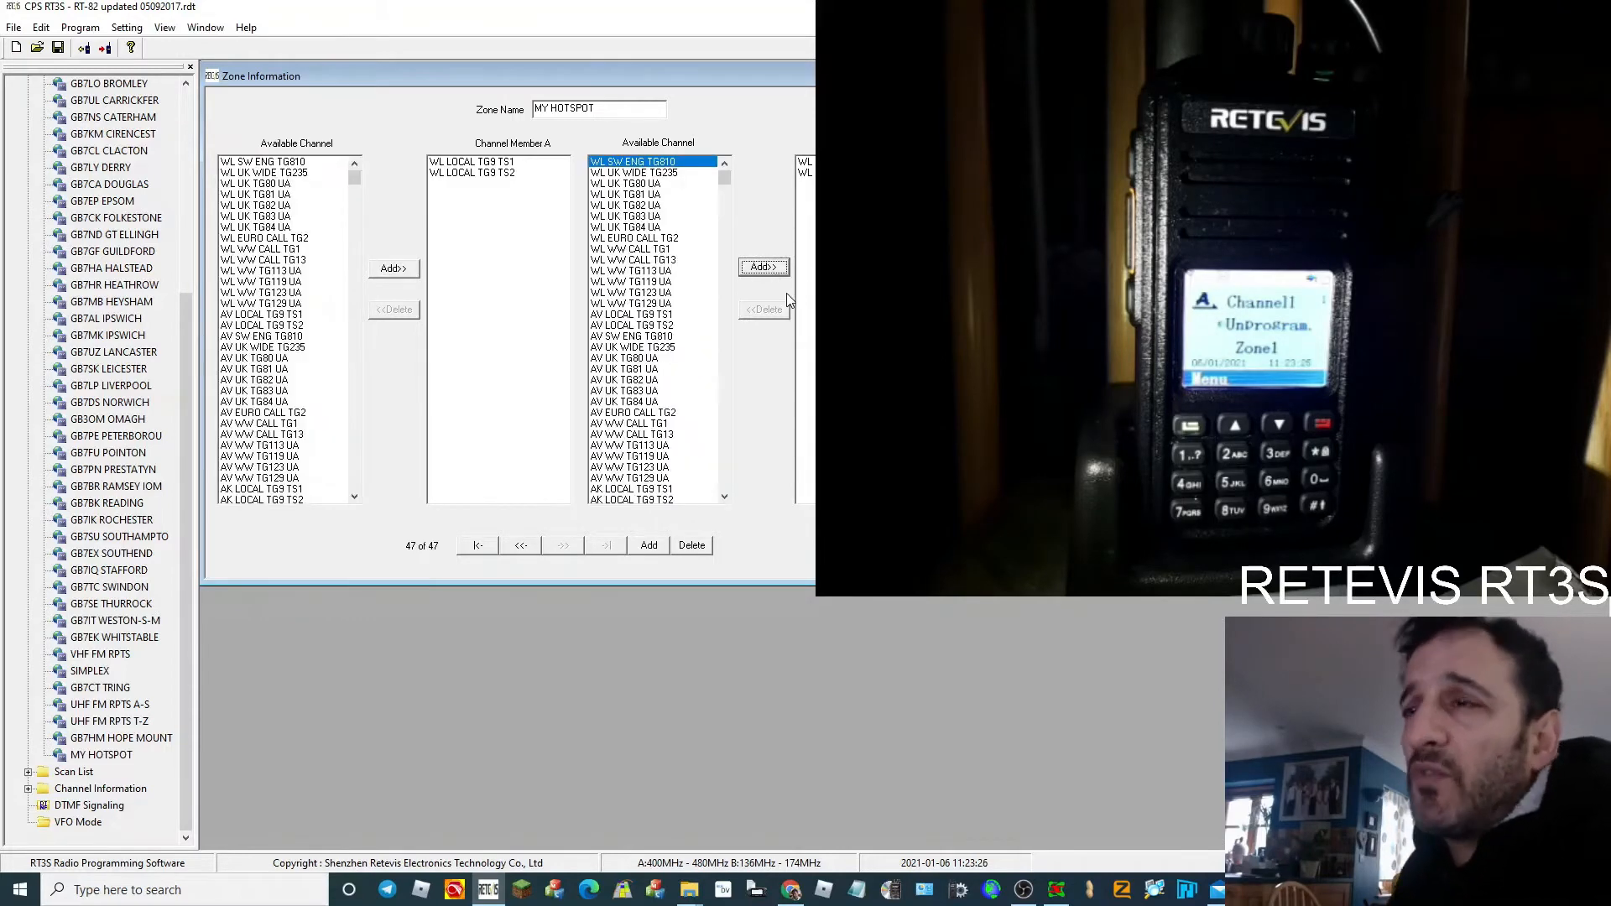
mouse_move(714, 491)
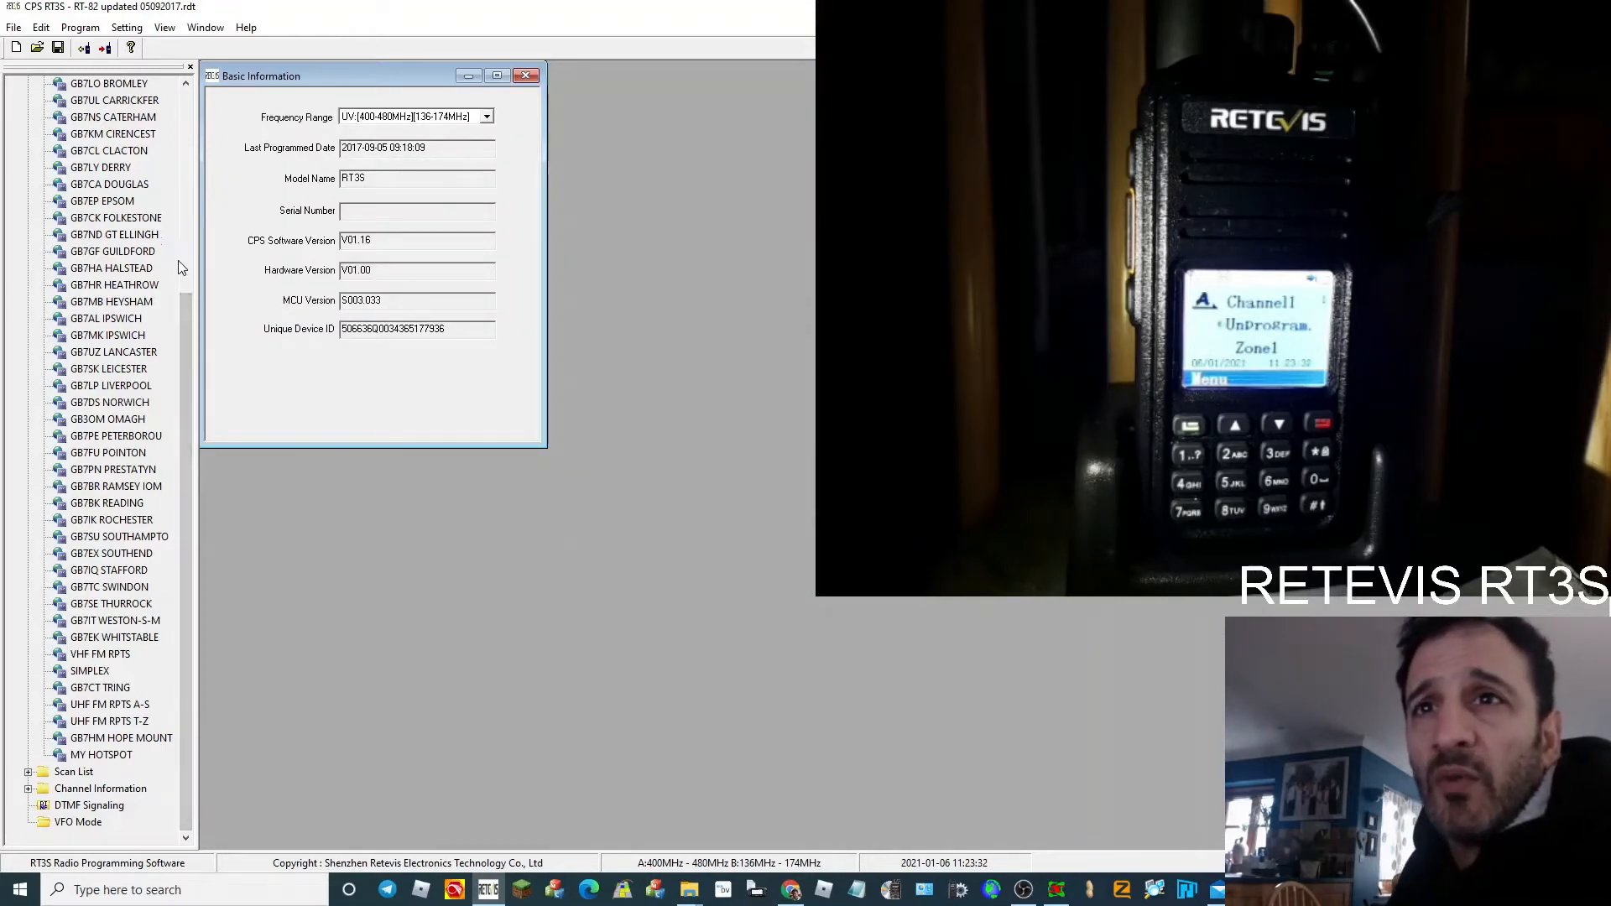
- Expand Channel Information and select the WL LOCAL TG9 TS1 channel
scroll("up", 3)
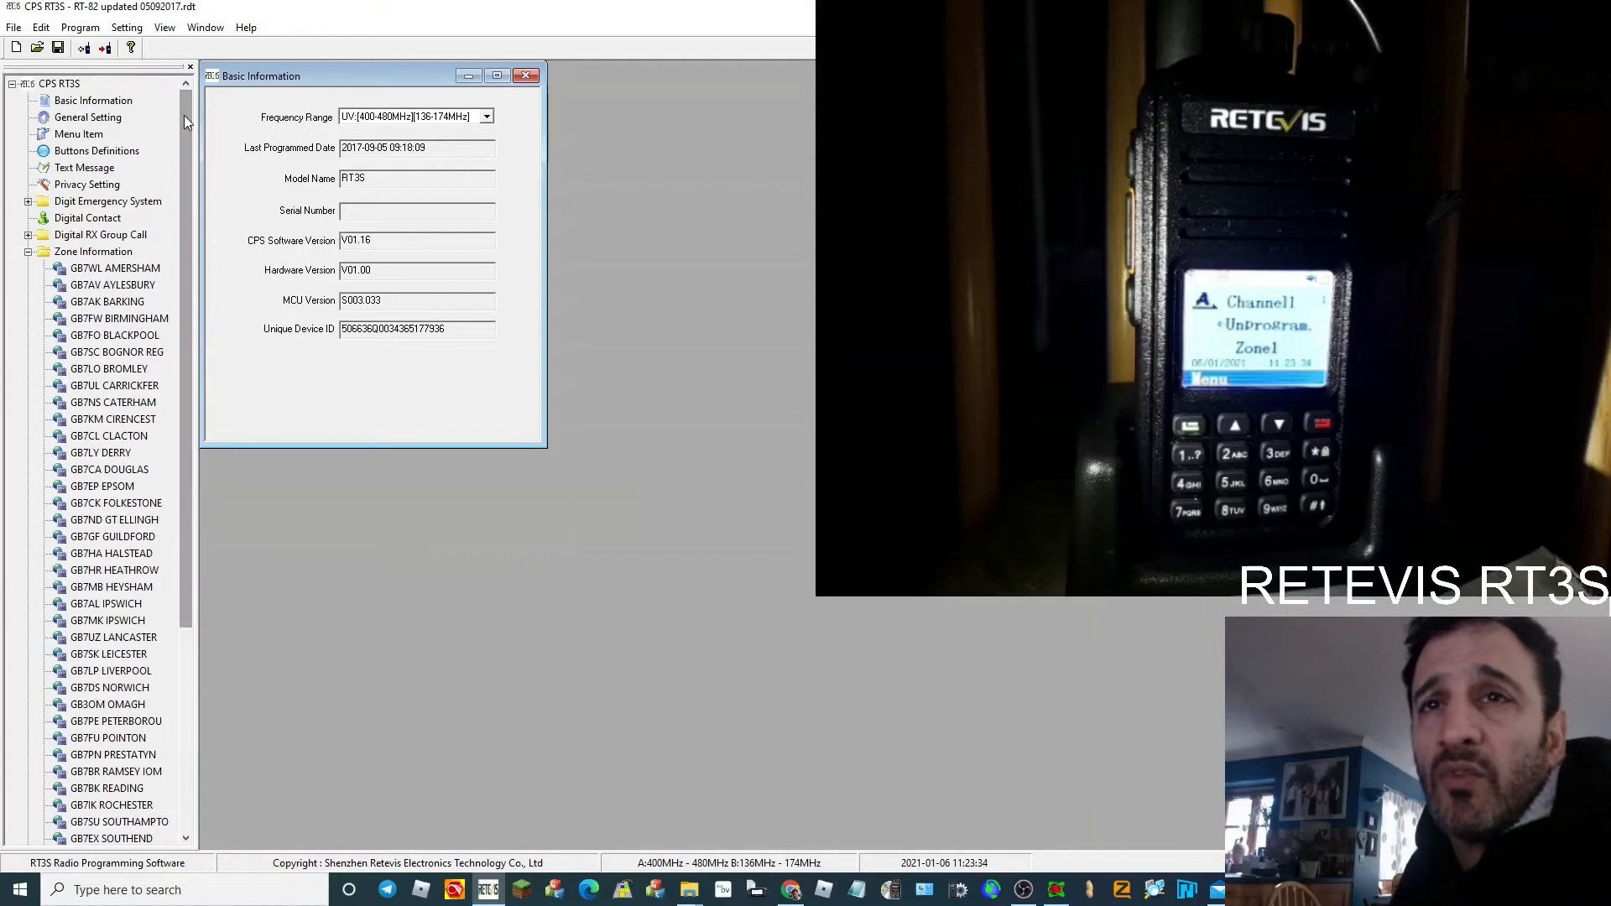
mouse_move(144, 513)
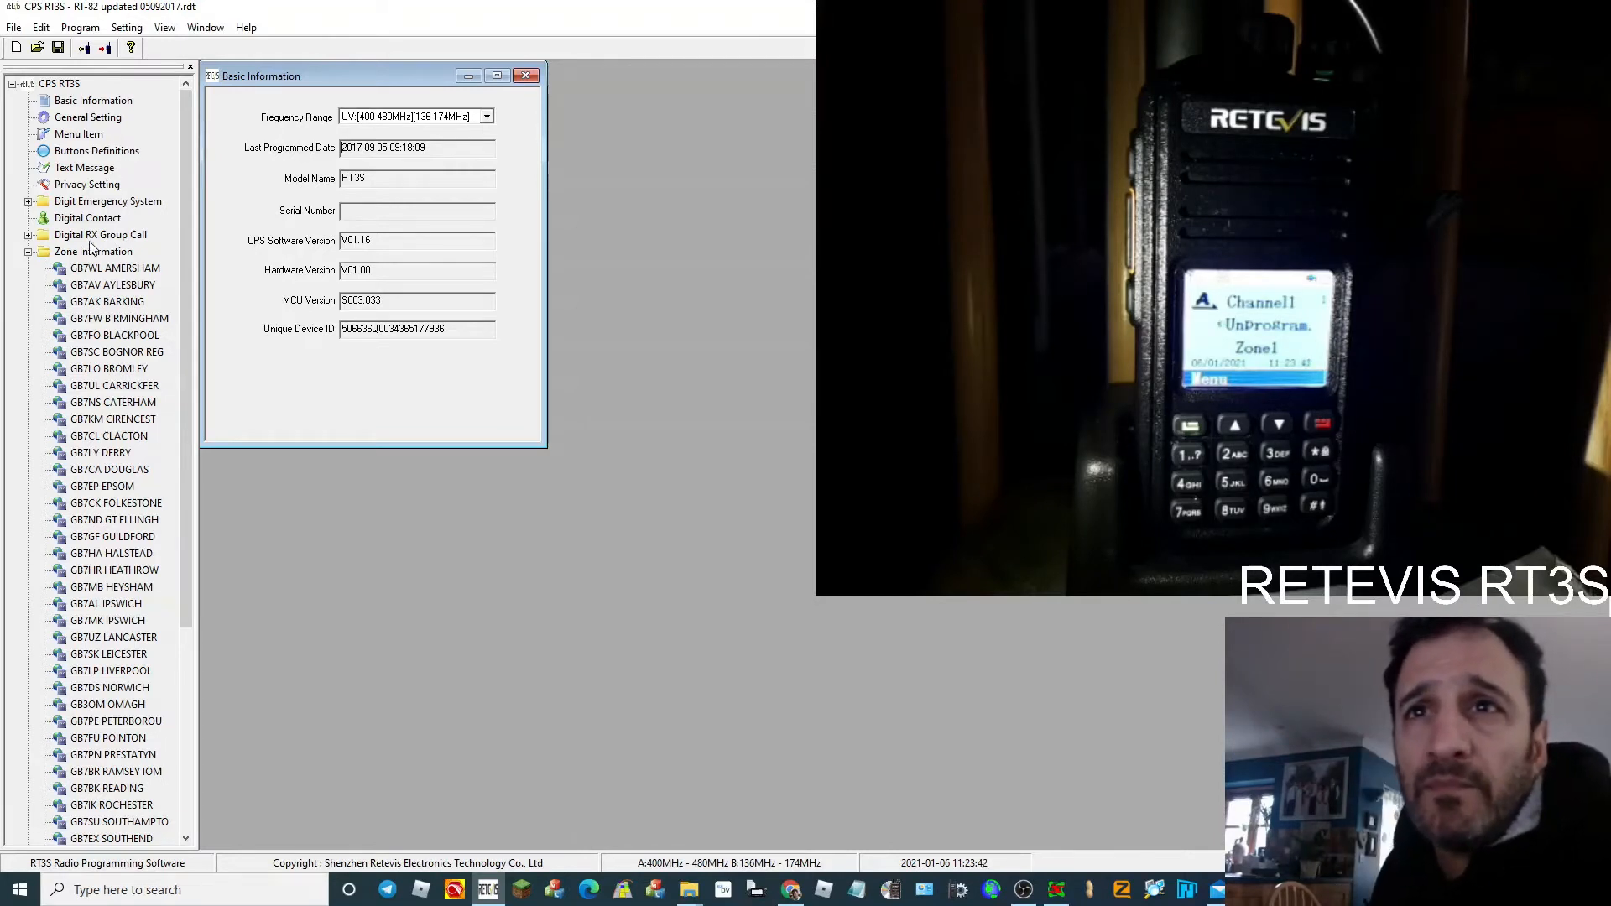
scroll("down", 3)
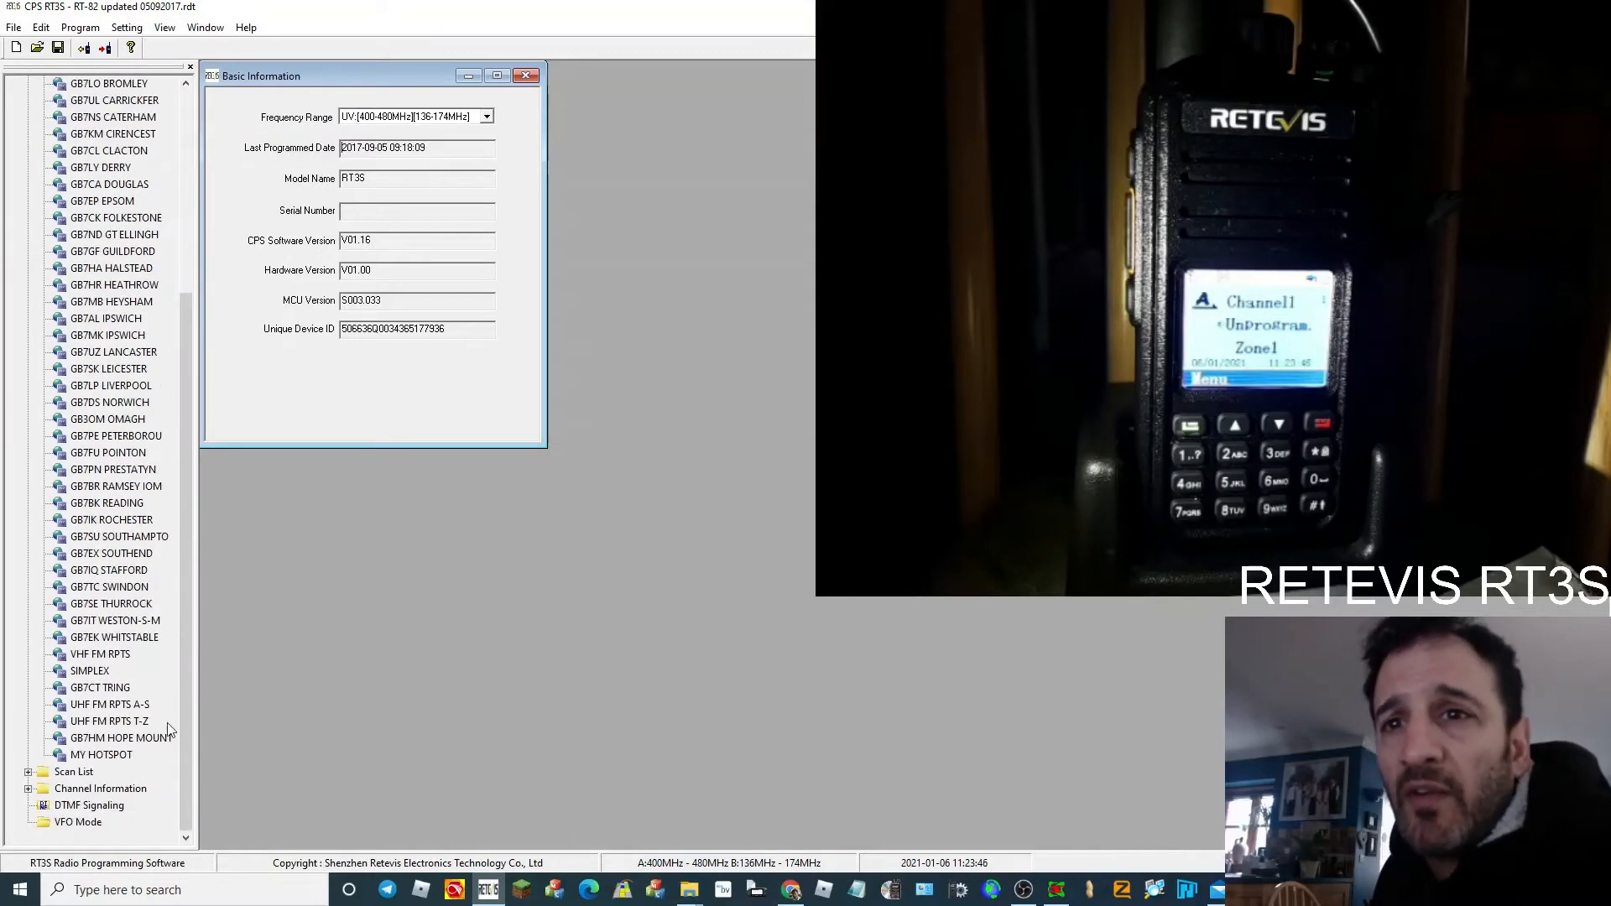
left_click(100, 787)
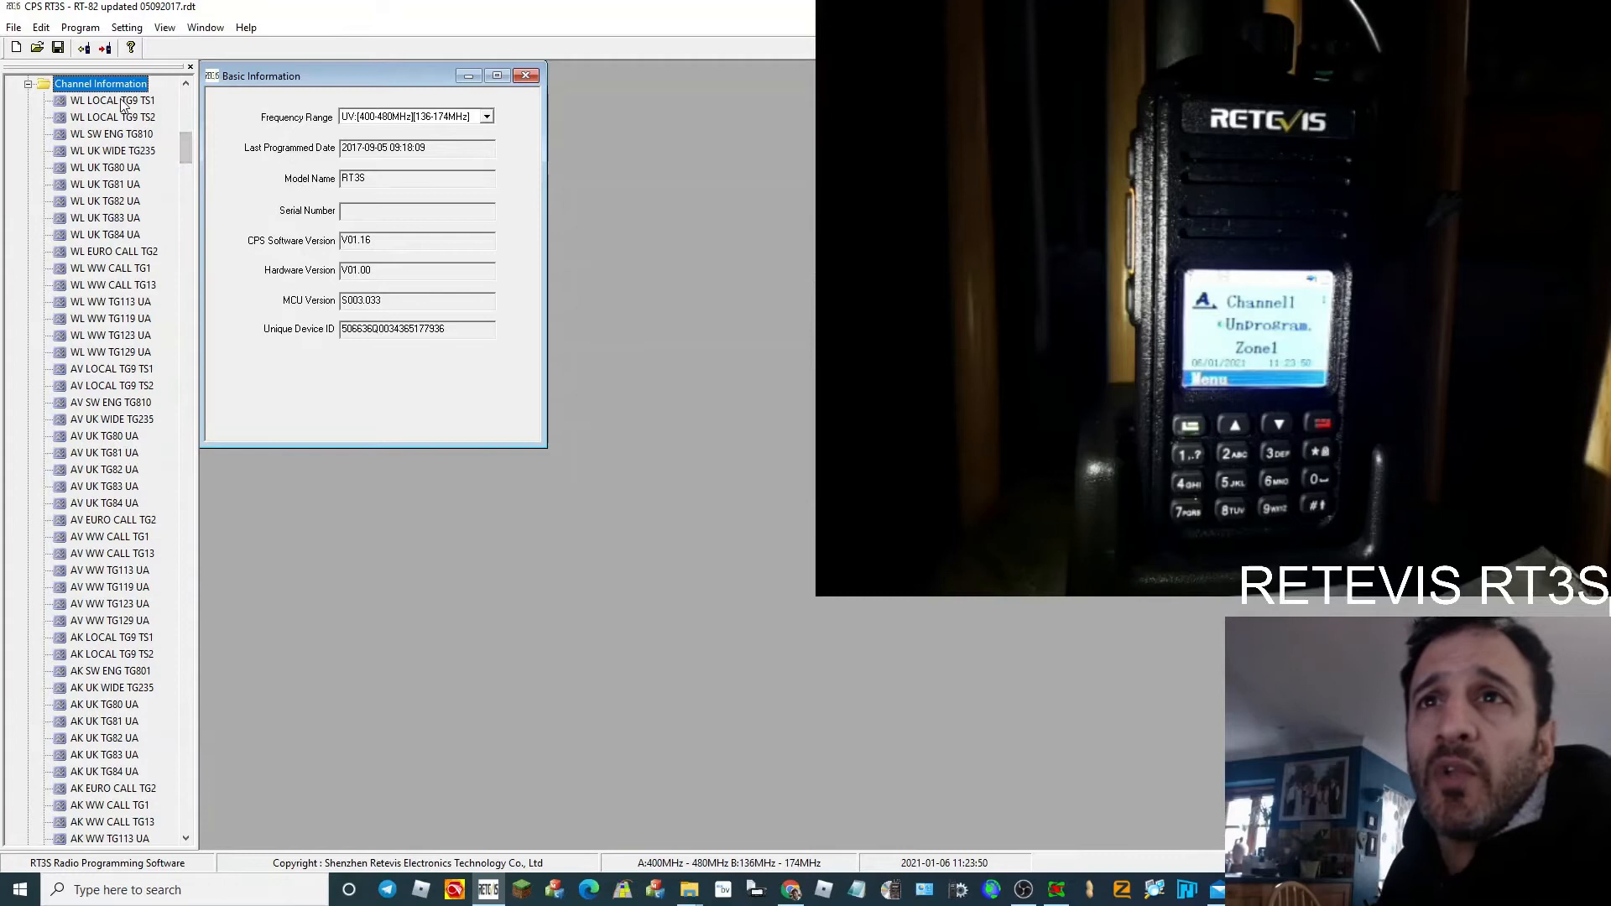
left_click(109, 100)
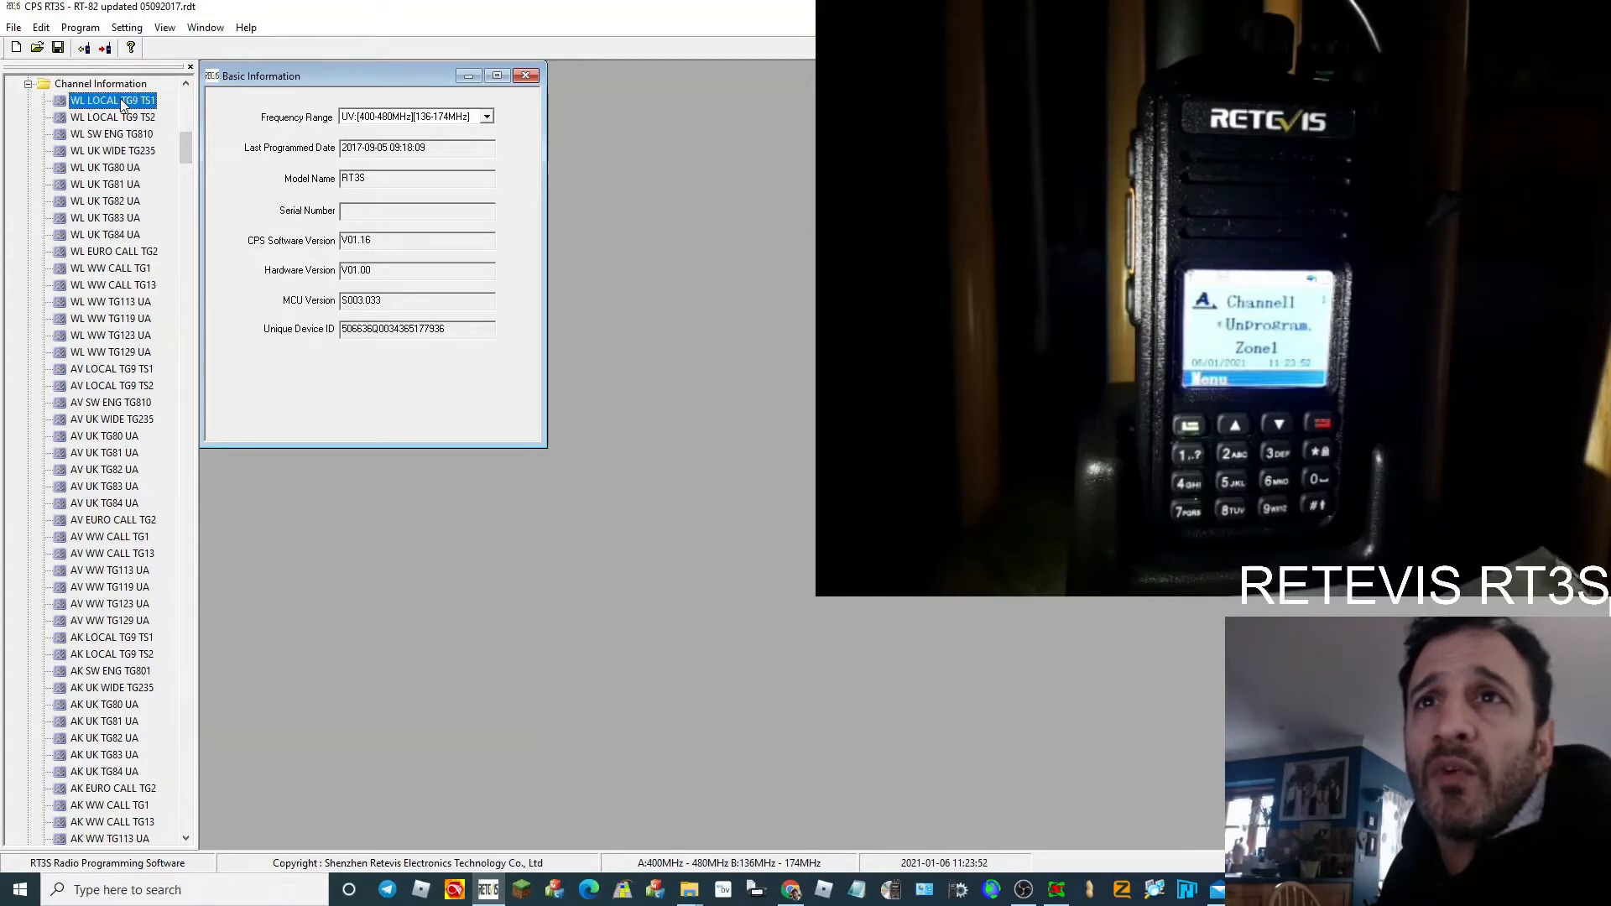
- Give WL LOCAL TG9 TS1 RX 431.55000, TX 433.55000 and Middle power
double_click(110, 100)
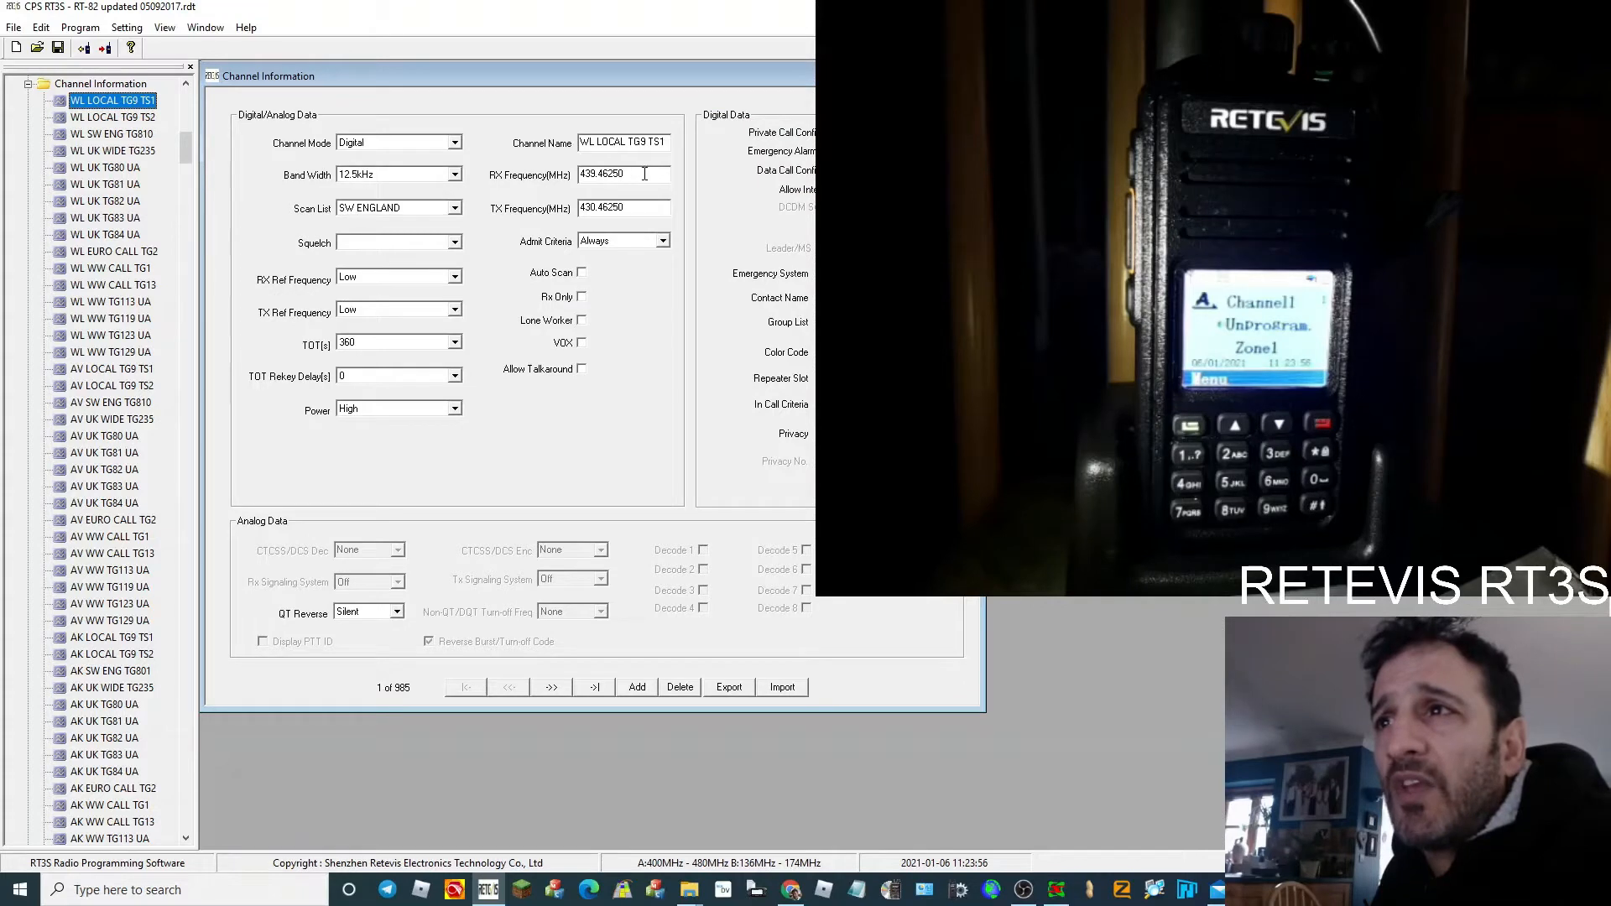
triple_click(623, 174)
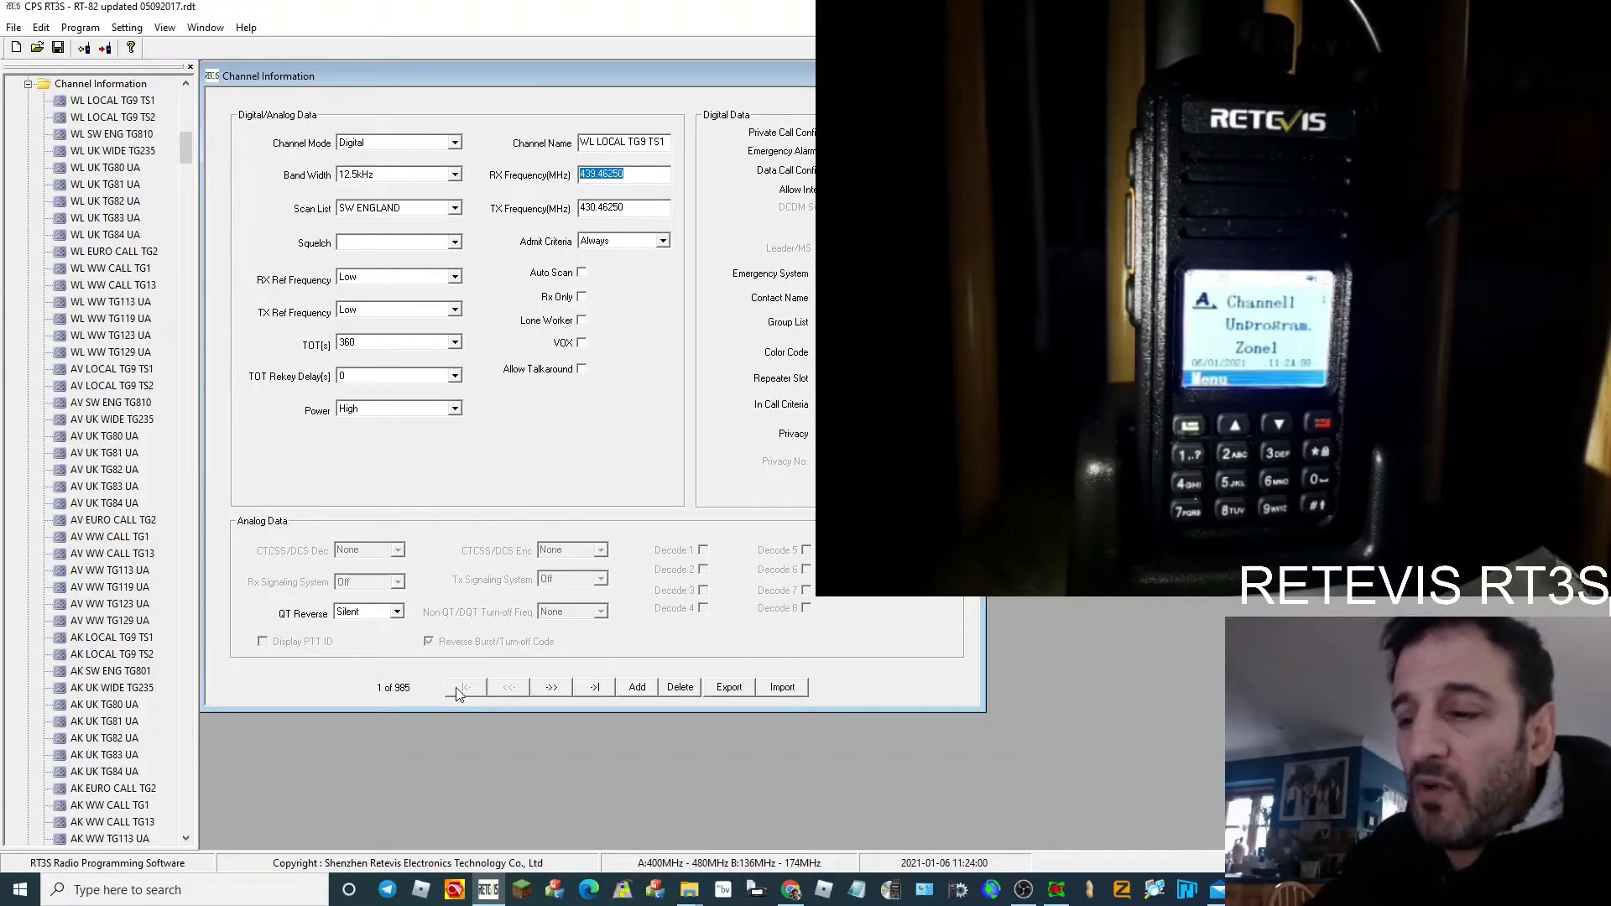
type("431")
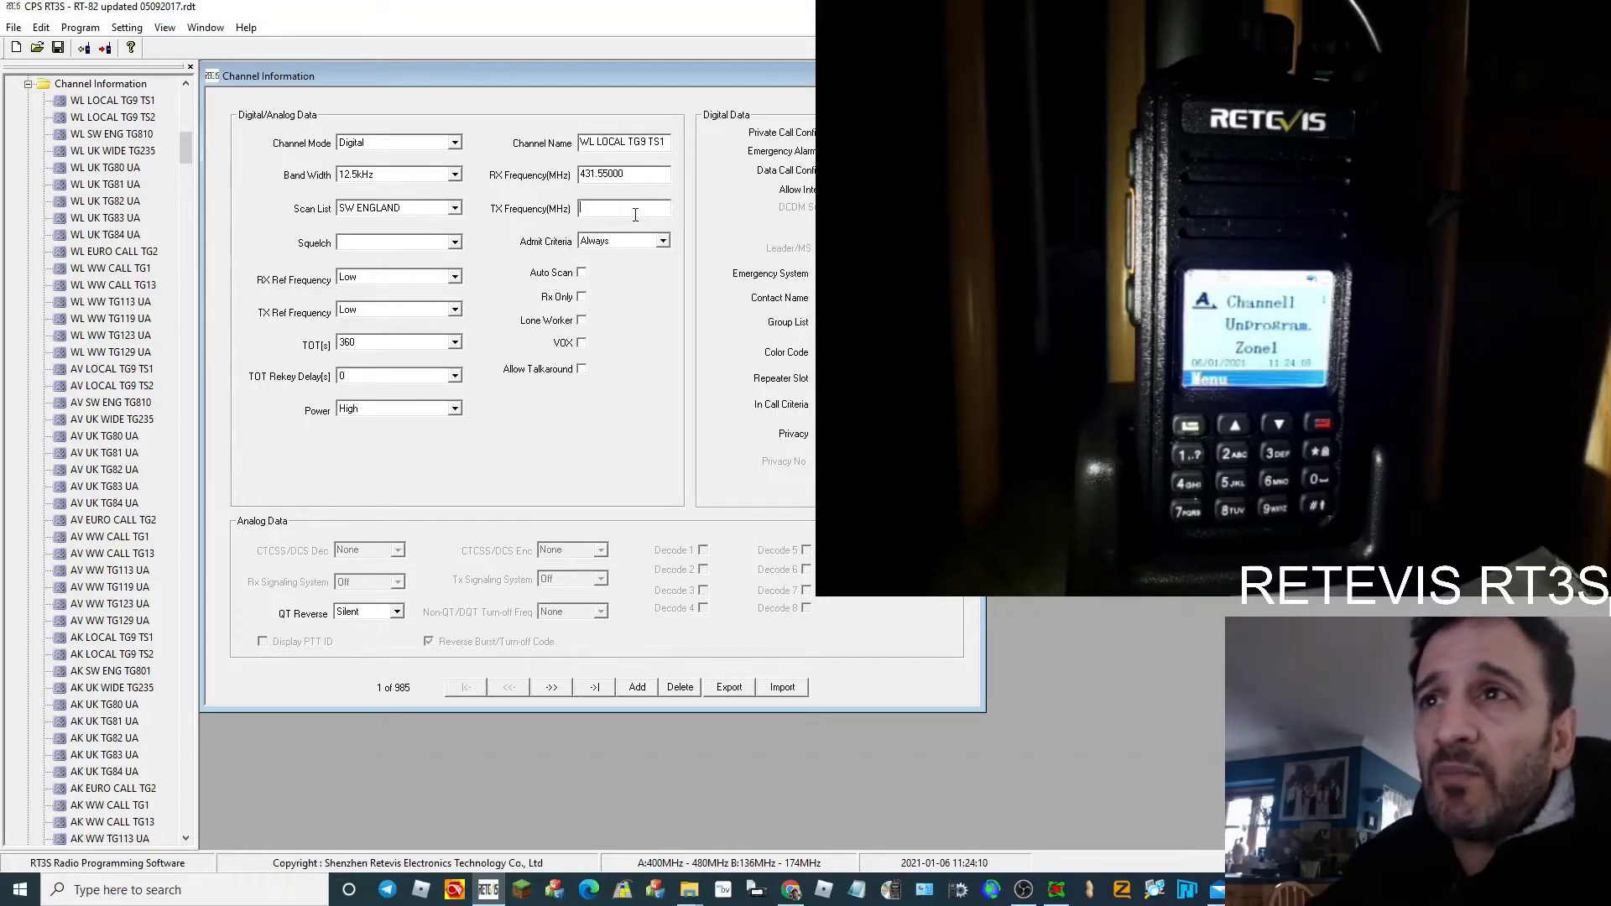
type("43")
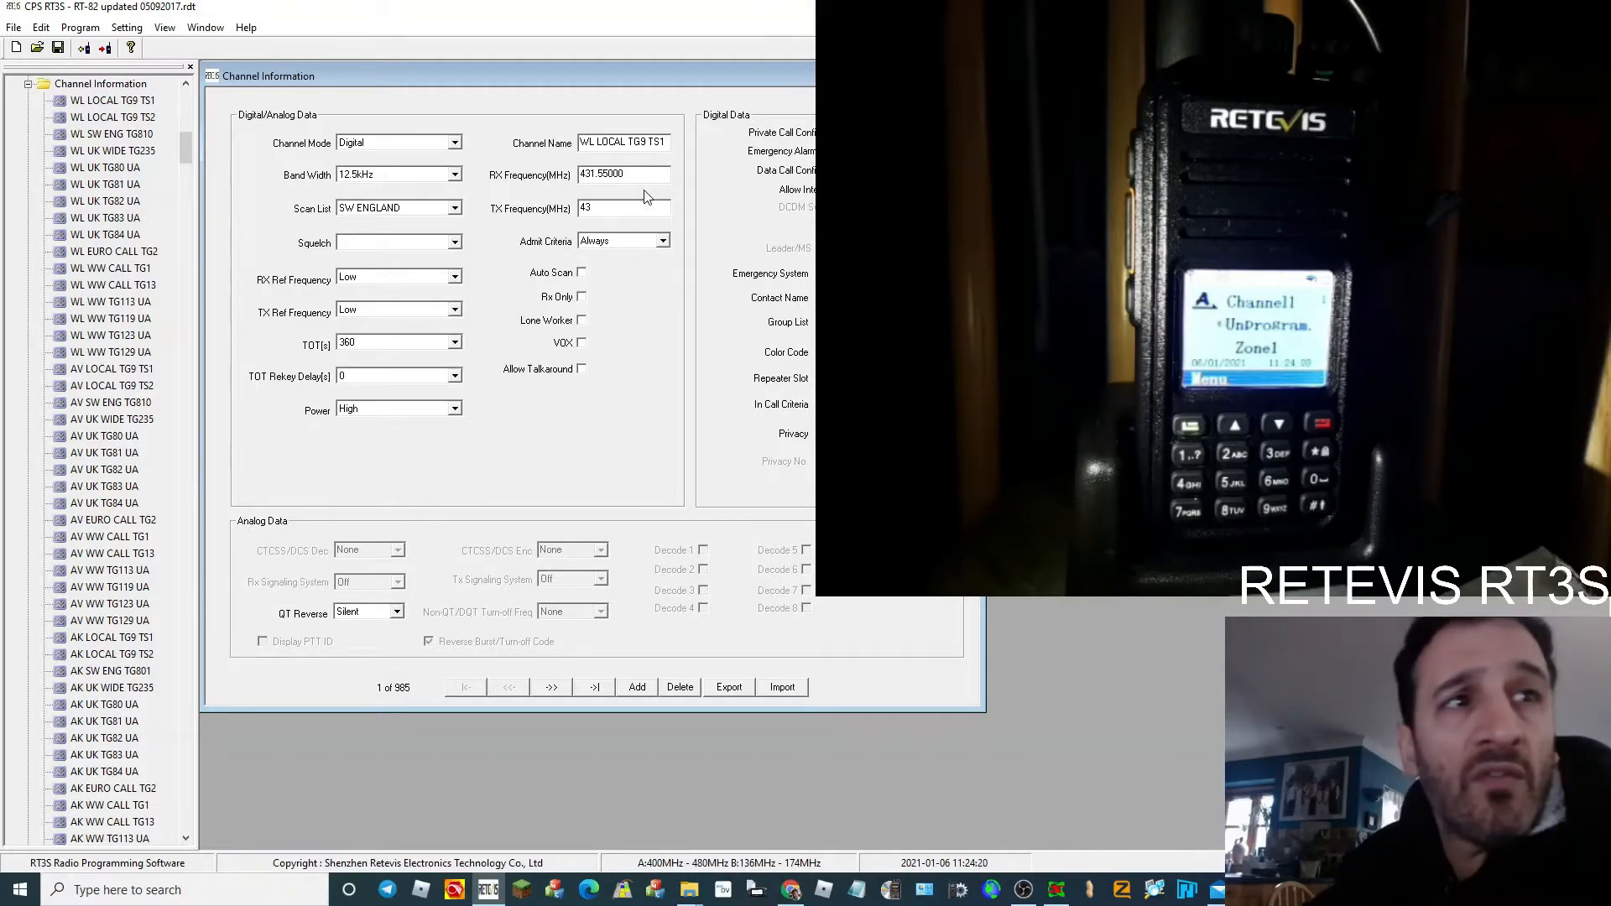
type("3.55000")
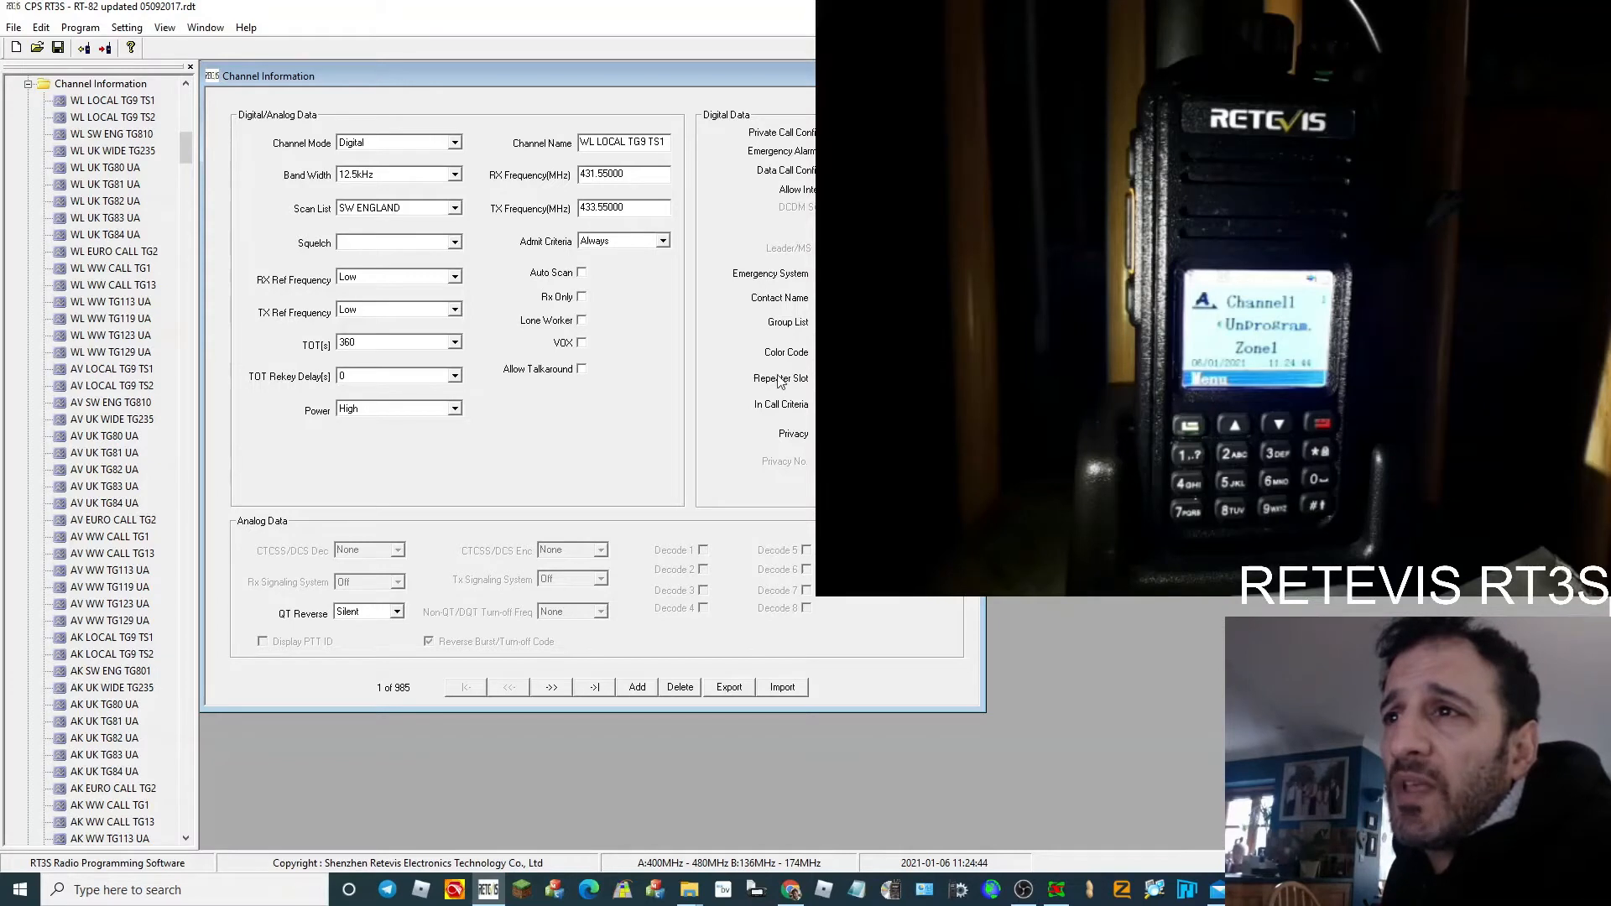
mouse_move(722, 224)
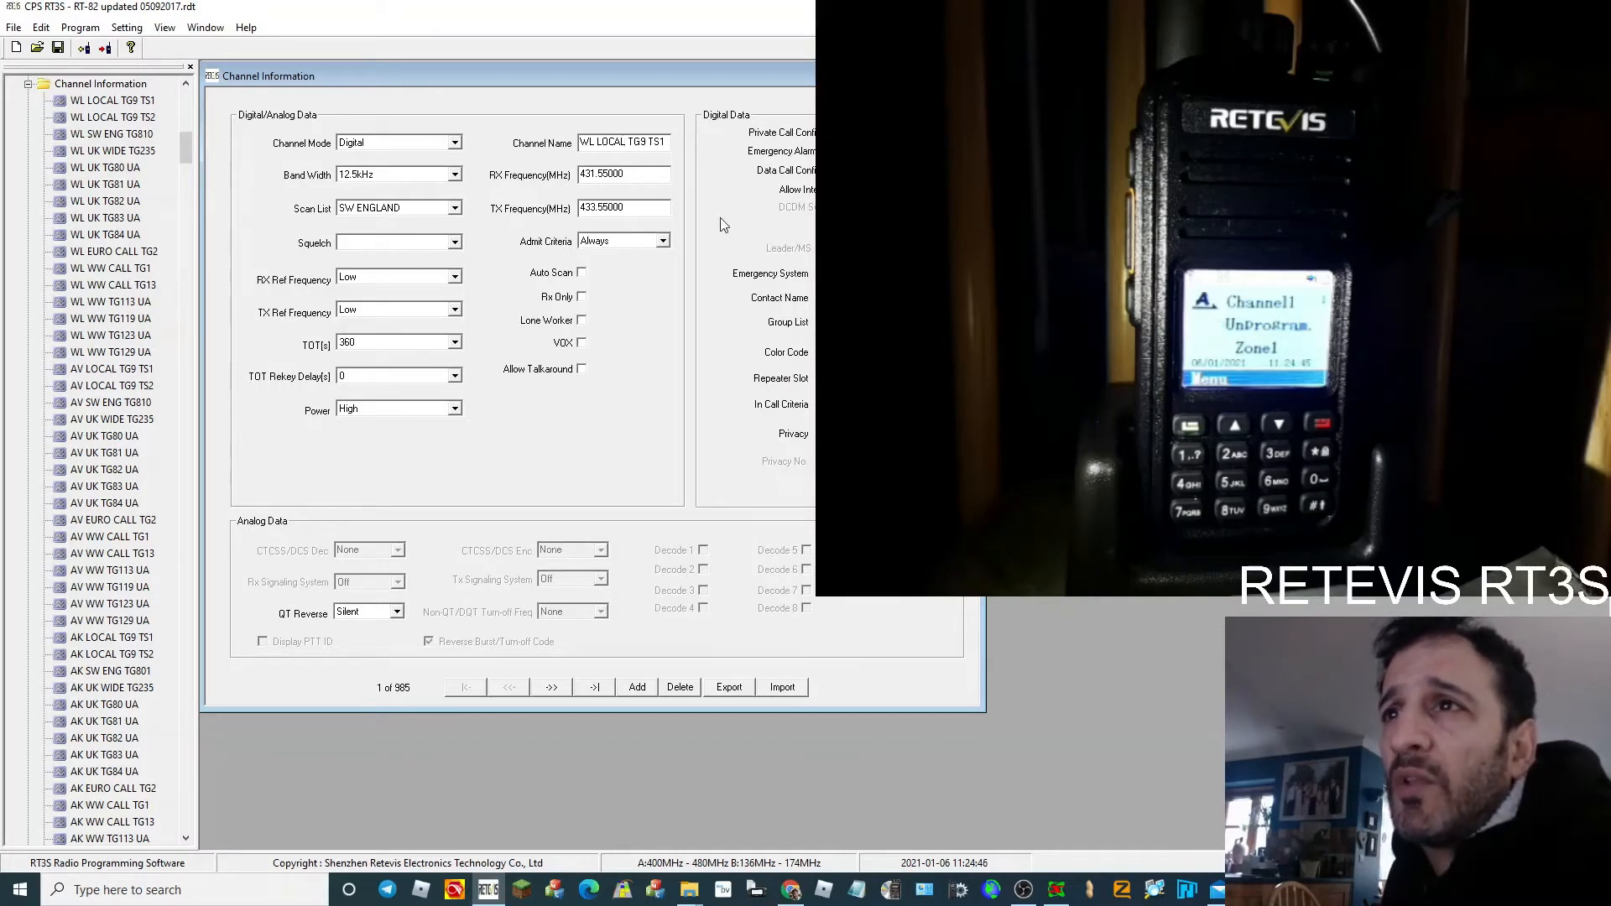
mouse_move(419, 402)
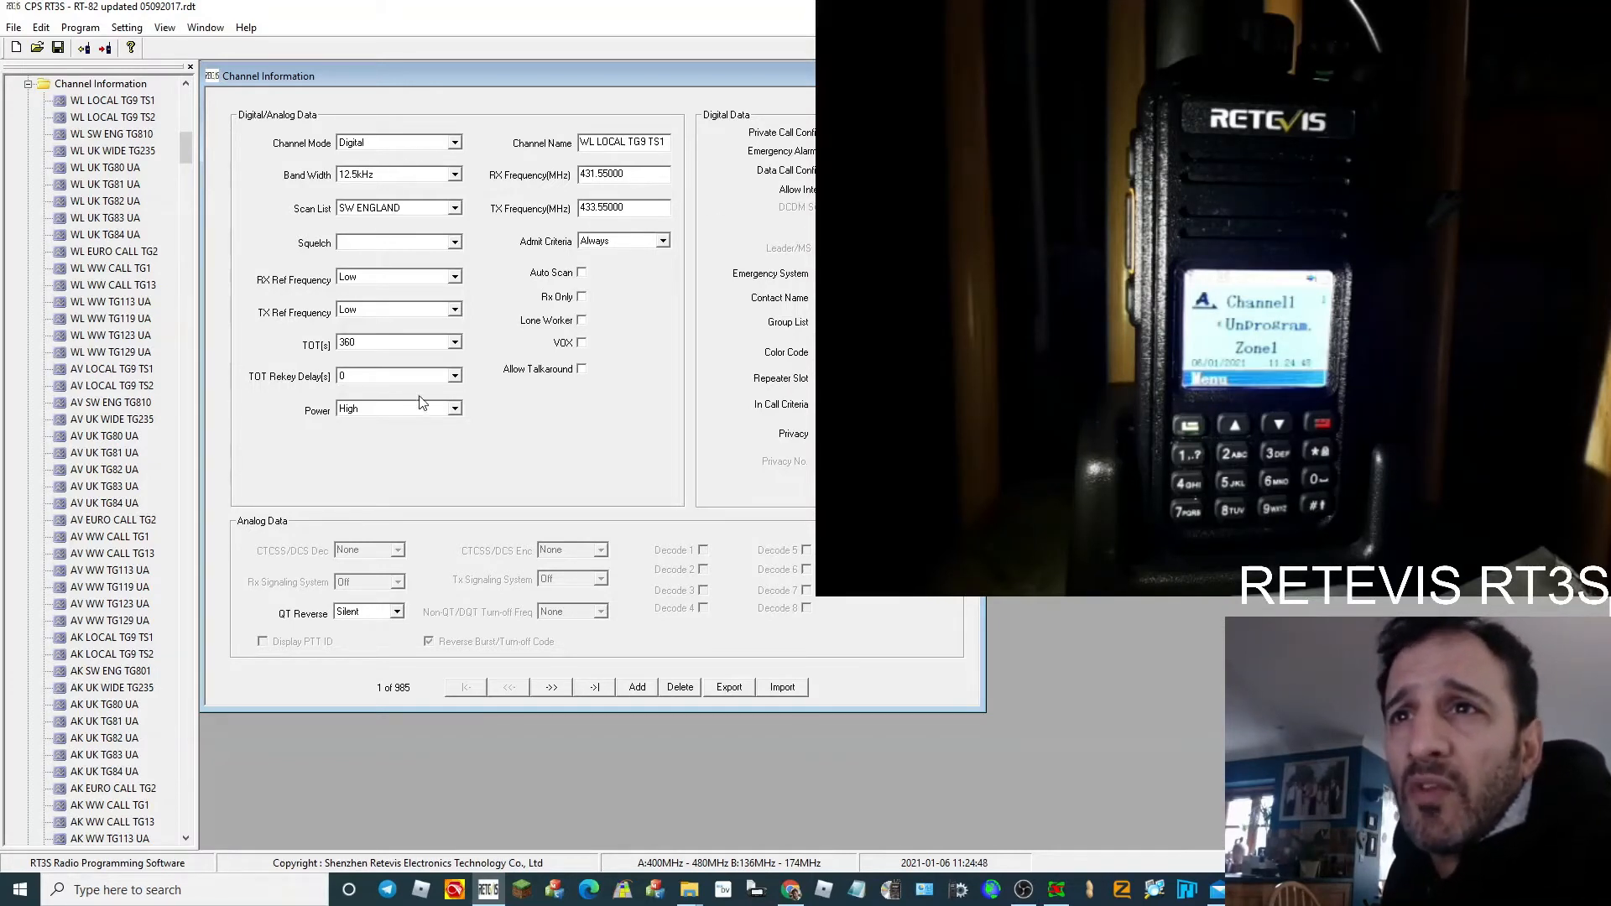
left_click(452, 408)
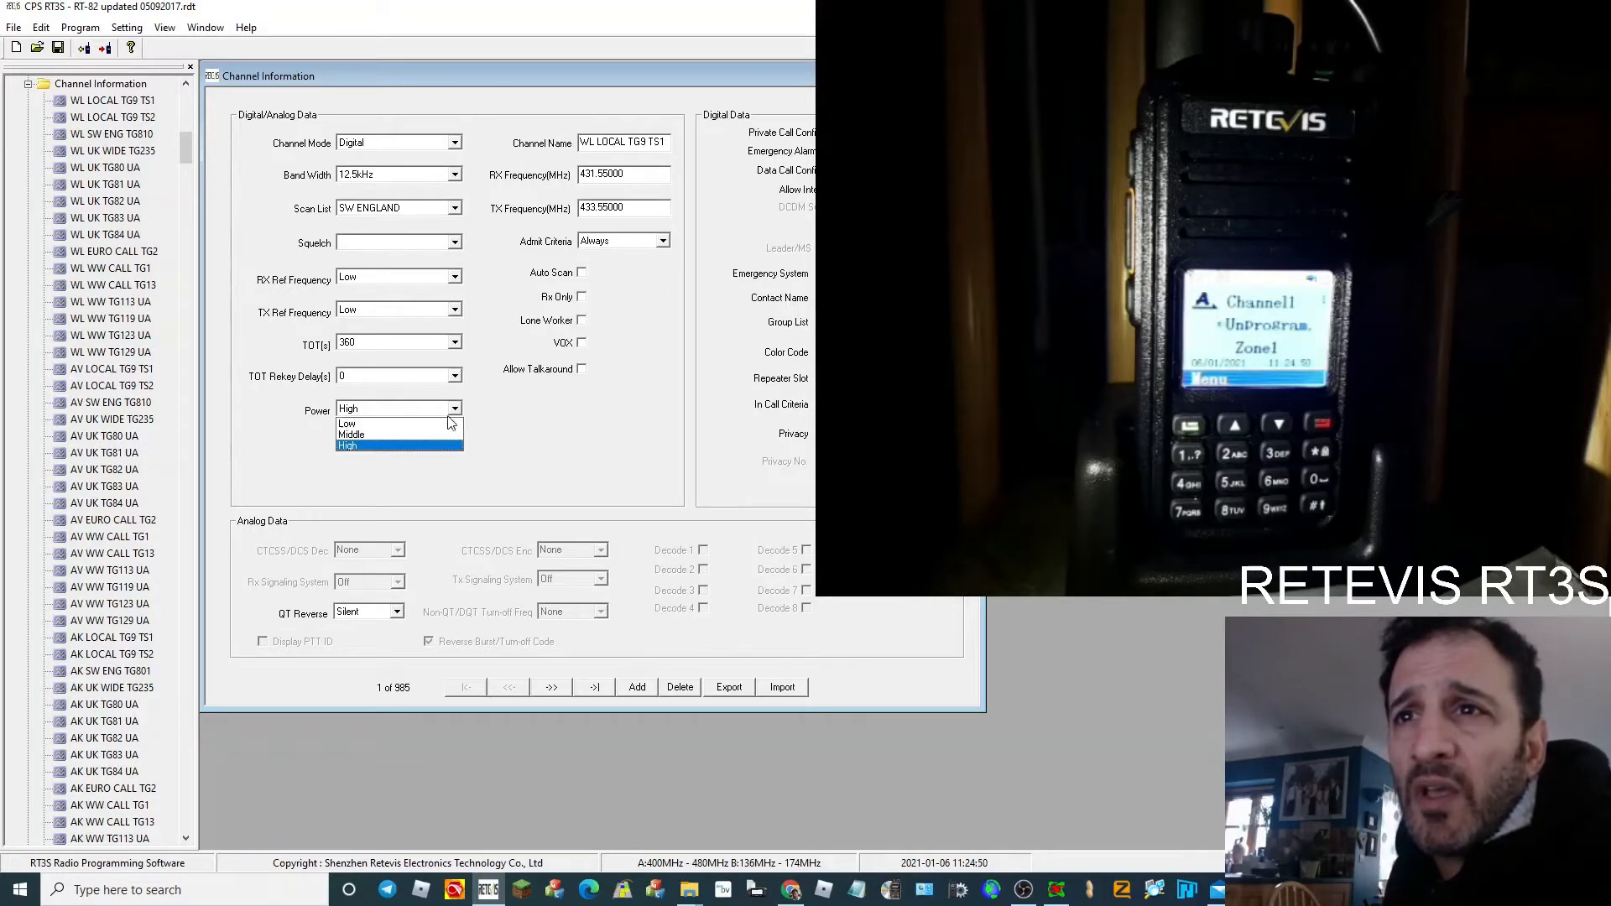
left_click(352, 434)
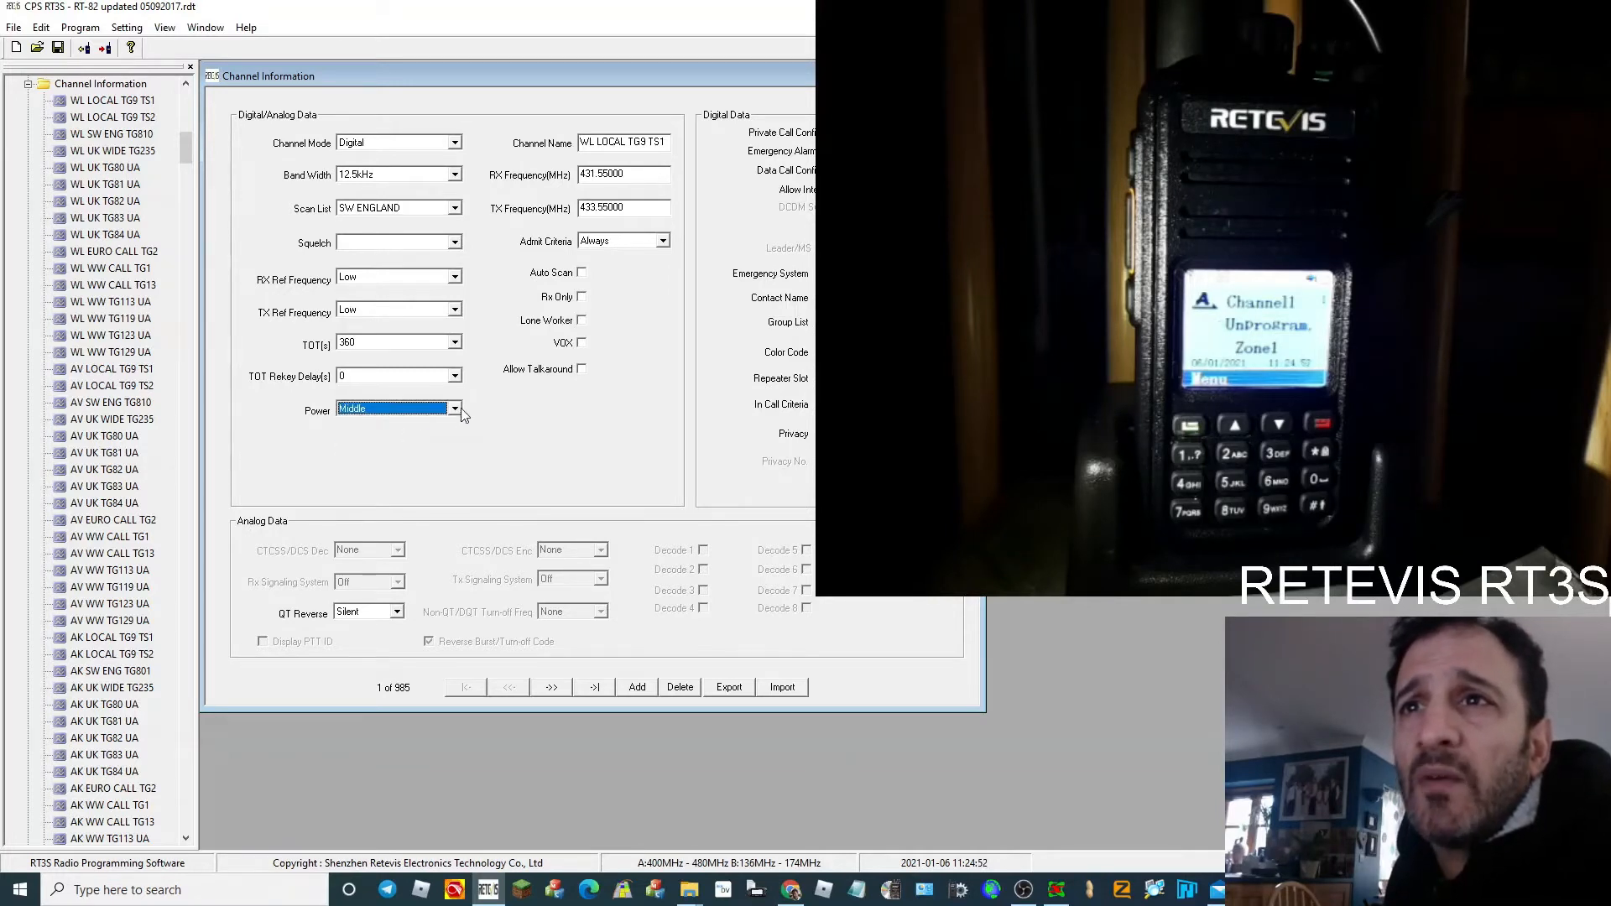
mouse_move(395, 444)
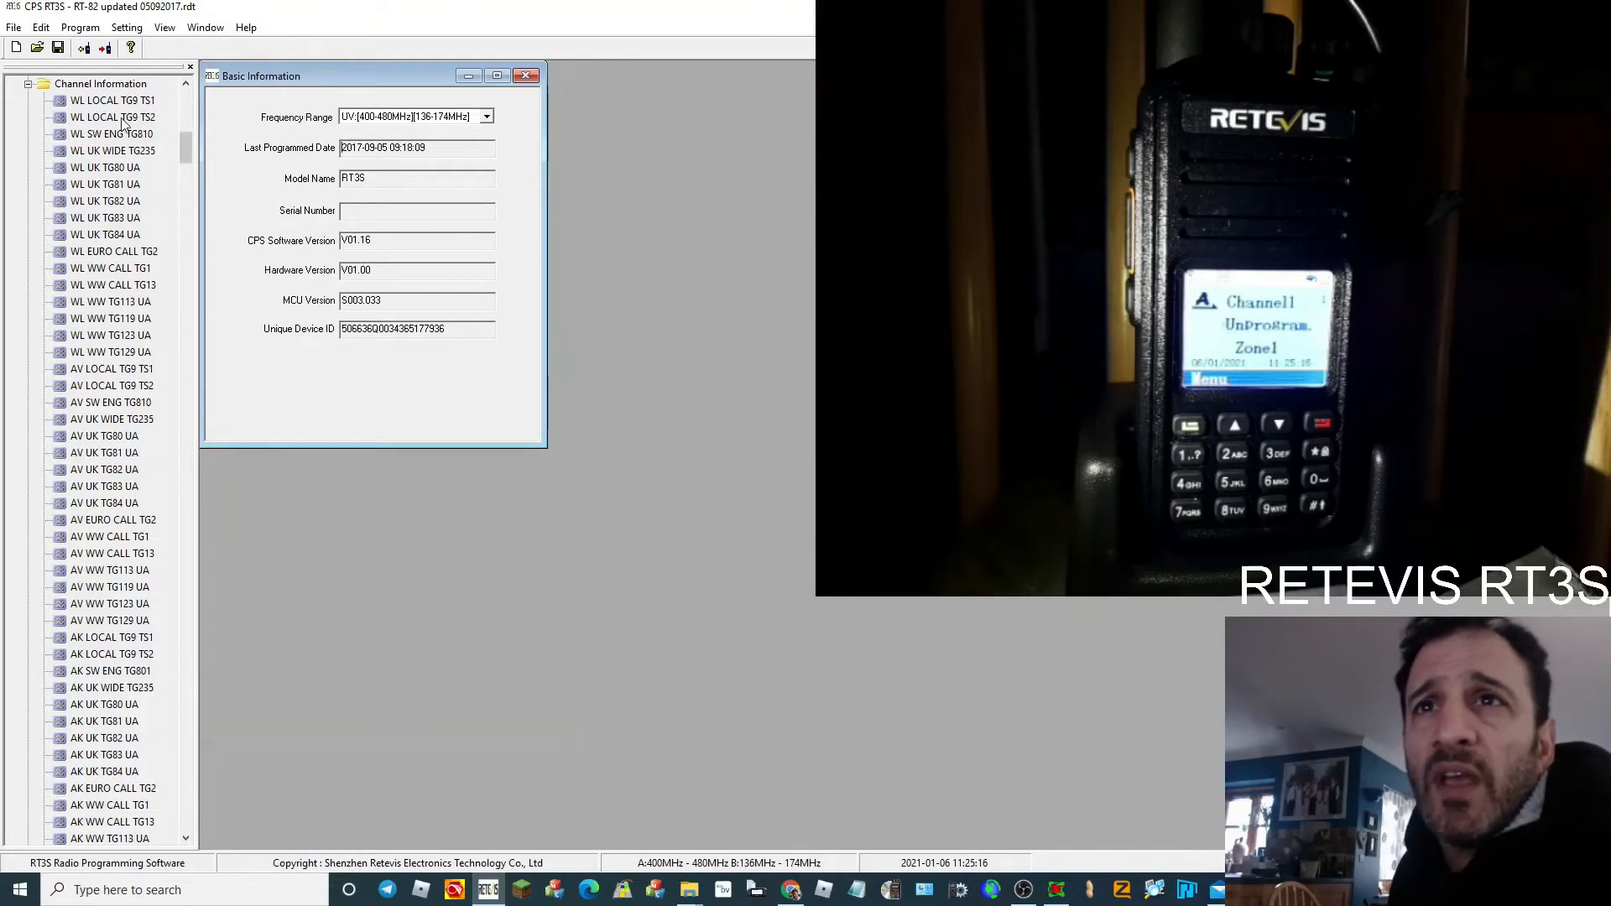
- Set WL LOCAL TG9 TS2 receive frequency to 431.55000 and transmit to 431.550
double_click(110, 117)
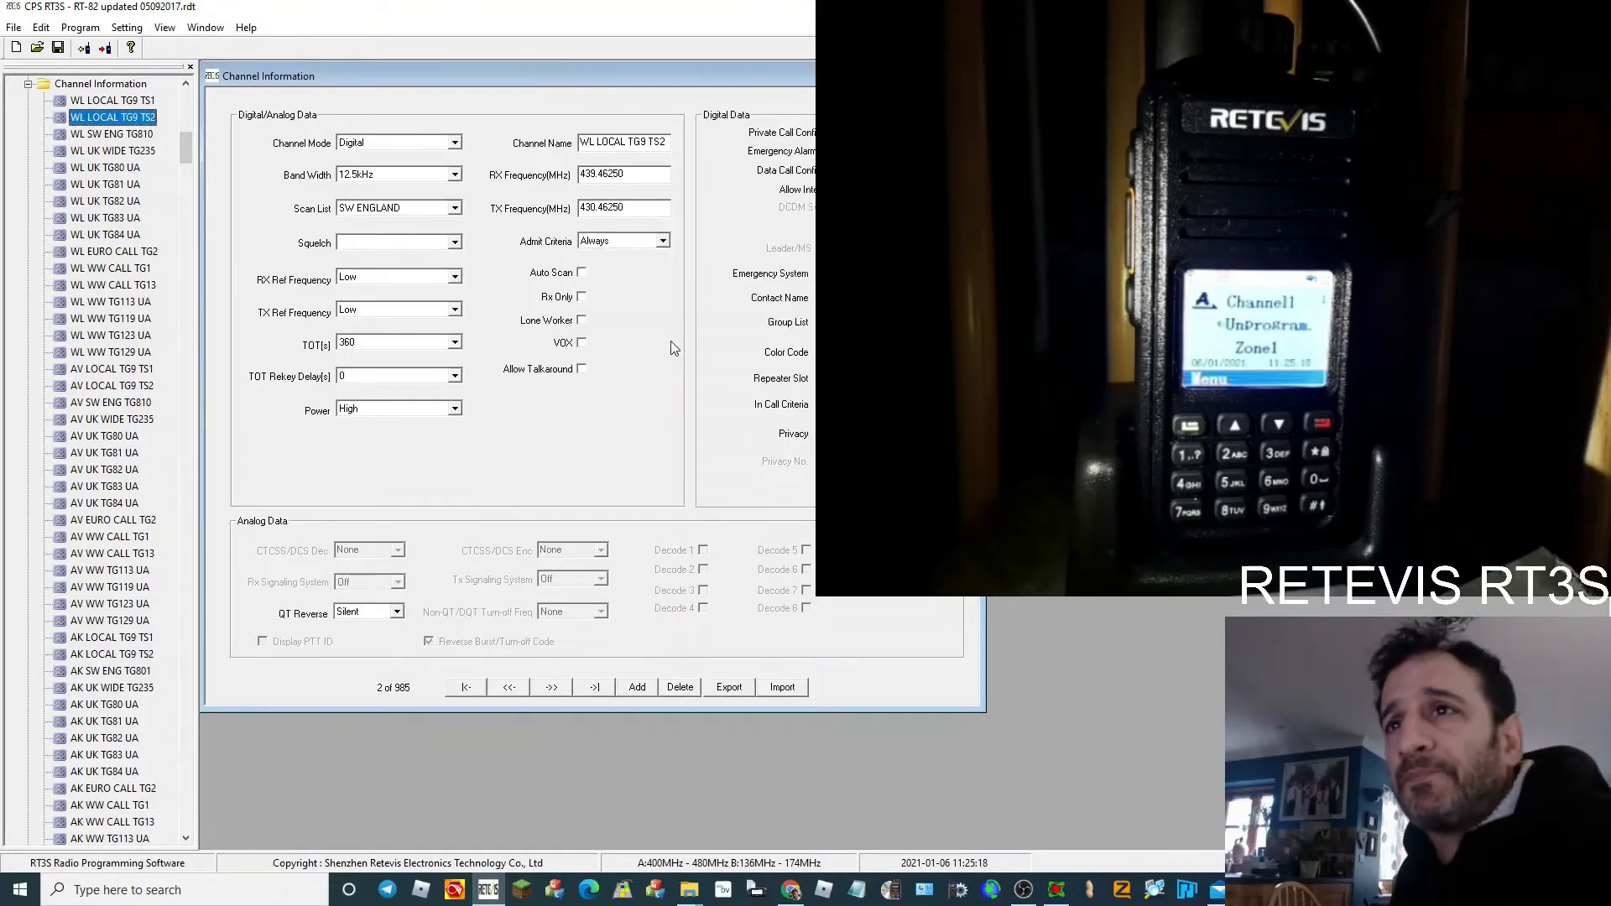
triple_click(621, 174)
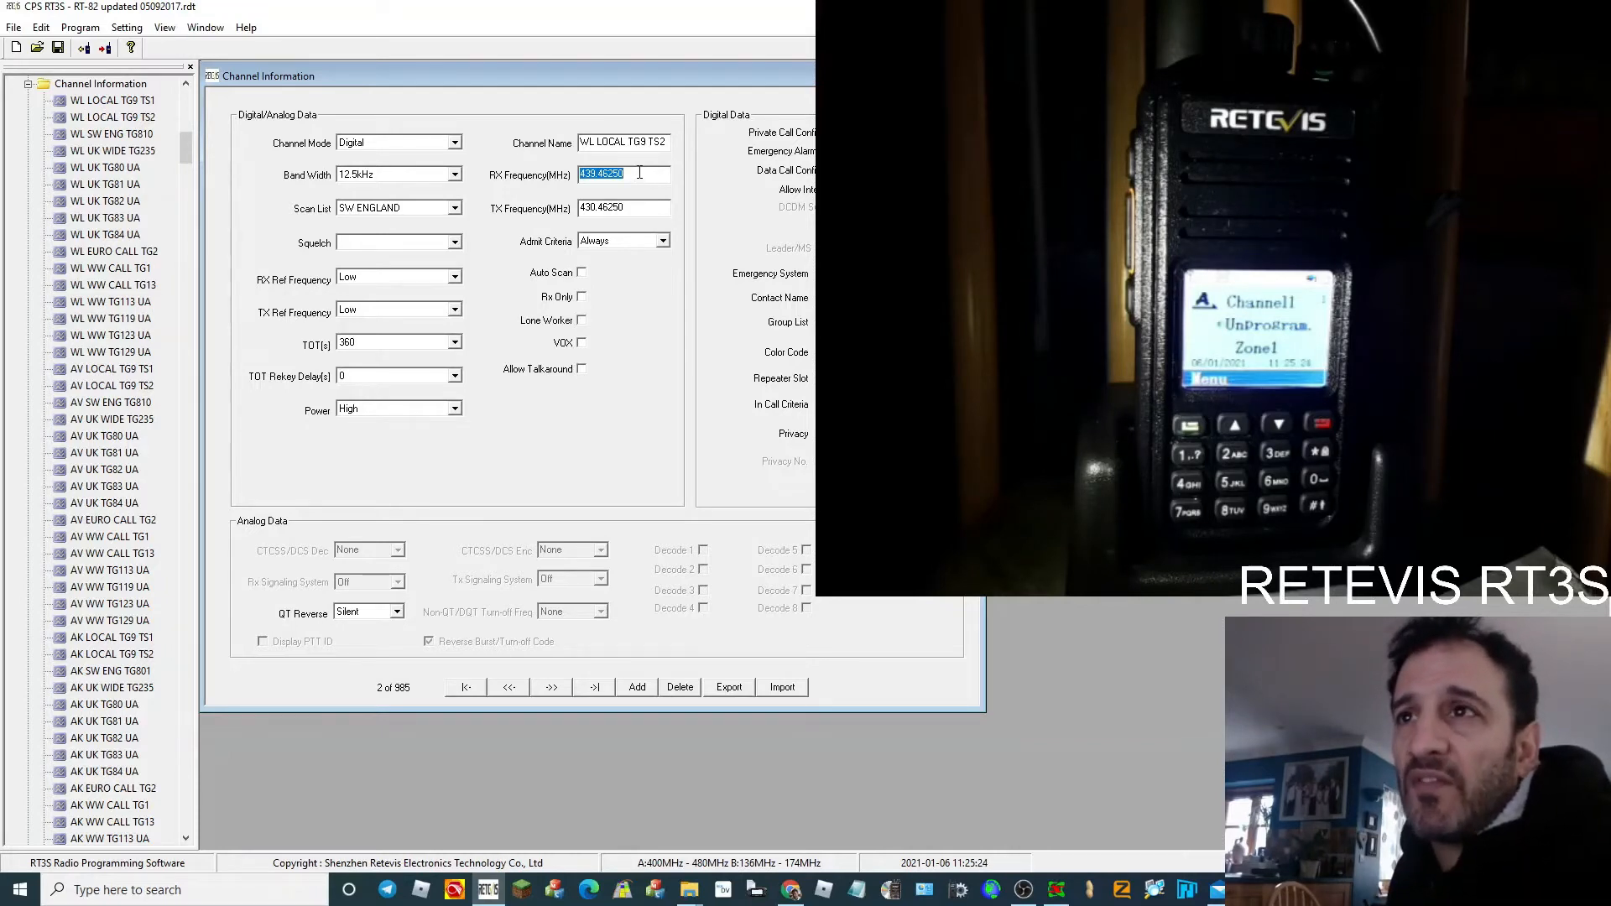
mouse_move(612, 360)
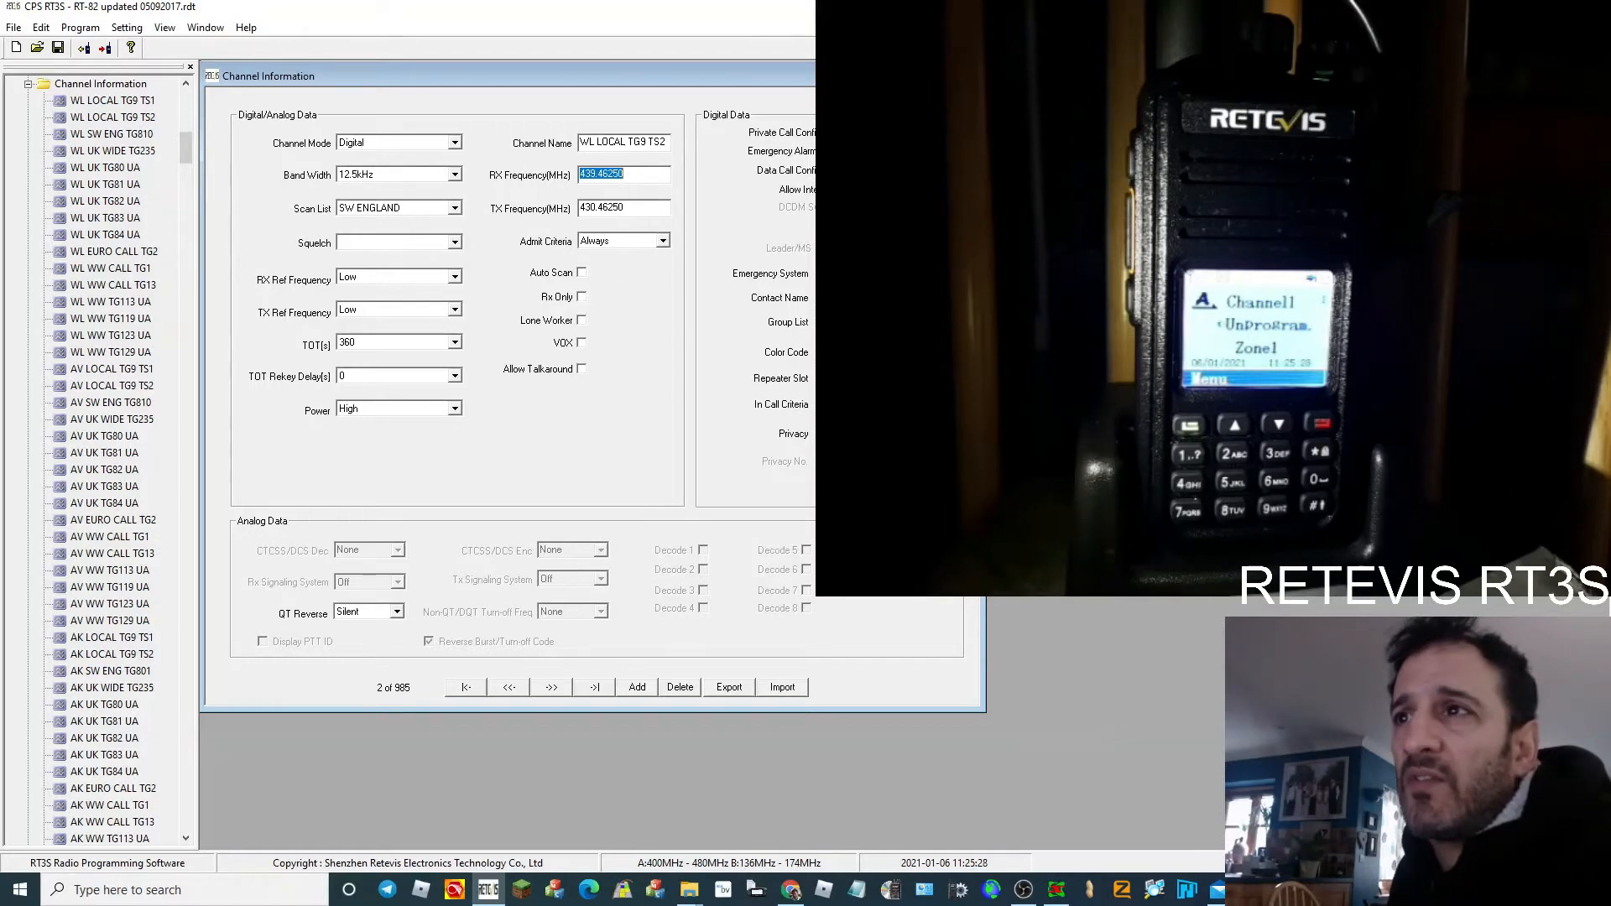
mouse_move(665, 380)
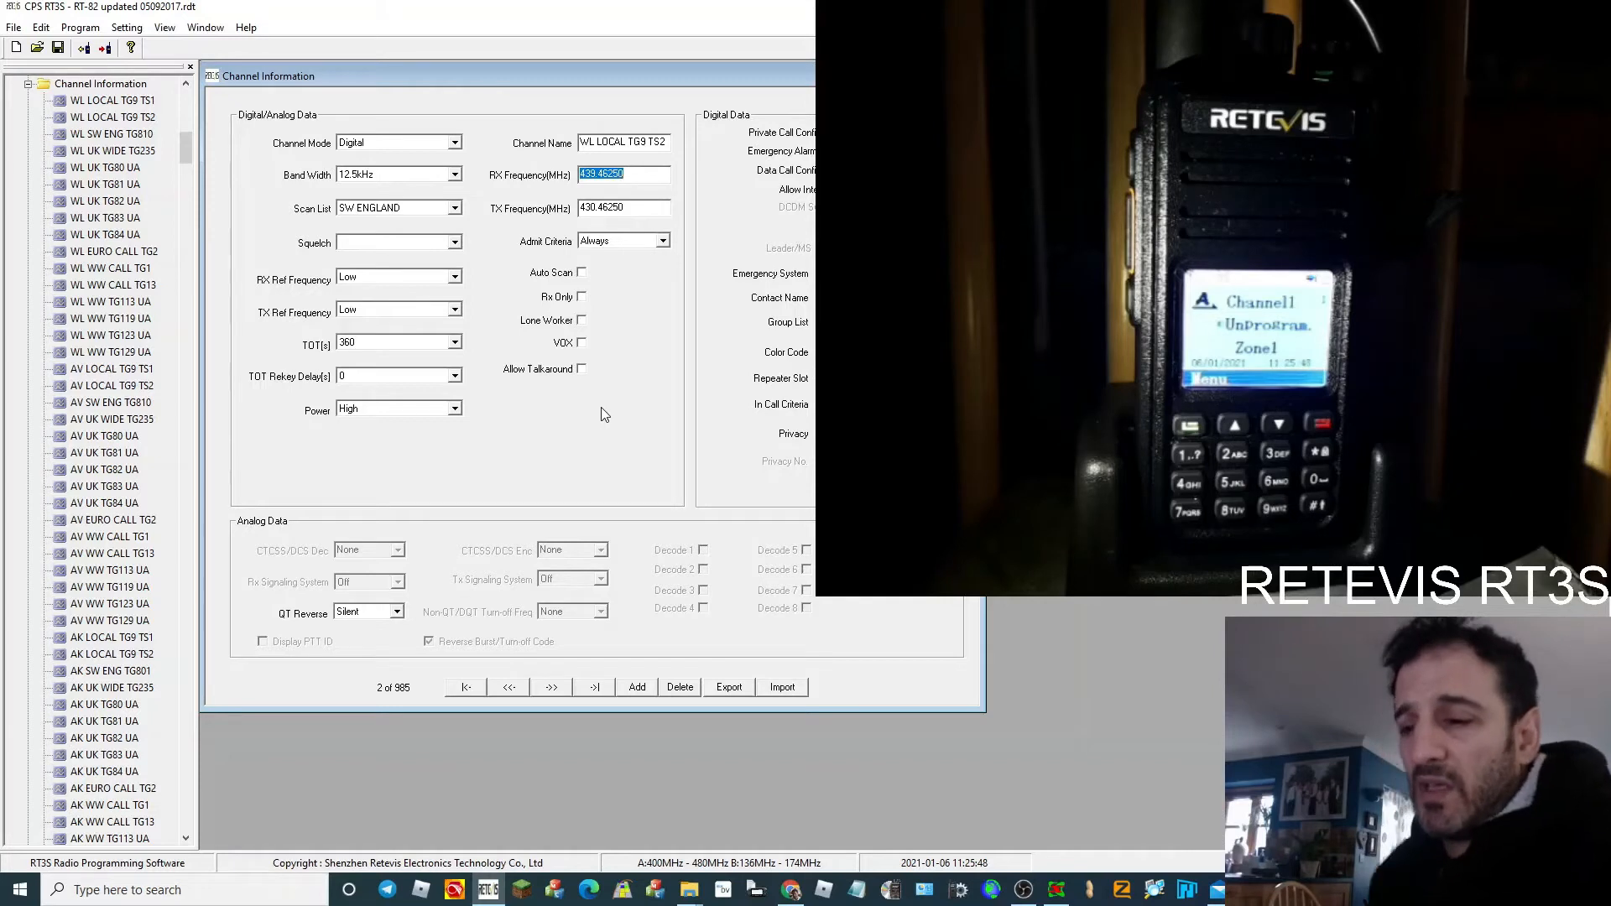
type("431")
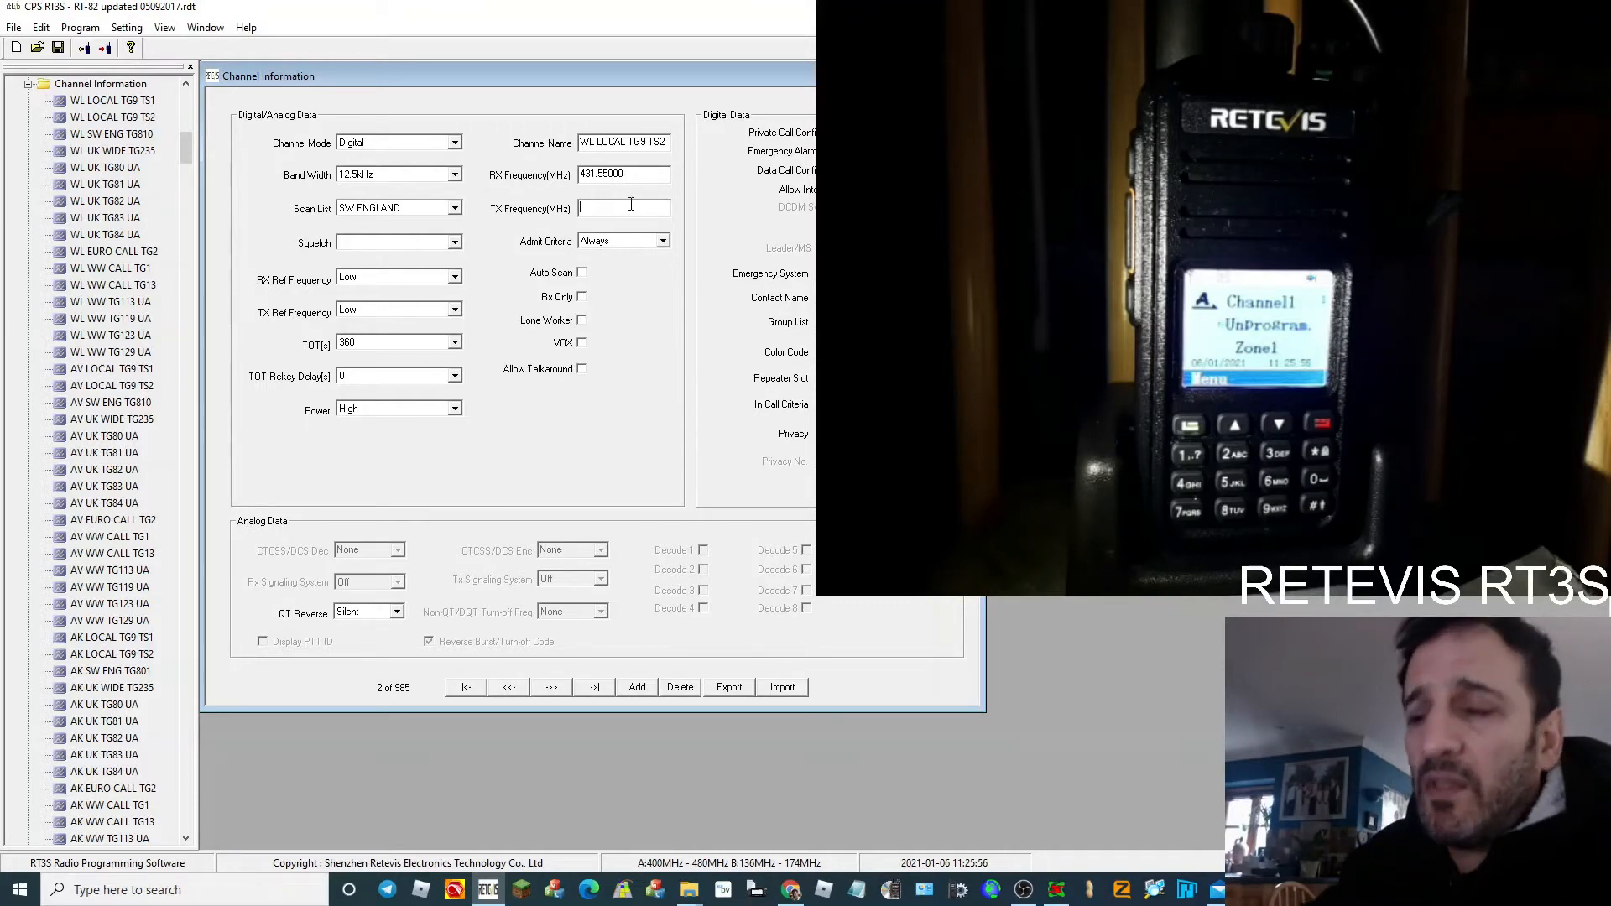
type("431.550")
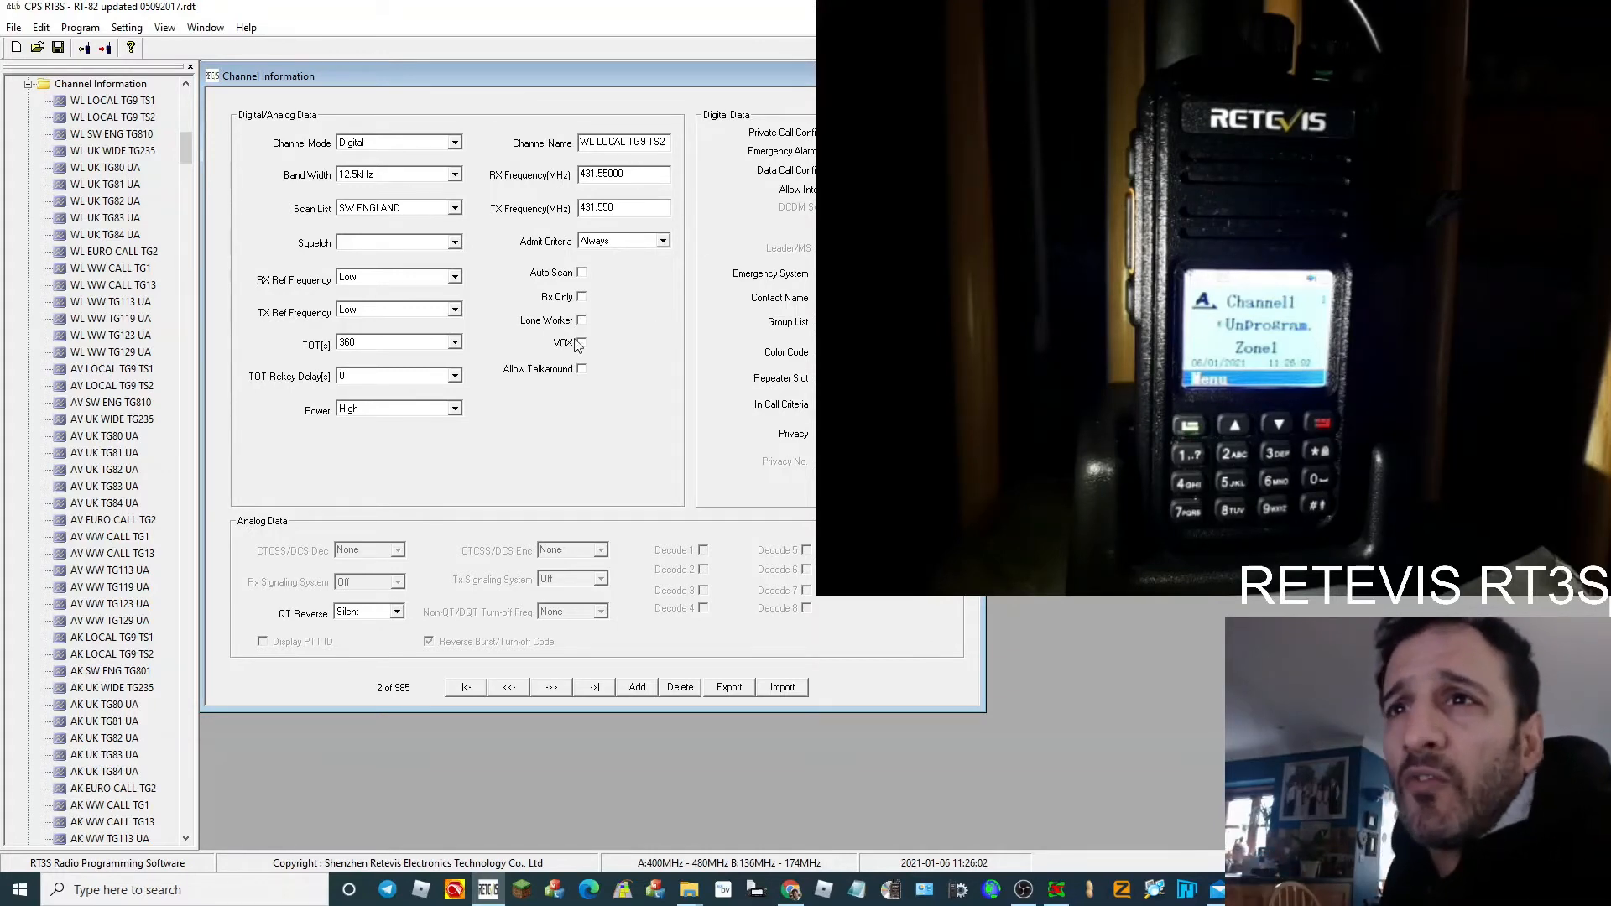
left_click(622, 208)
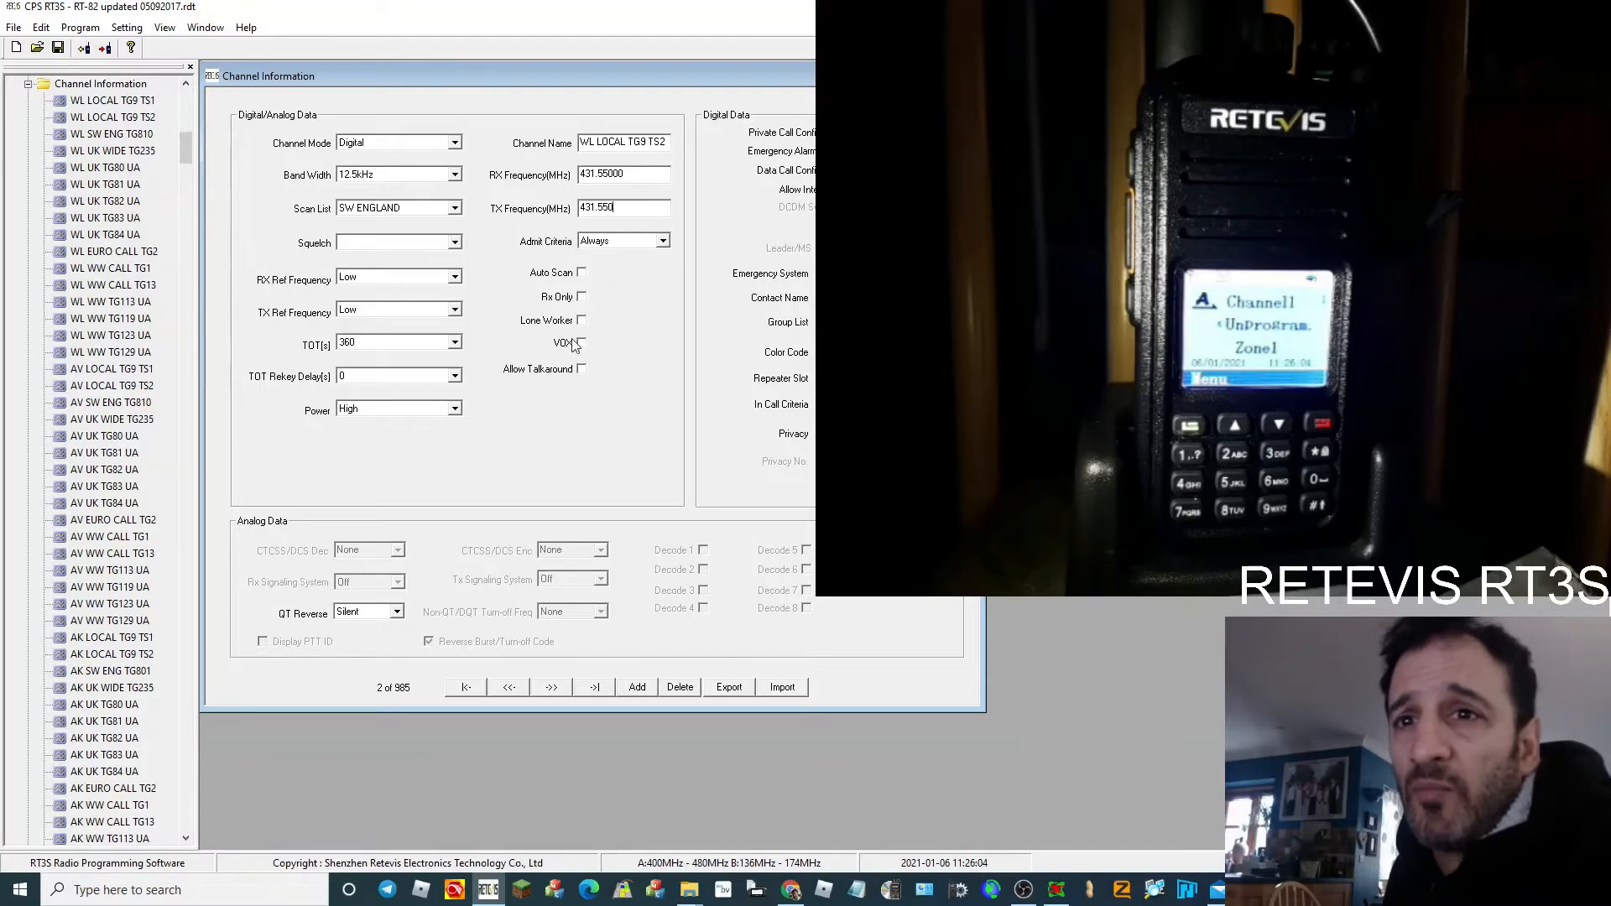
mouse_move(596, 425)
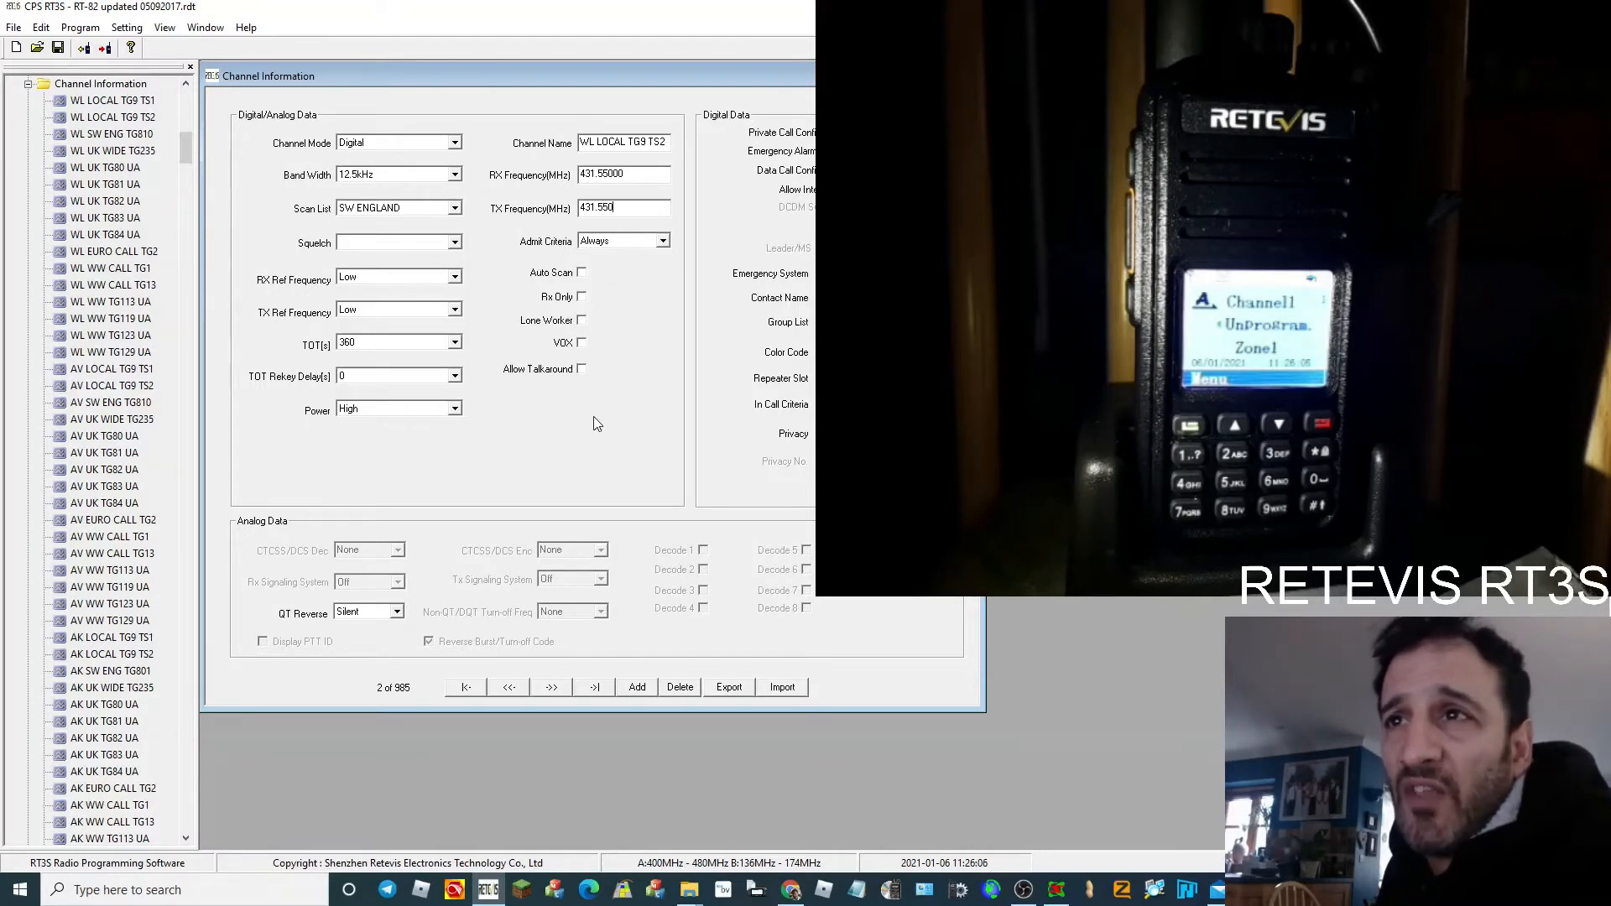
mouse_move(636, 461)
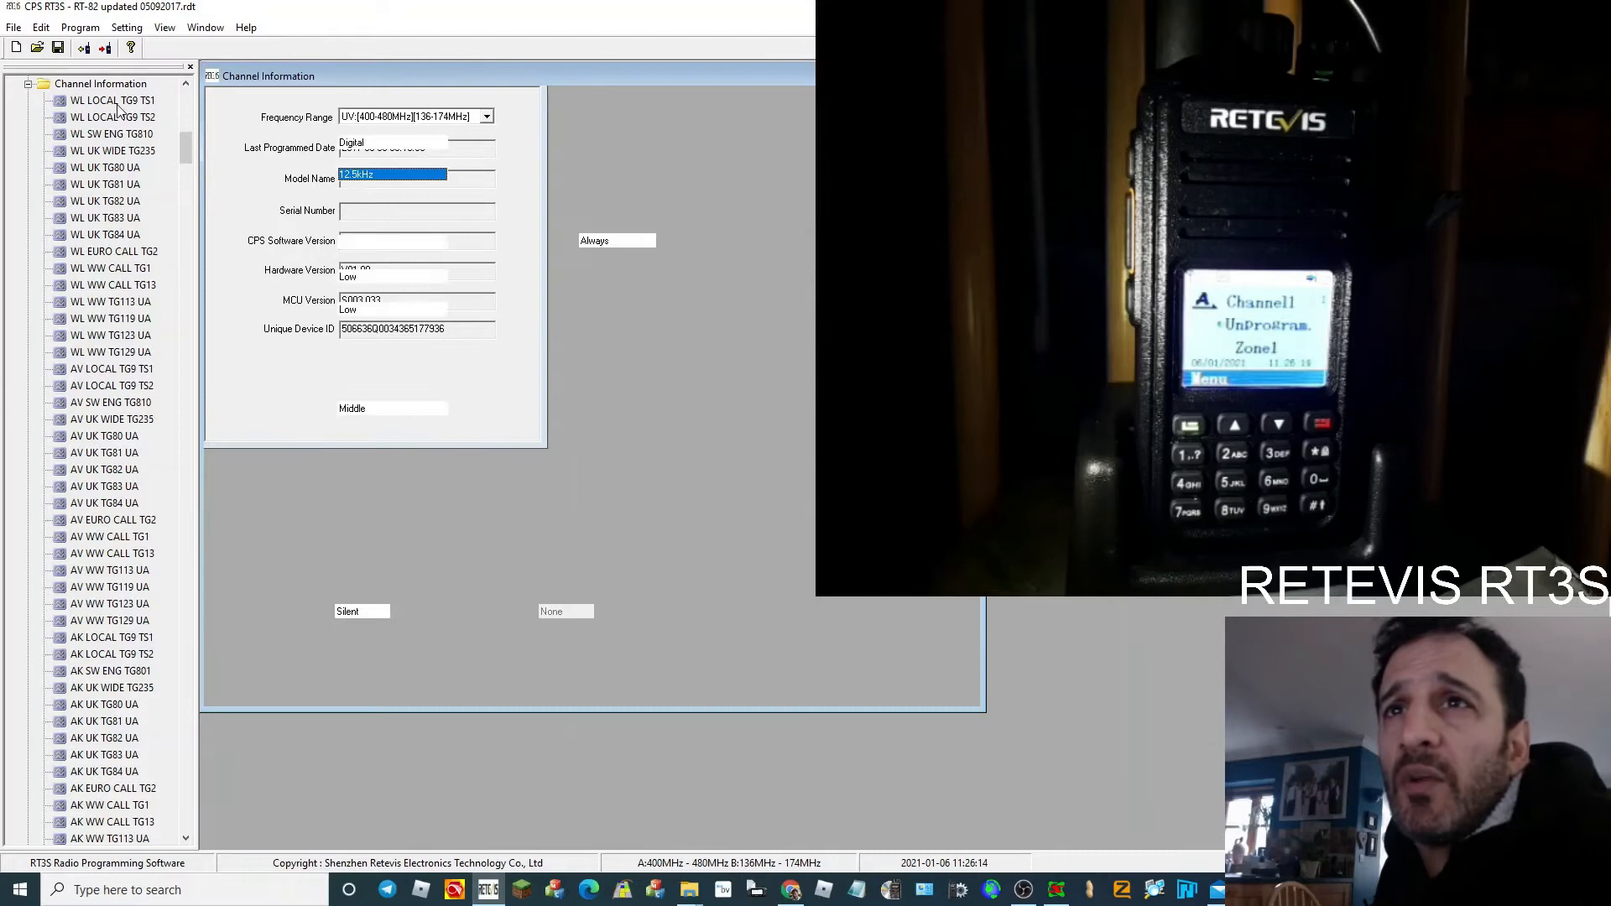
- Switch the WL LOCAL TG9 TS2 channel's power to High
left_click(110, 100)
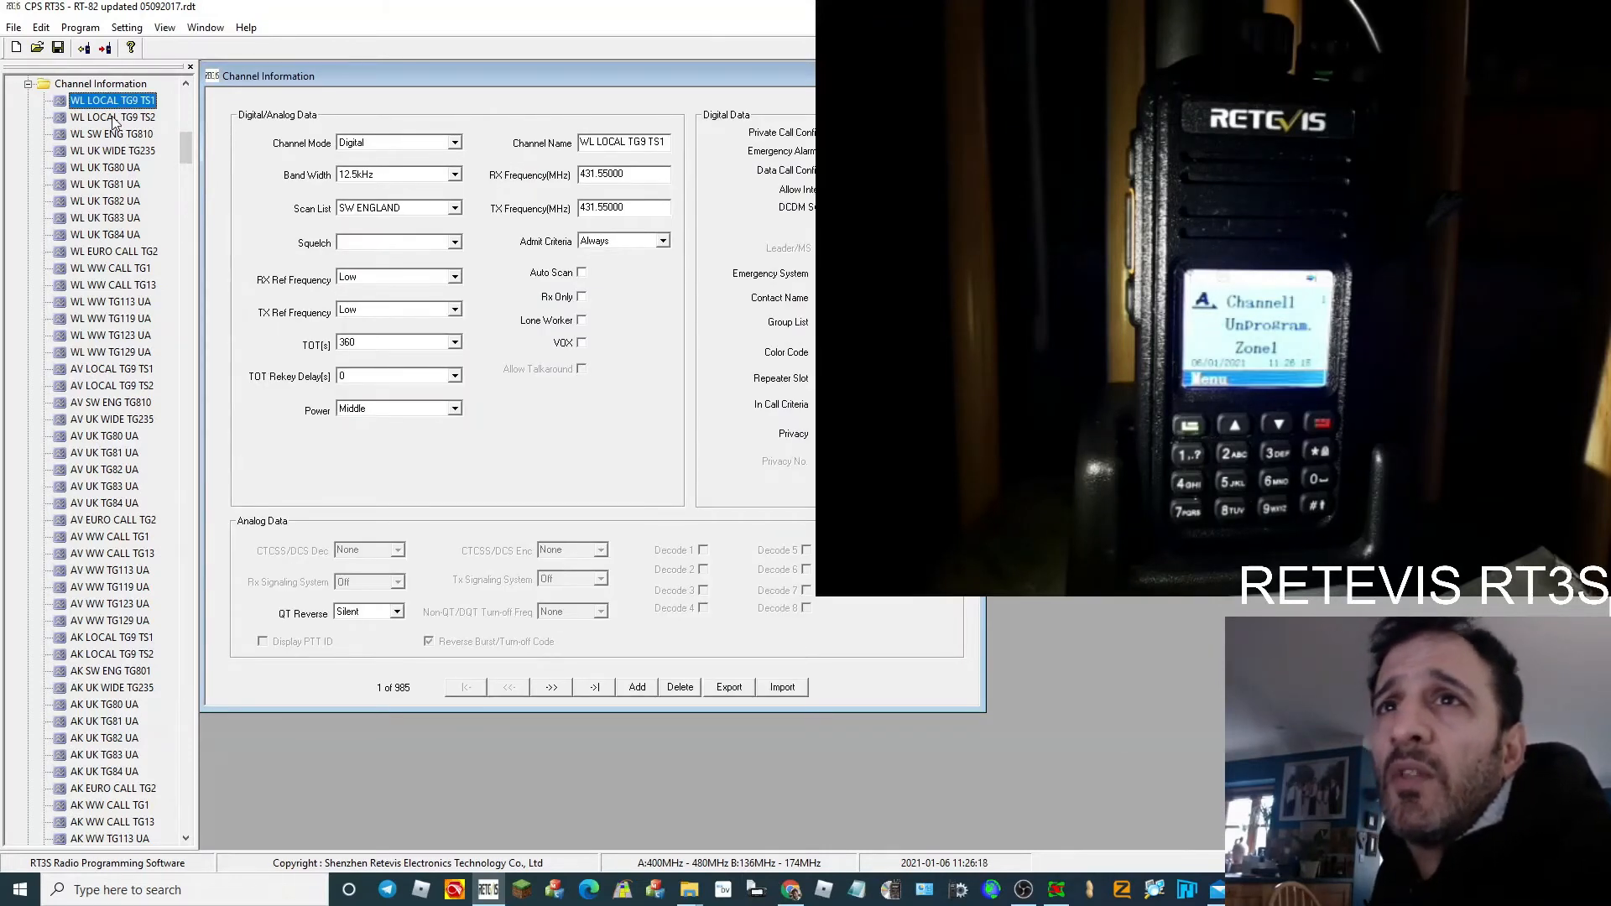
left_click(109, 118)
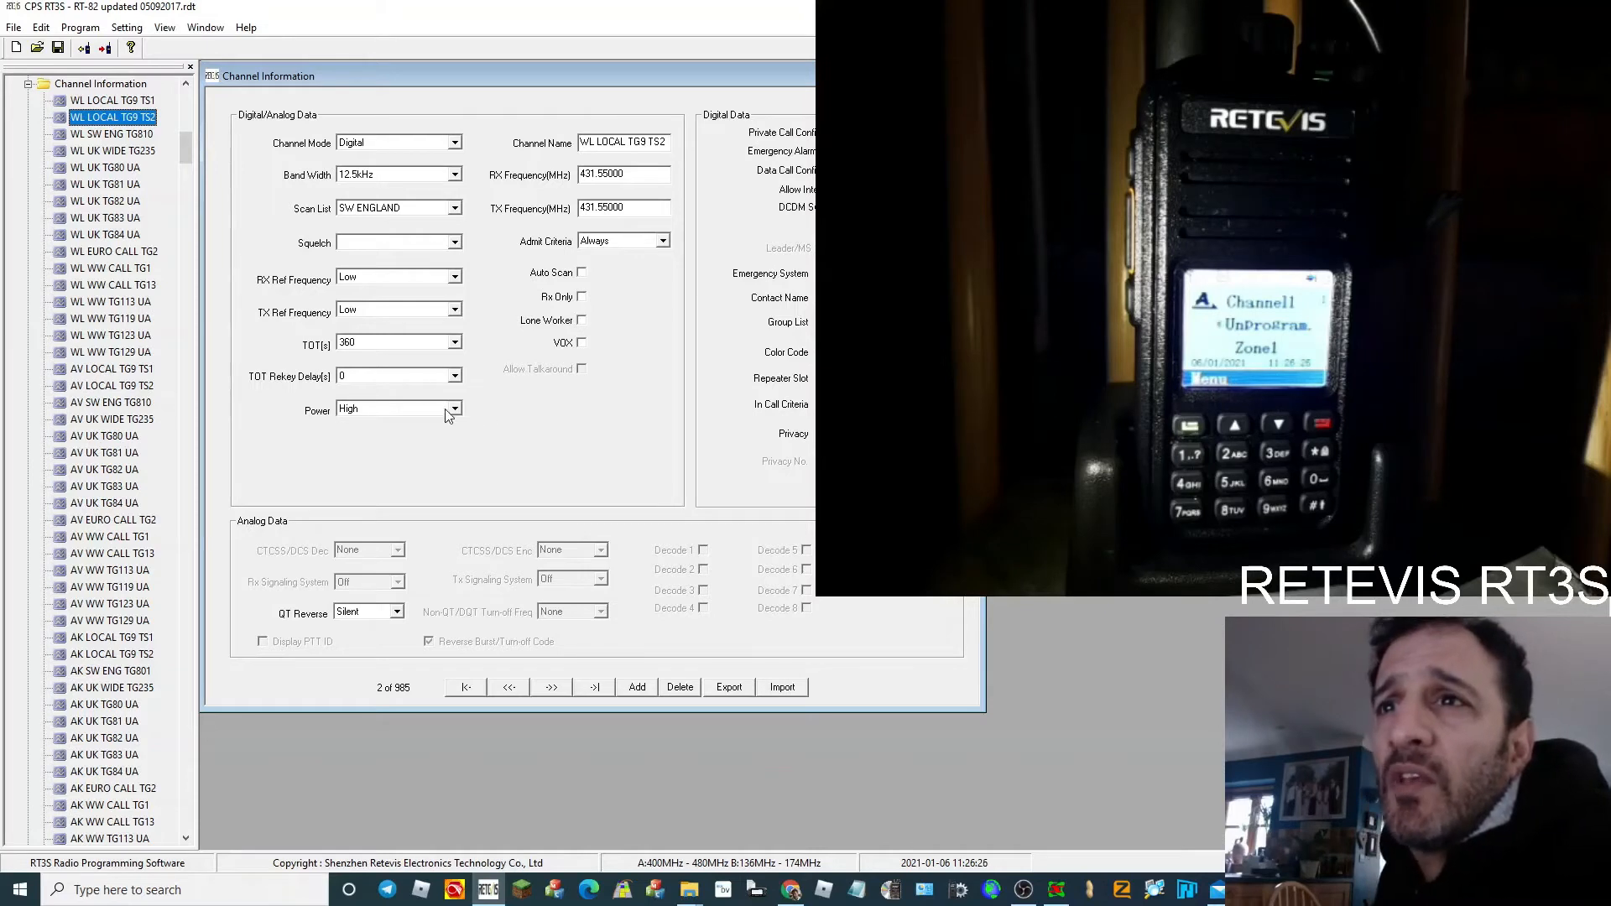
left_click(452, 408)
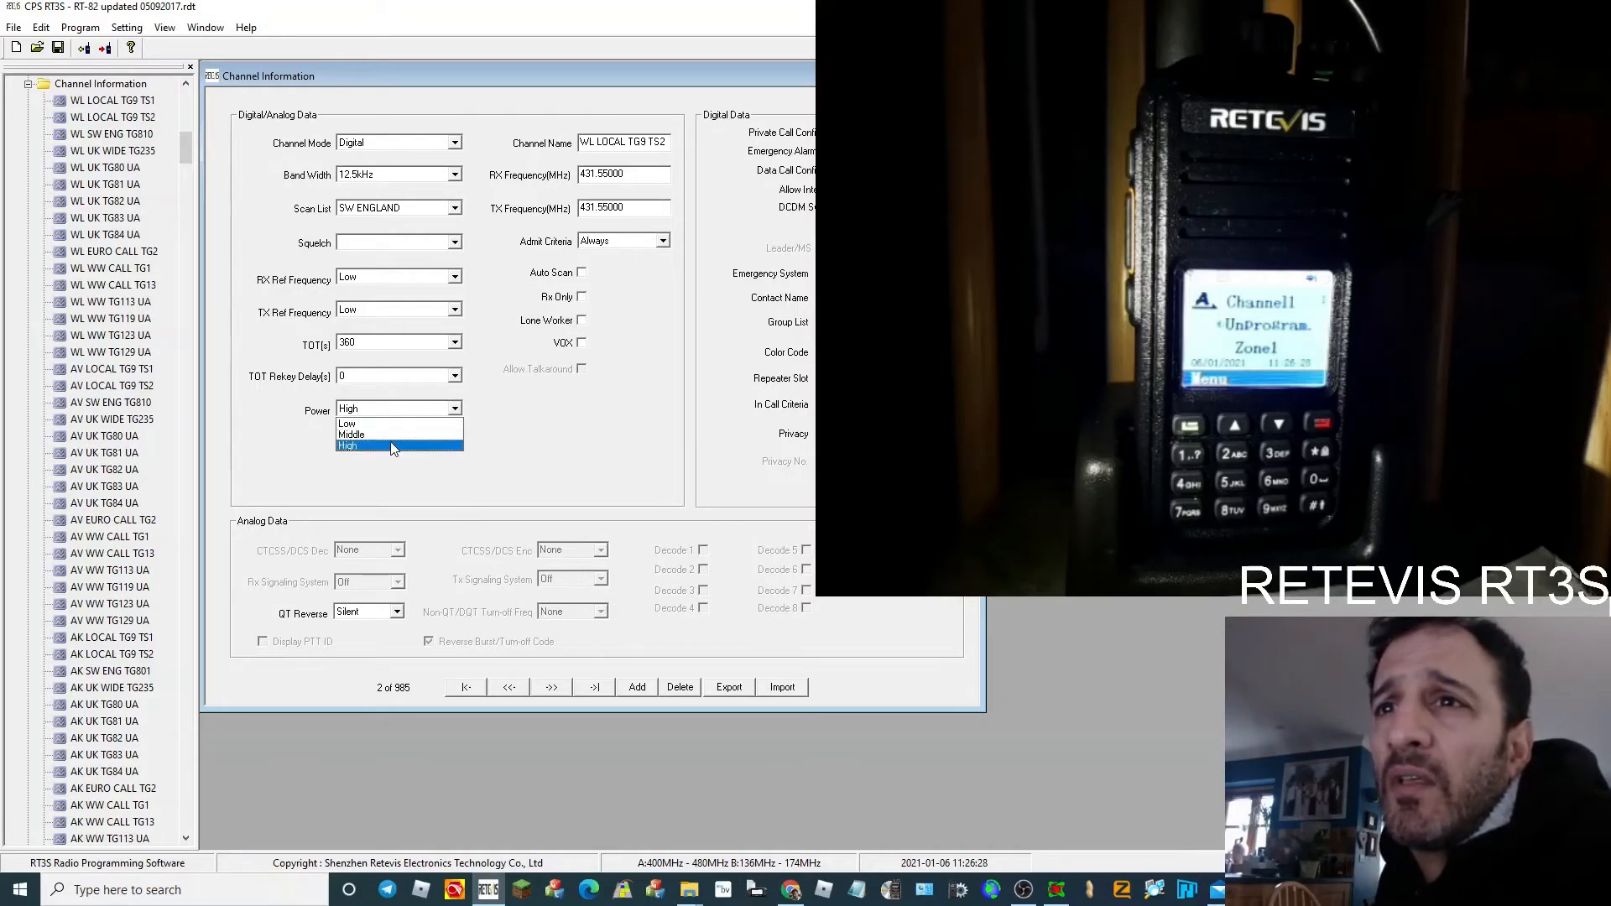
left_click(391, 445)
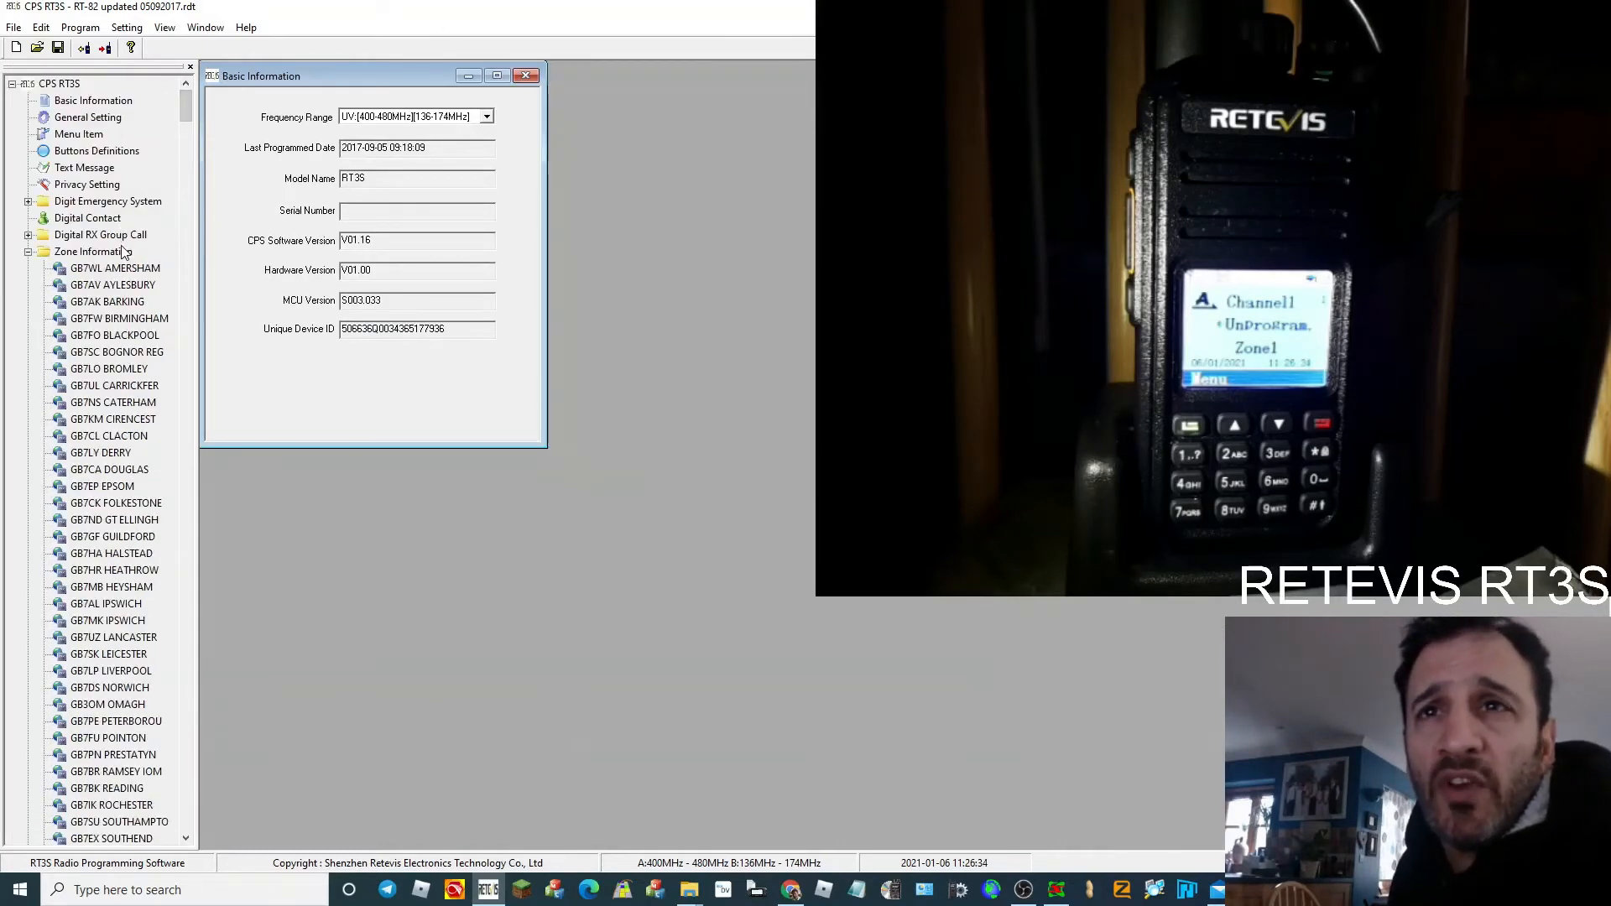
- In General Setting, enter radio name M0FXB and radio ID 2341437
scroll("down", 3)
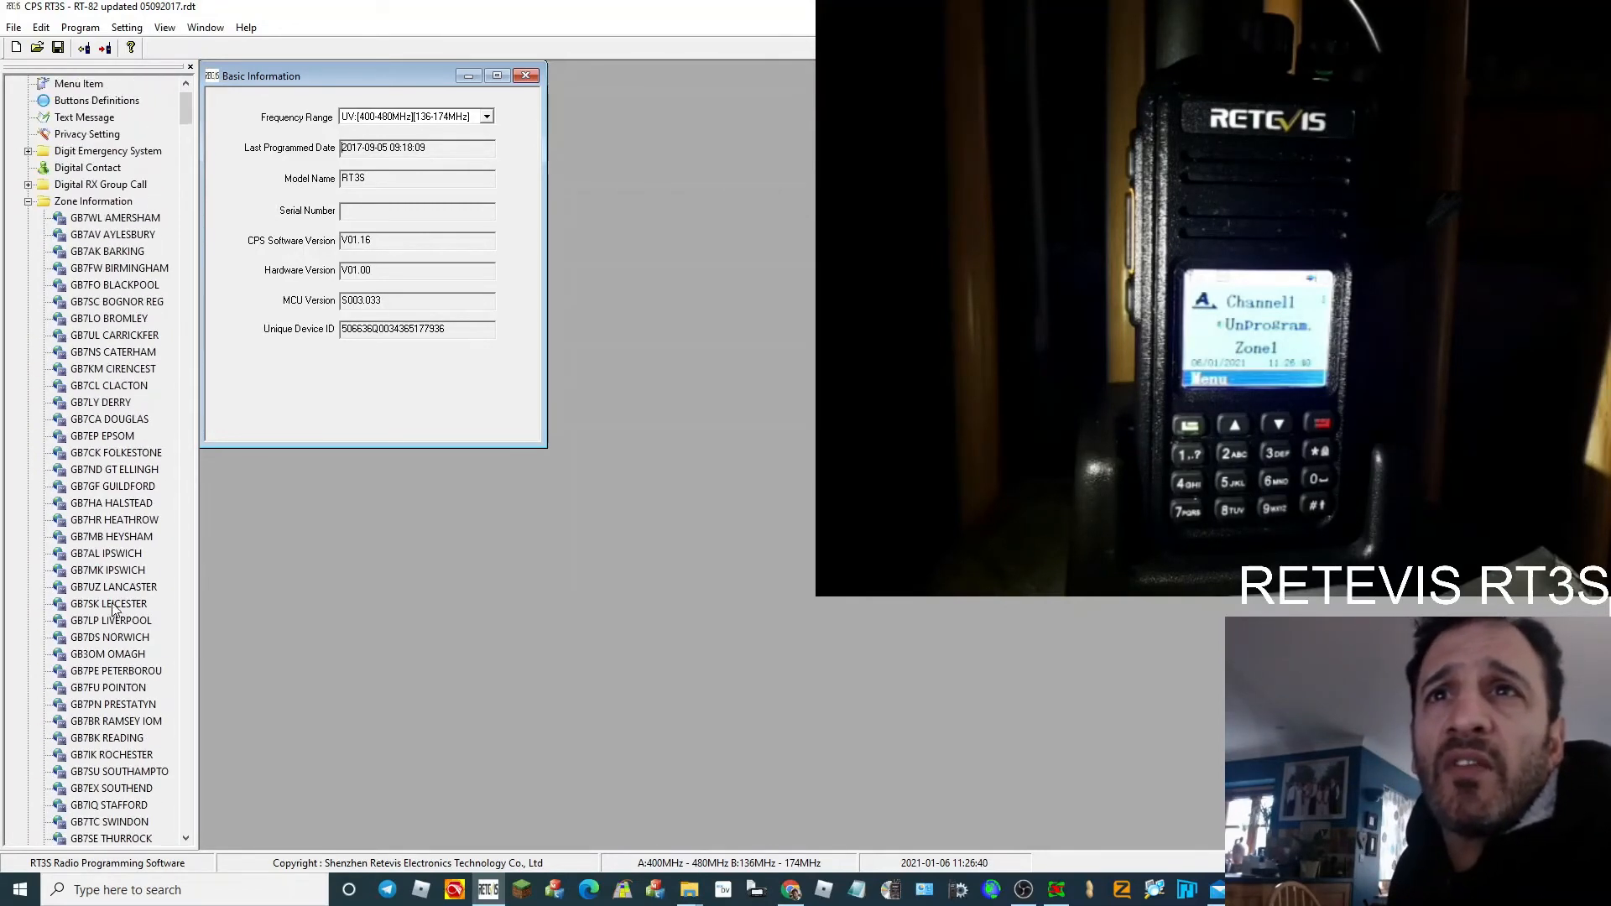
left_click(87, 117)
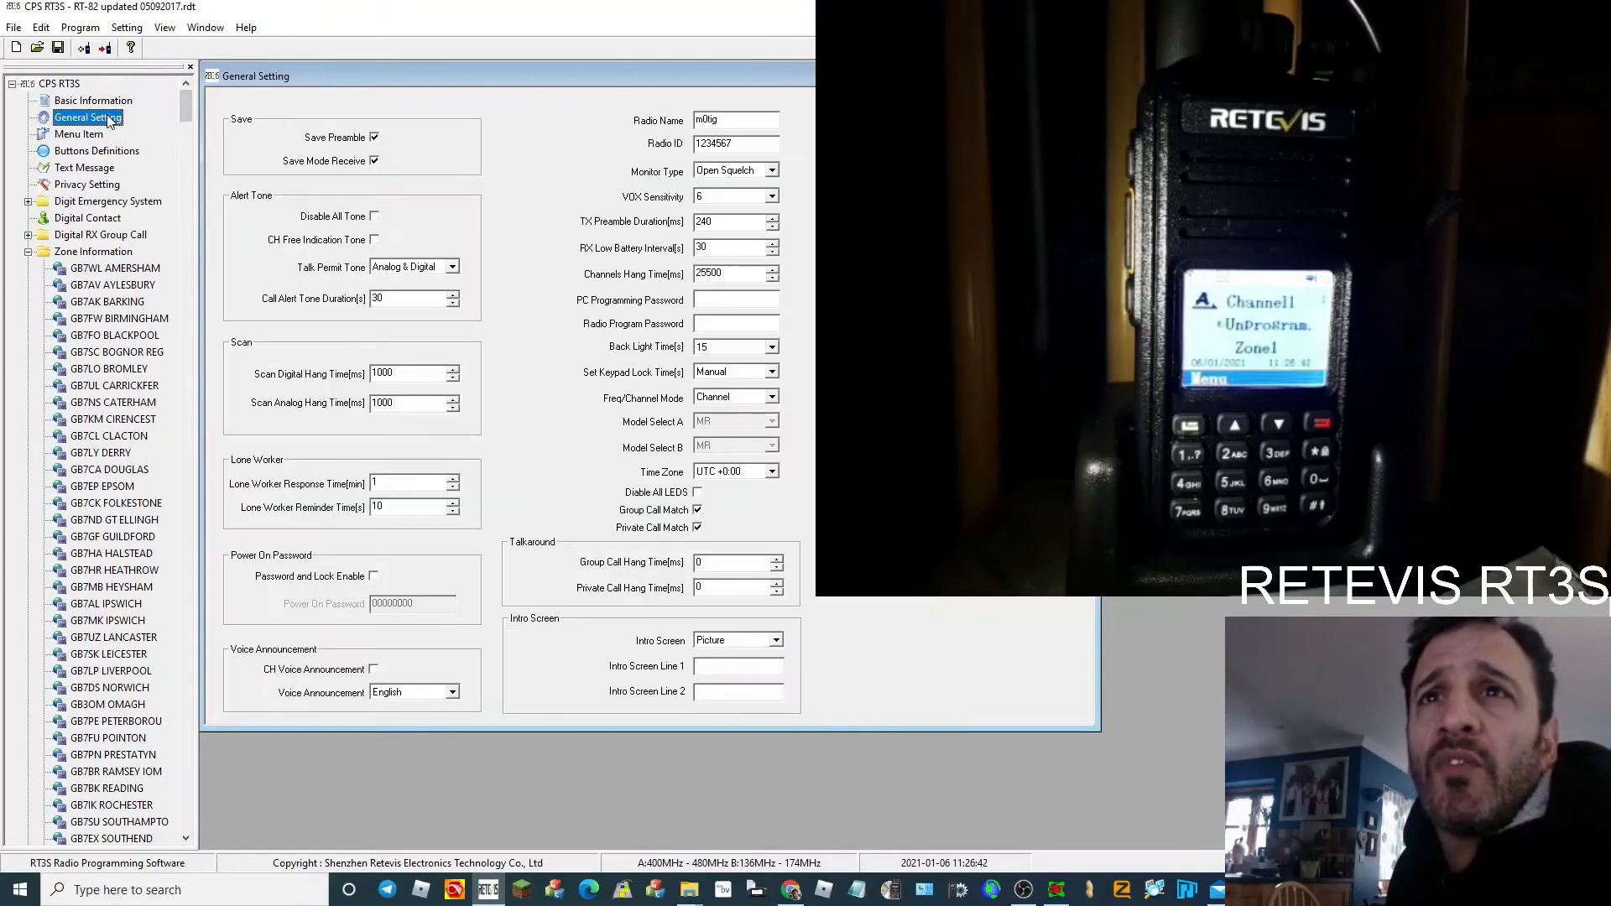
mouse_move(264, 359)
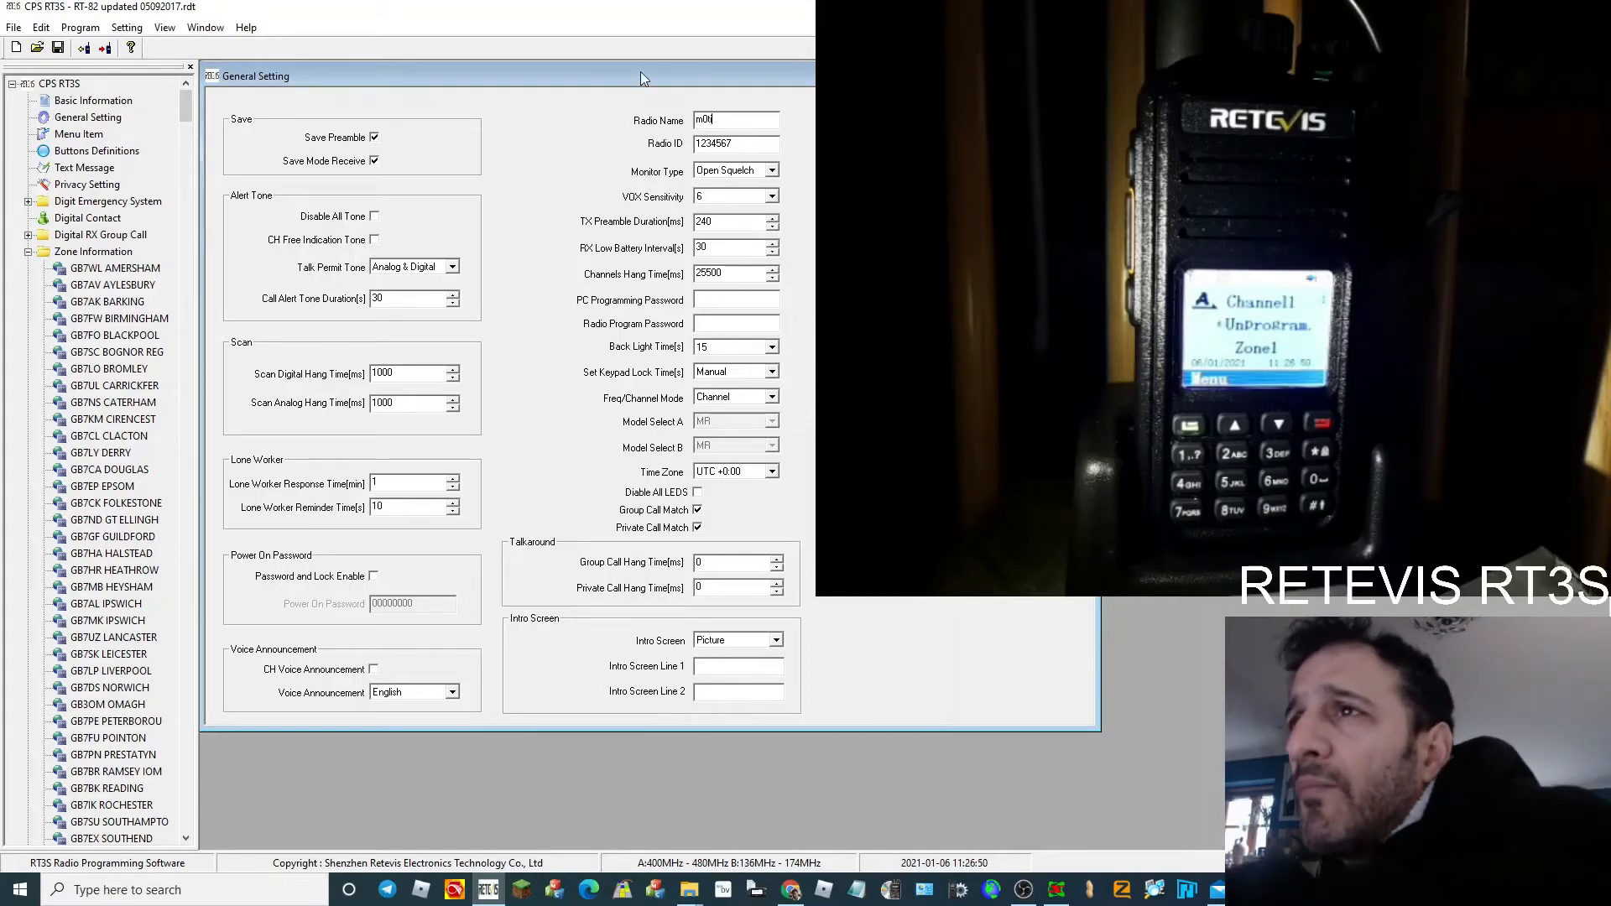
type("M0FXB")
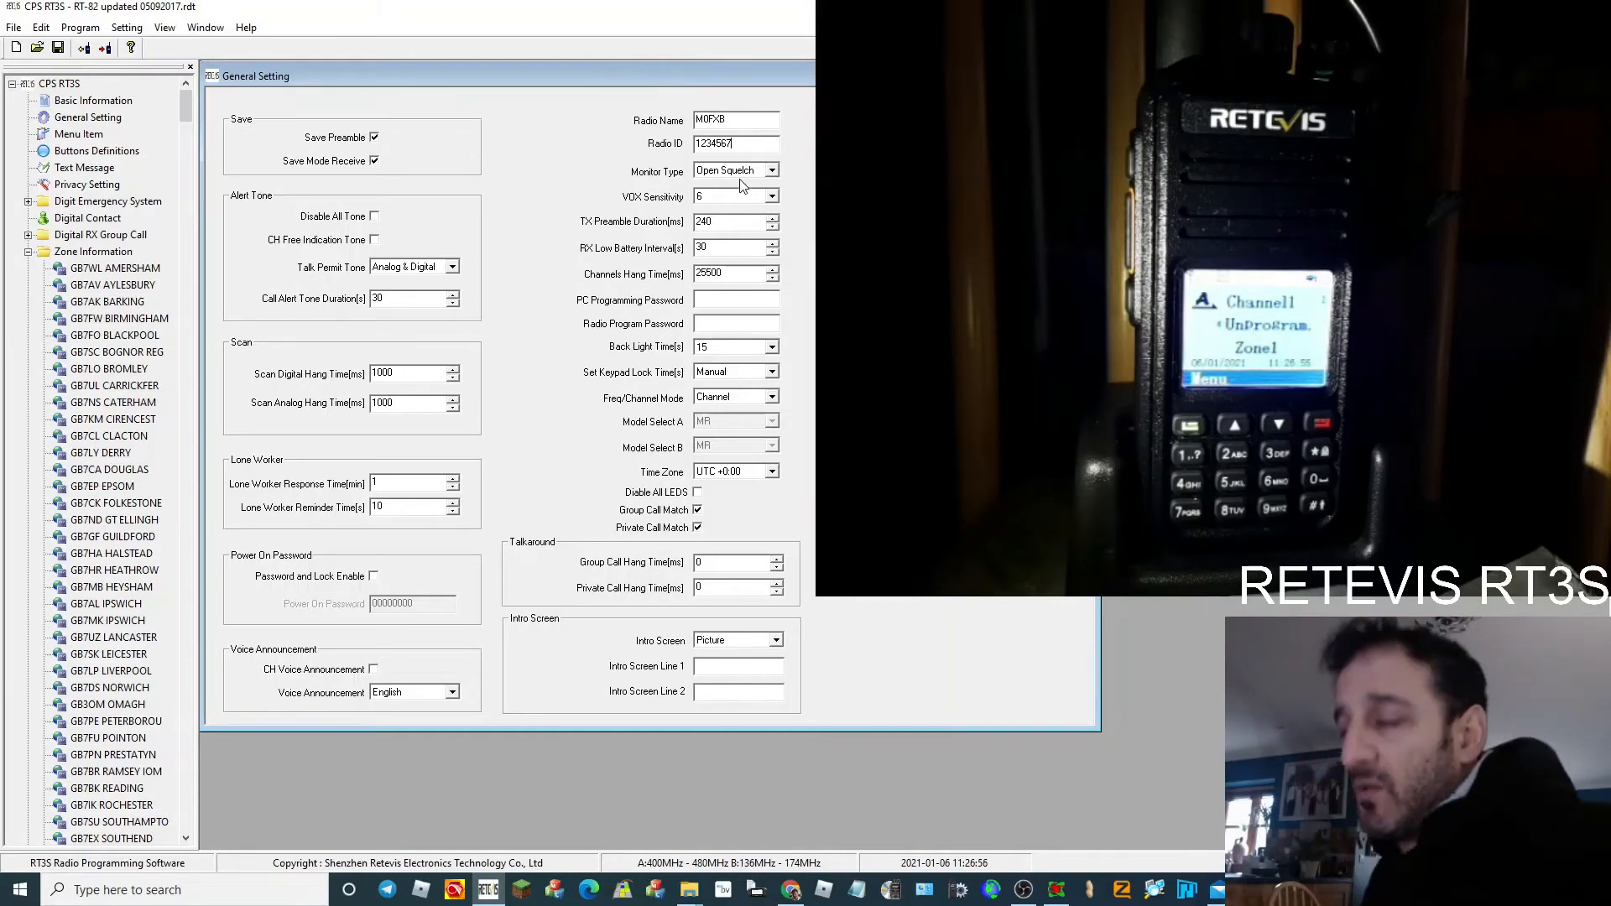
triple_click(736, 142)
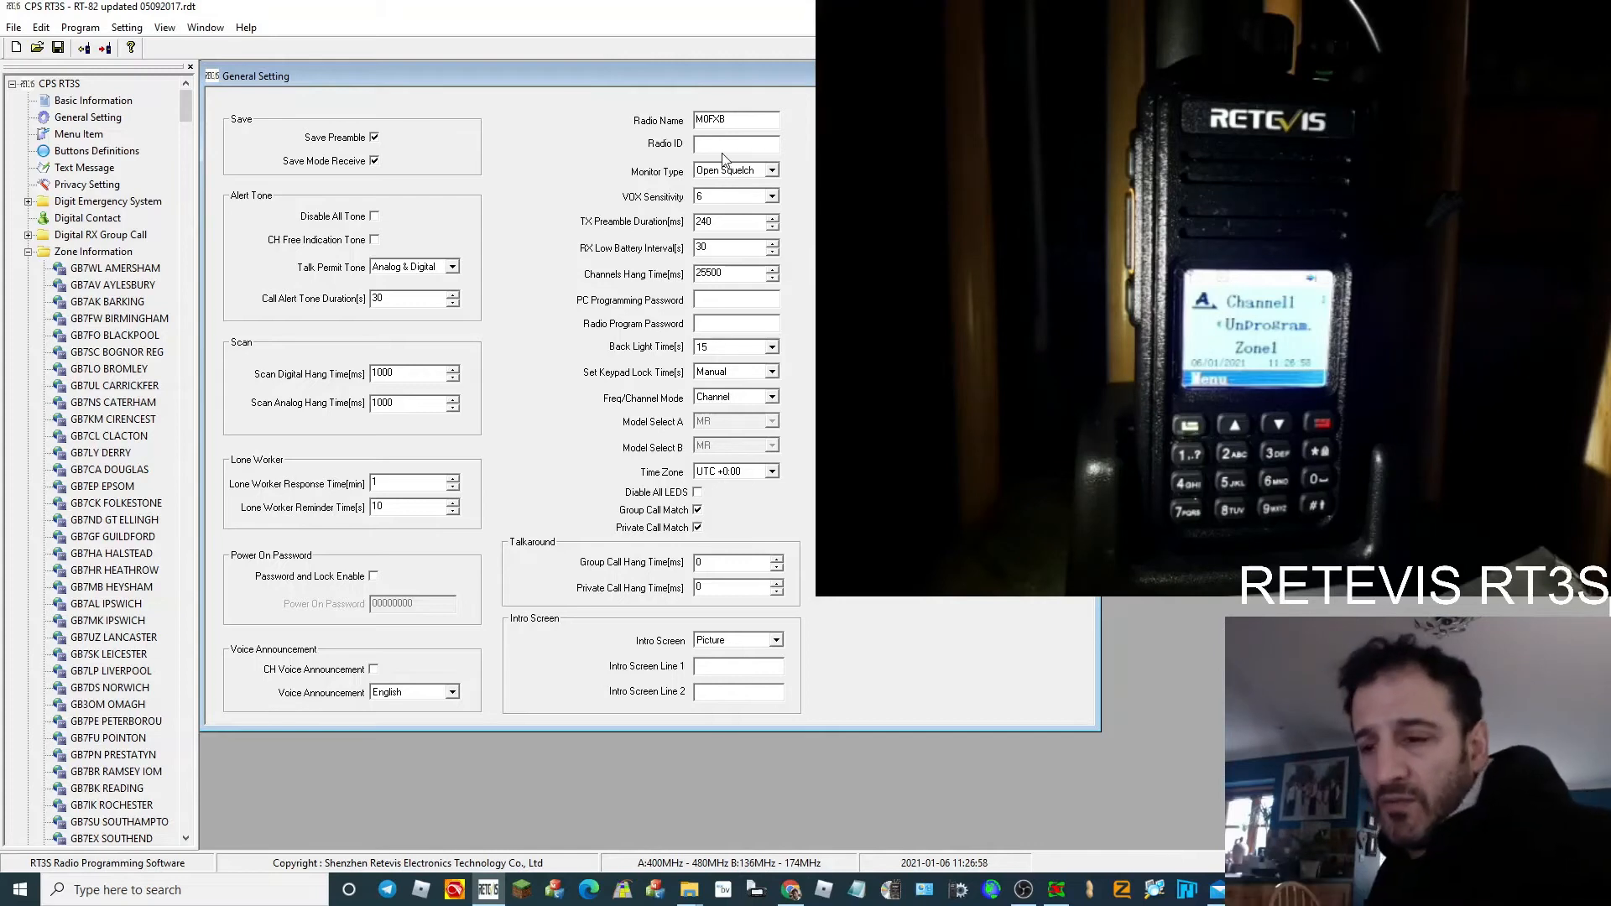
type("23414")
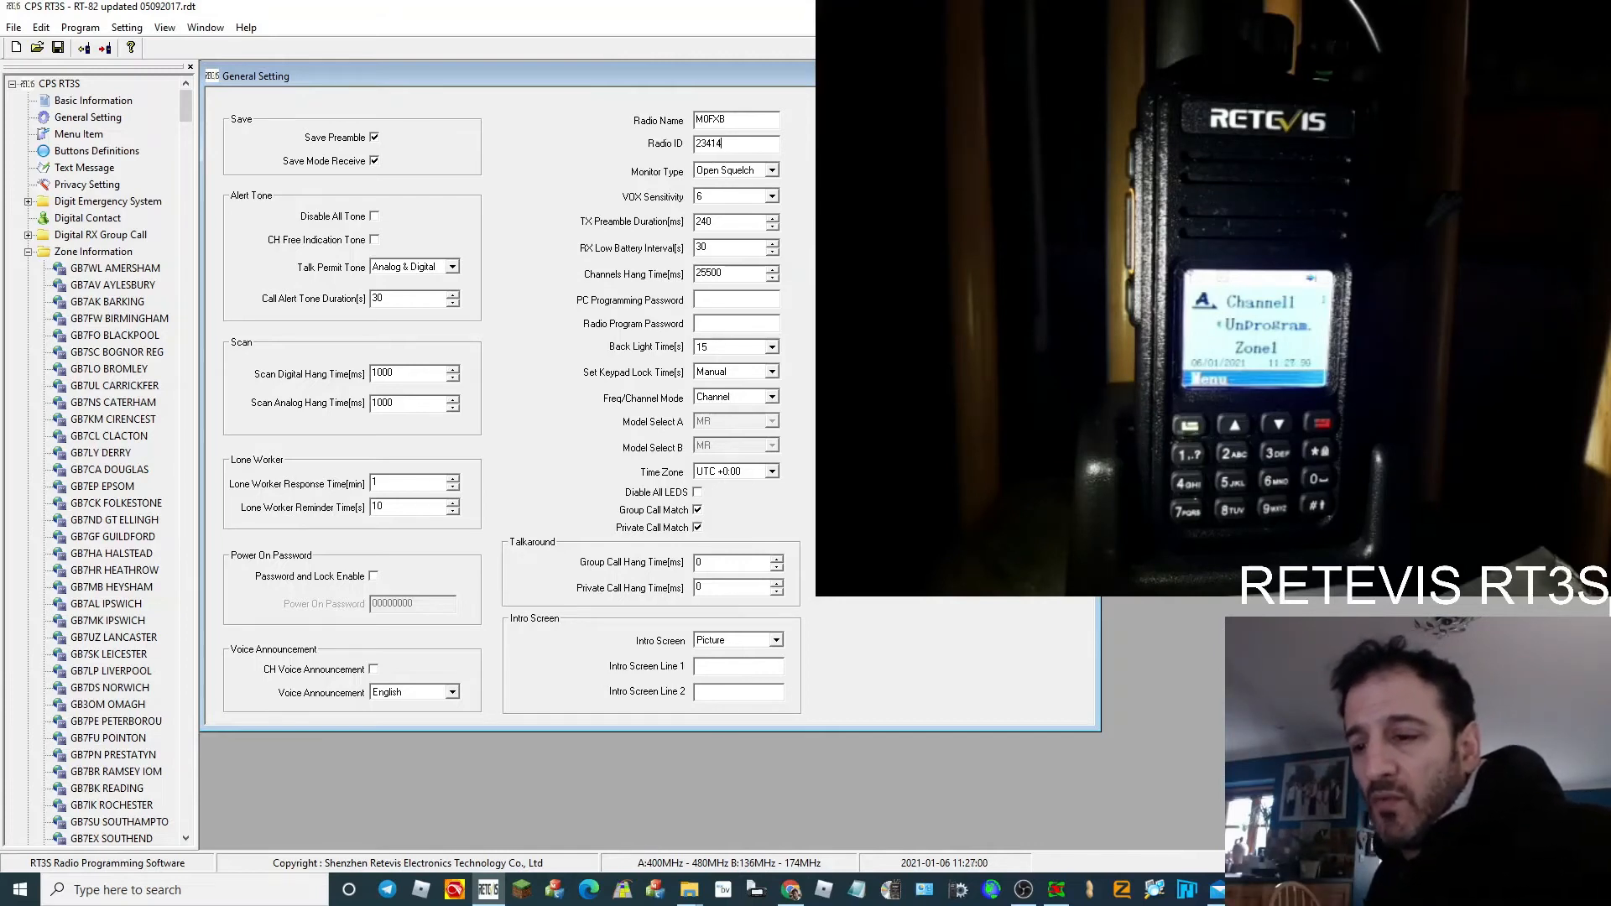
type("37")
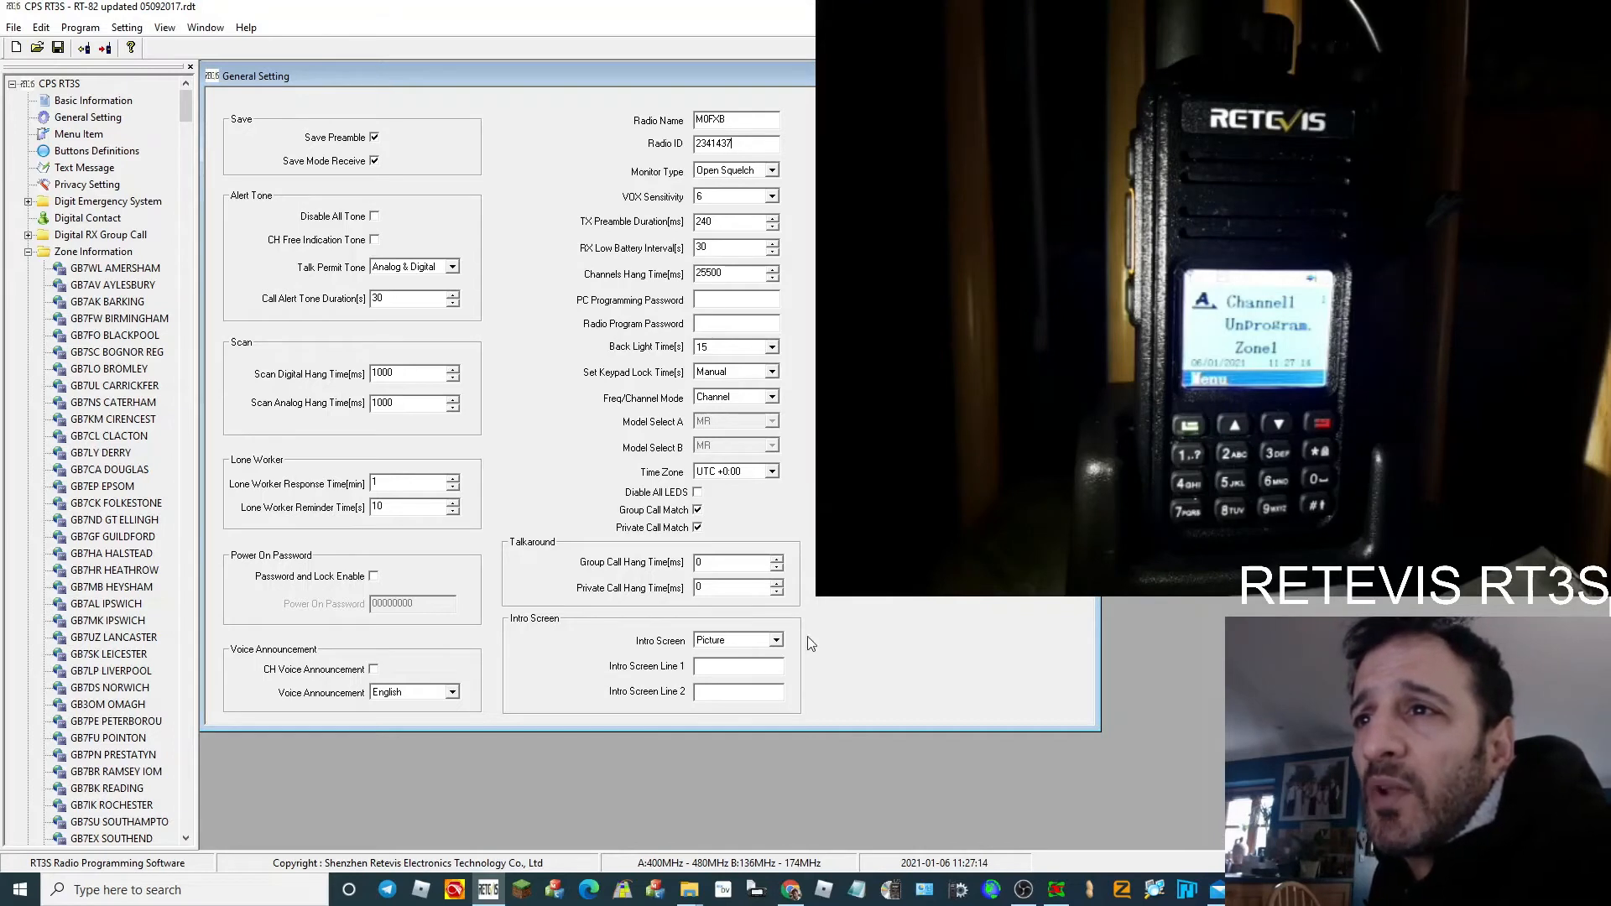
mouse_move(664, 688)
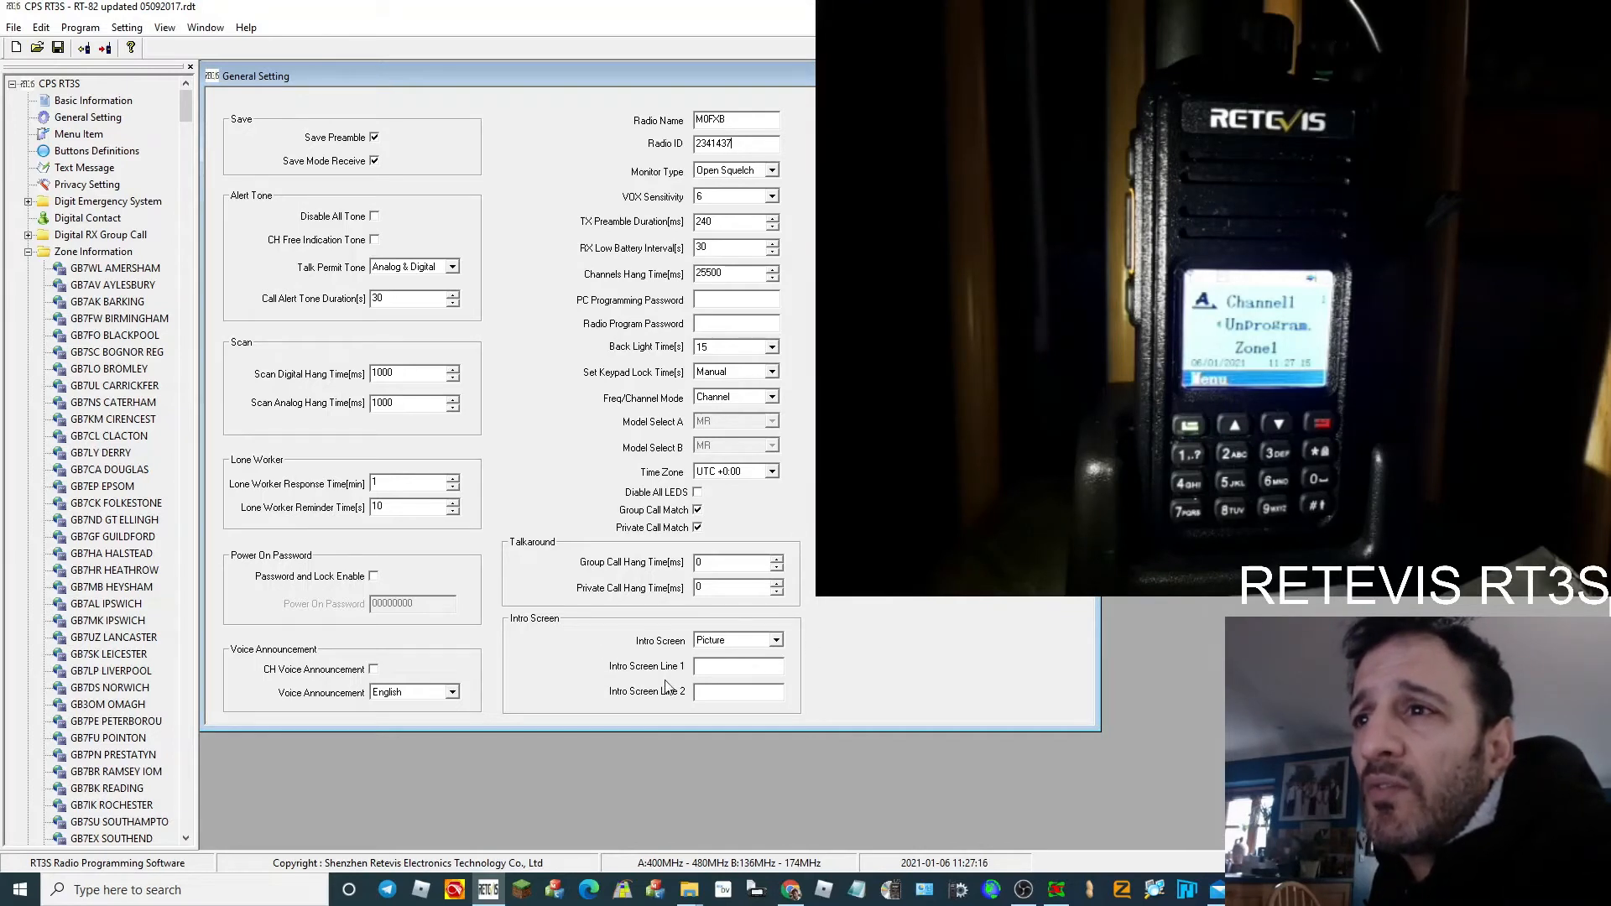
- Keep intro screen as Picture, set backlight time to Always, and write to the radio
left_click(778, 640)
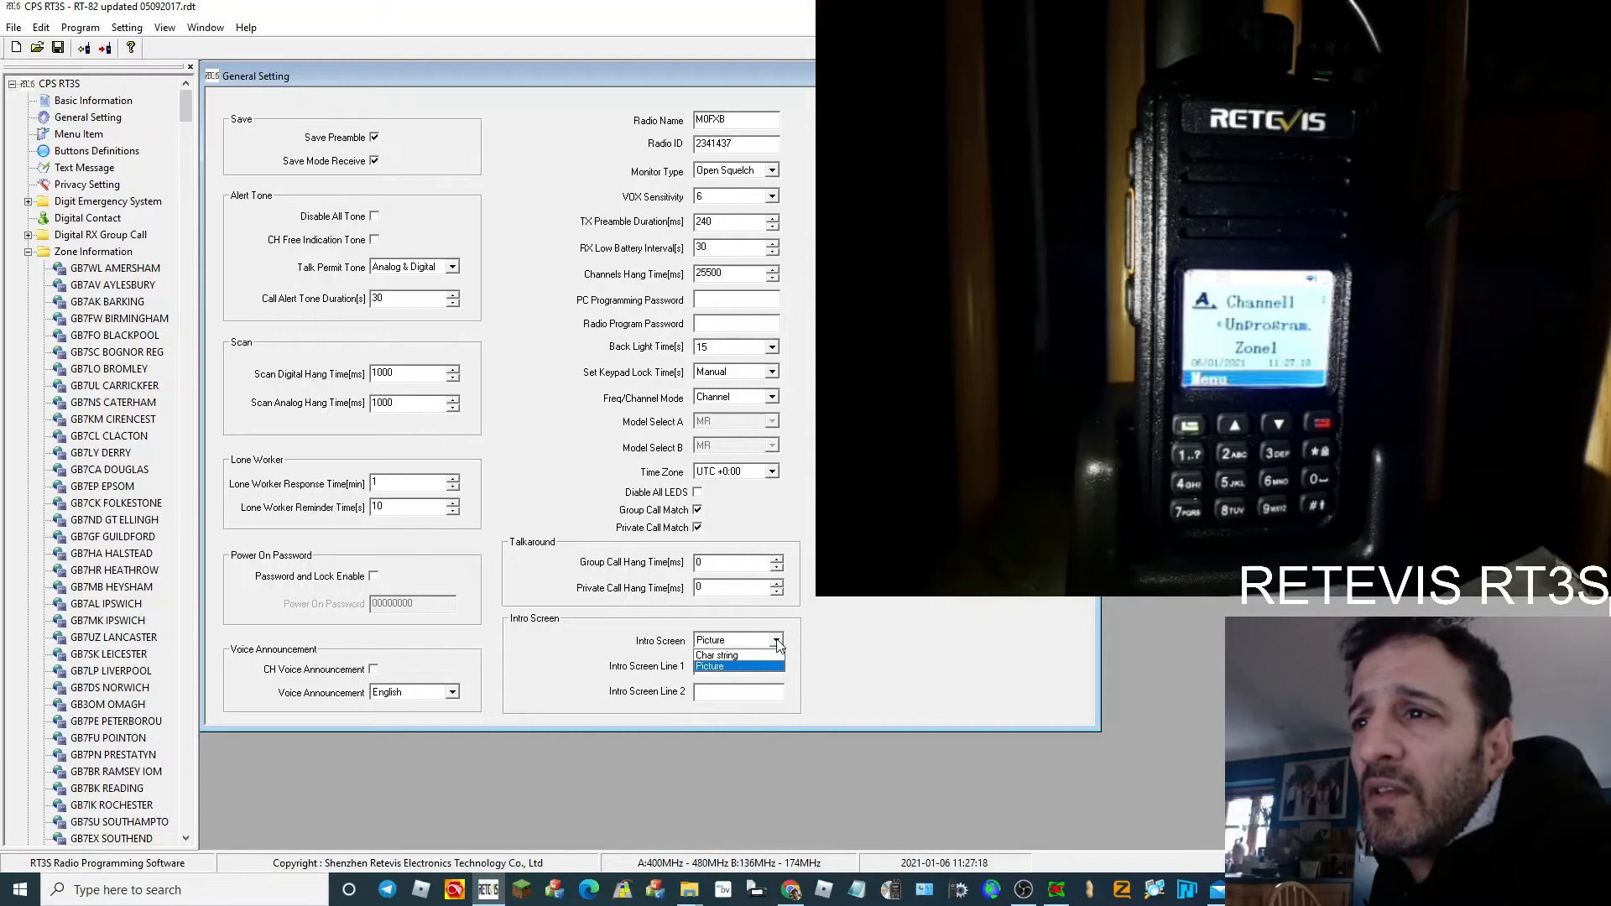
left_click(710, 667)
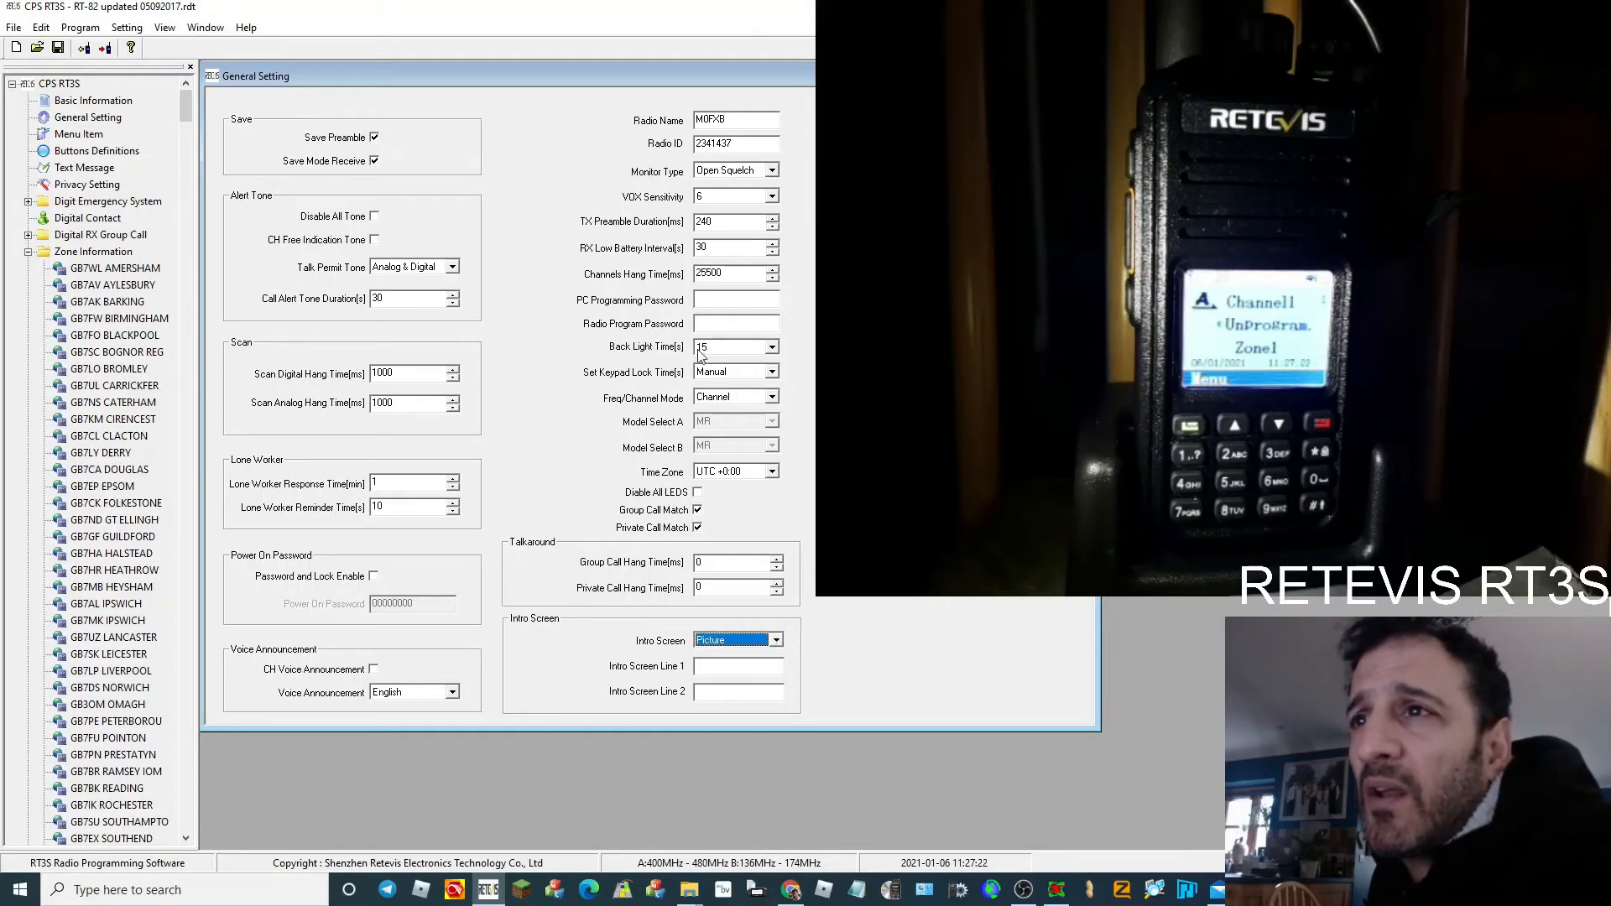
left_click(769, 346)
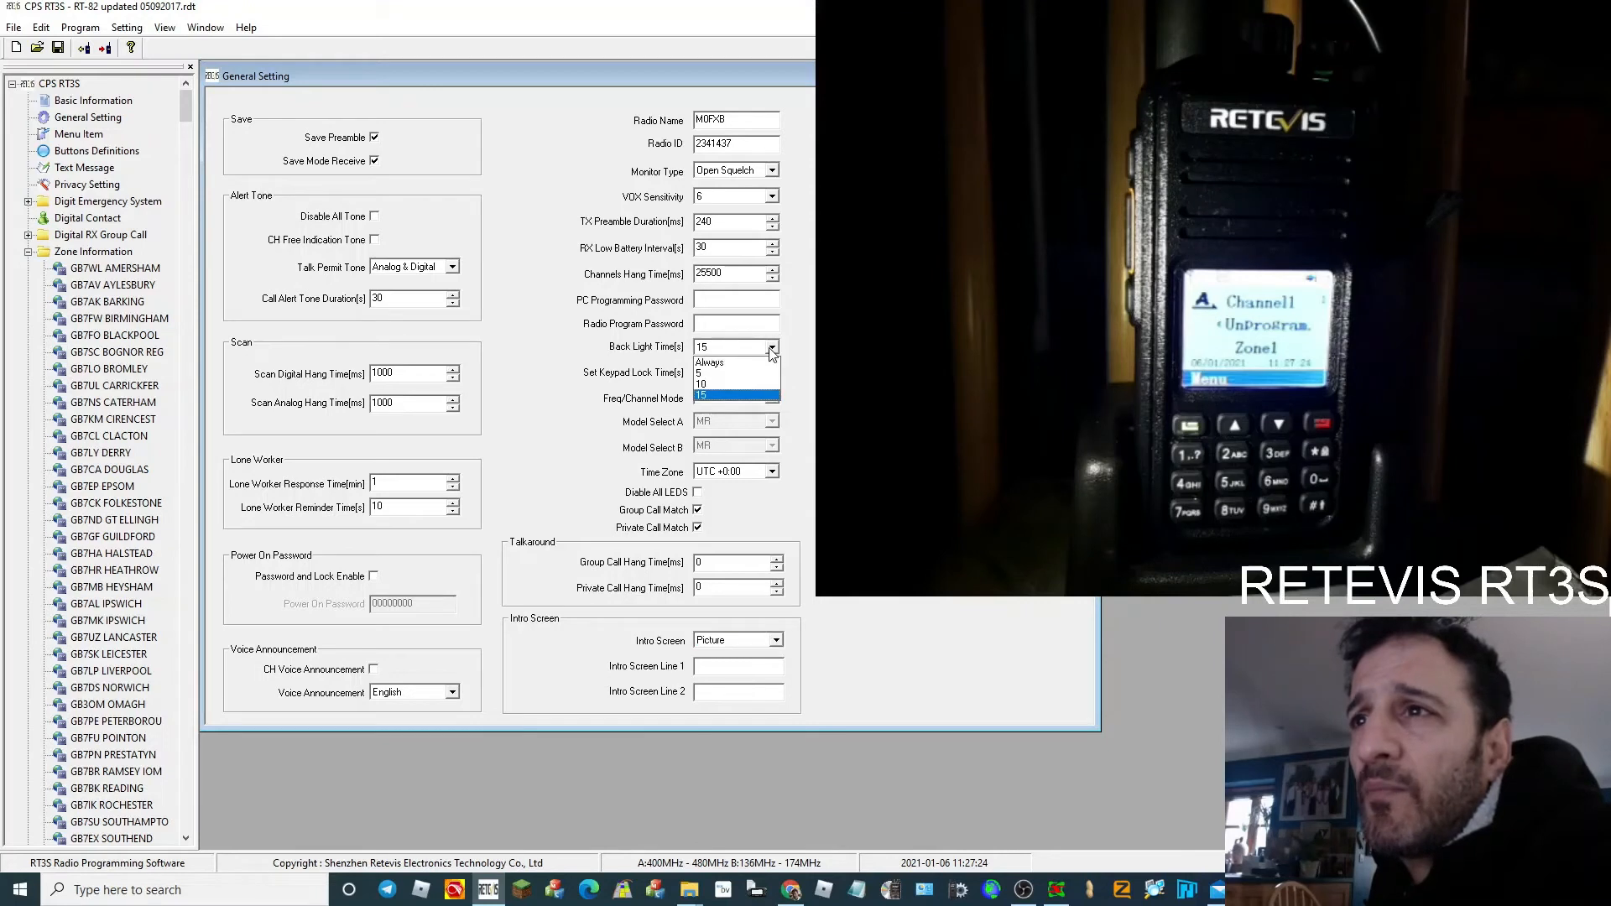
left_click(702, 374)
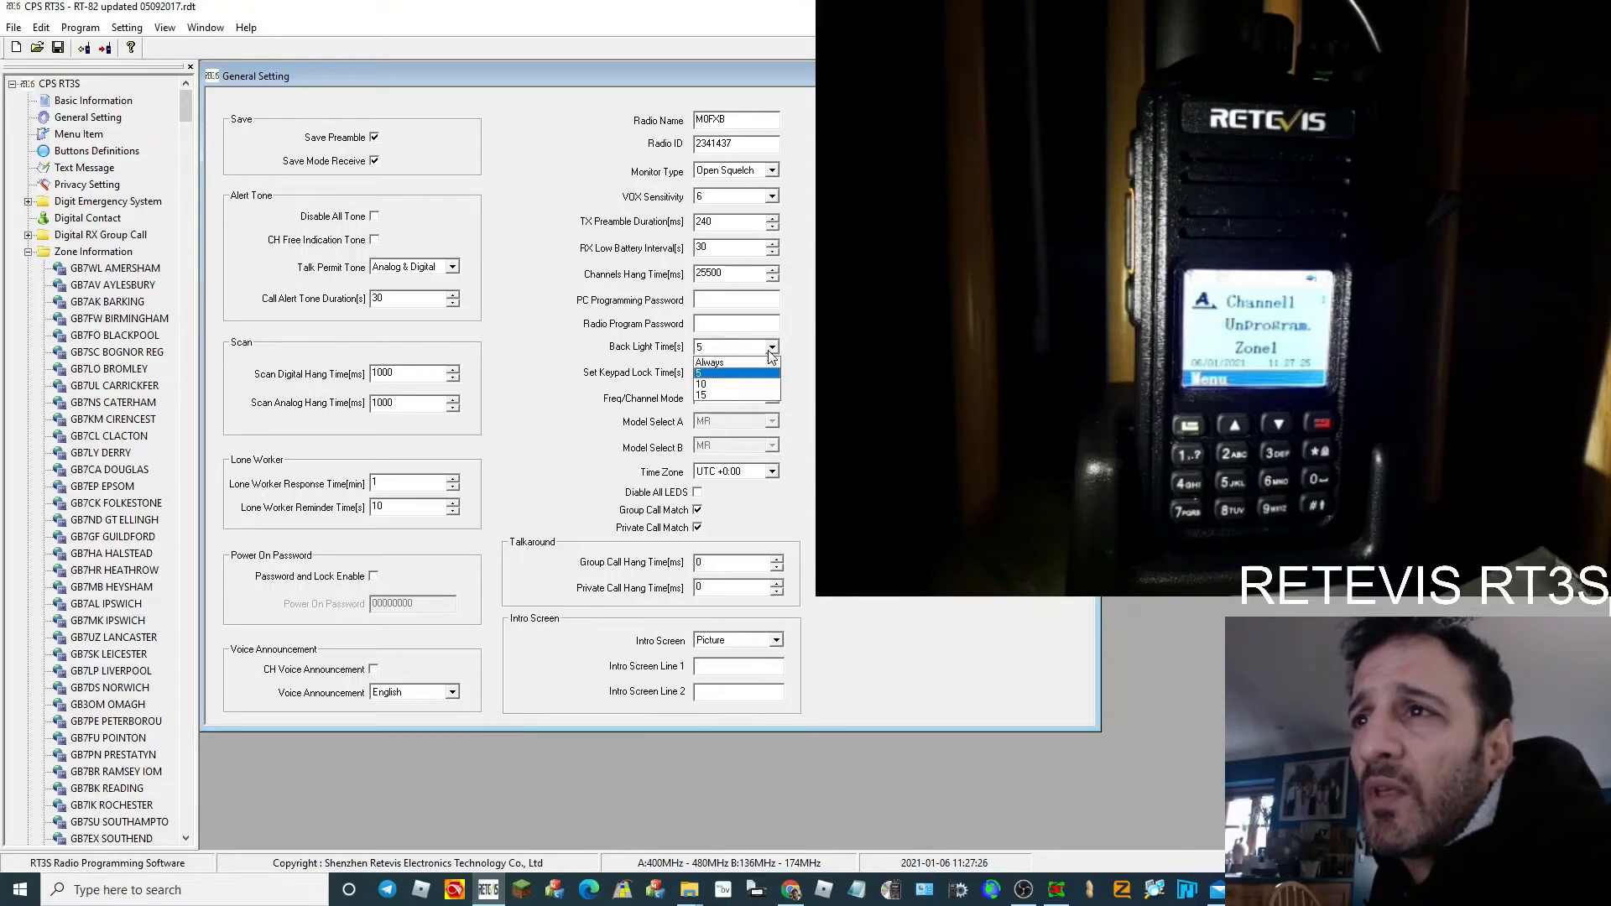
left_click(709, 361)
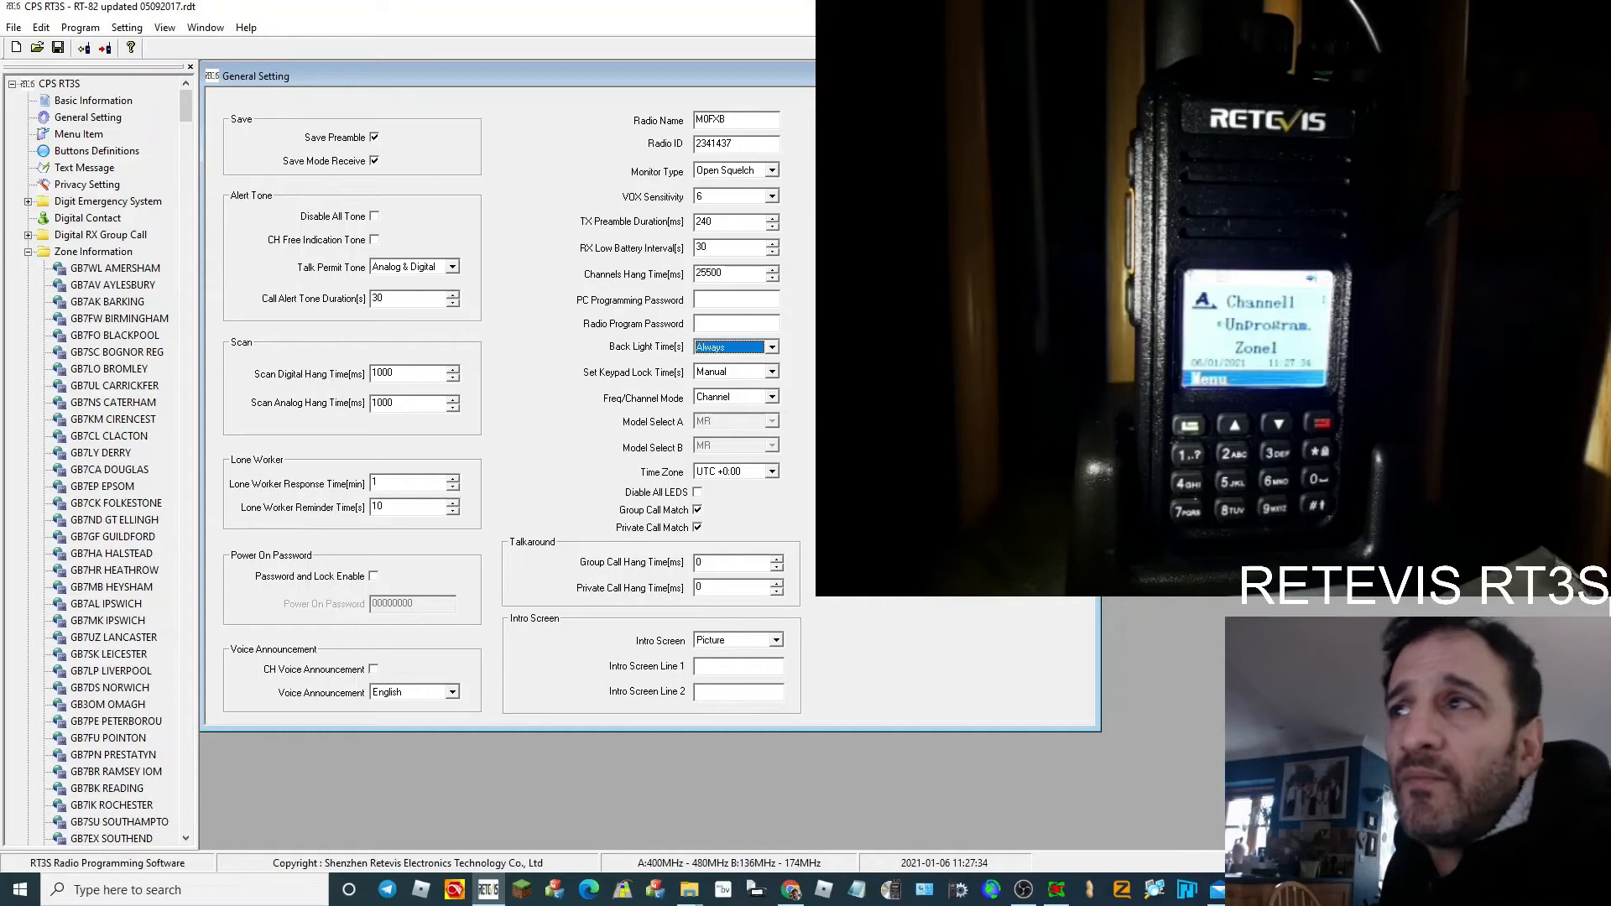
left_click(93, 100)
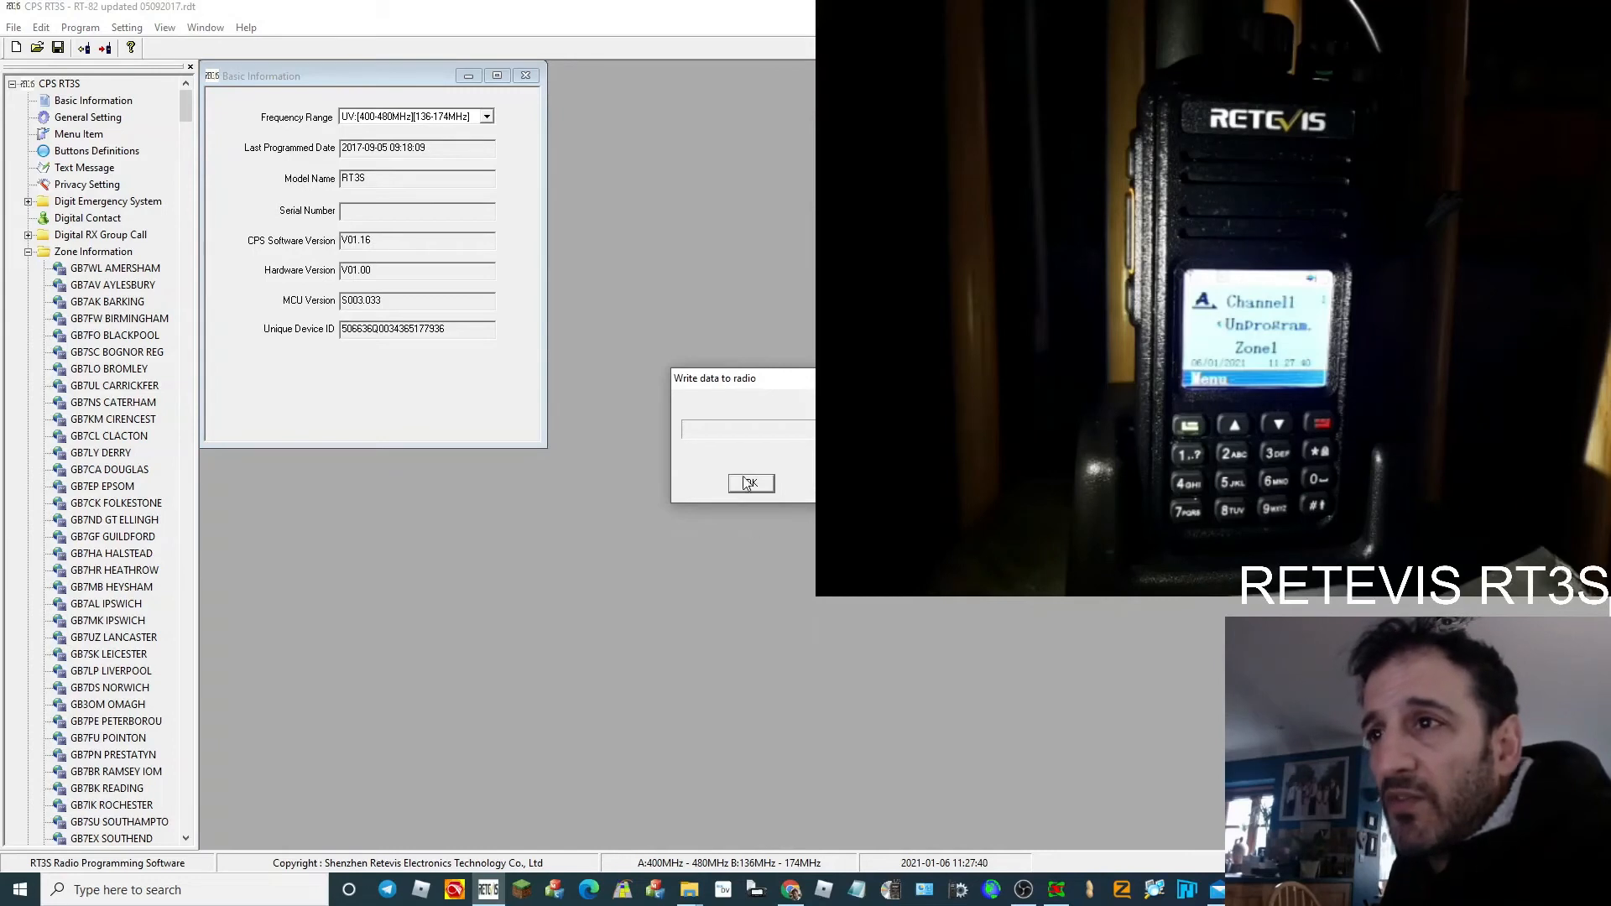
- Confirm the Write data to radio dialog with OK
left_click(750, 483)
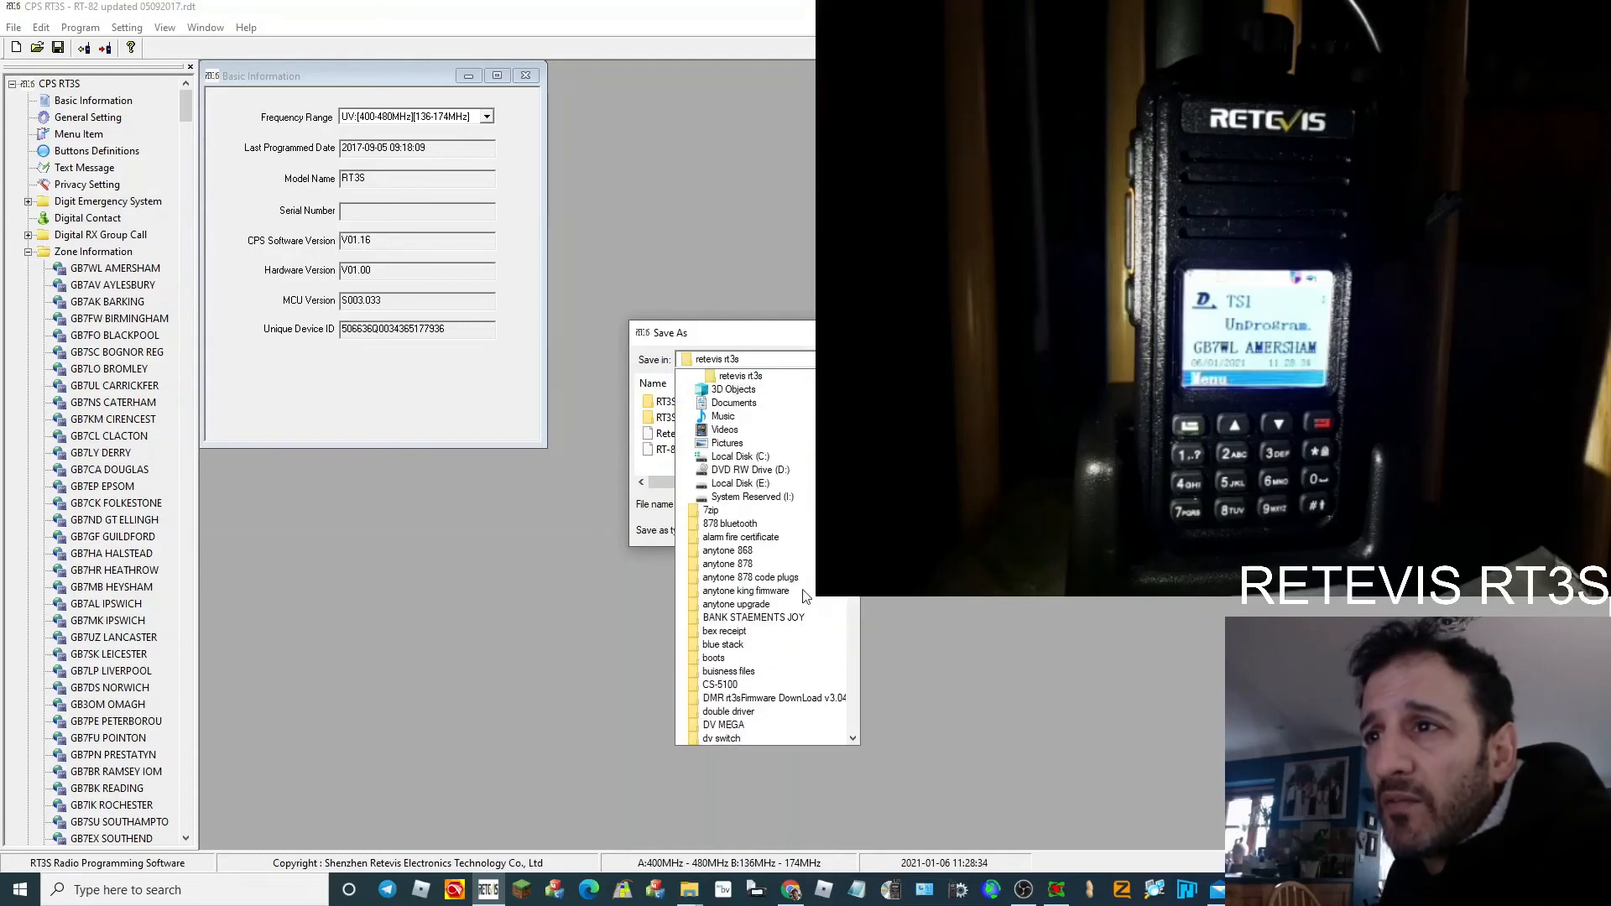
- Save the codeplug in the retevis rt3s folder under the new file name 'M0F'
scroll("down", 3)
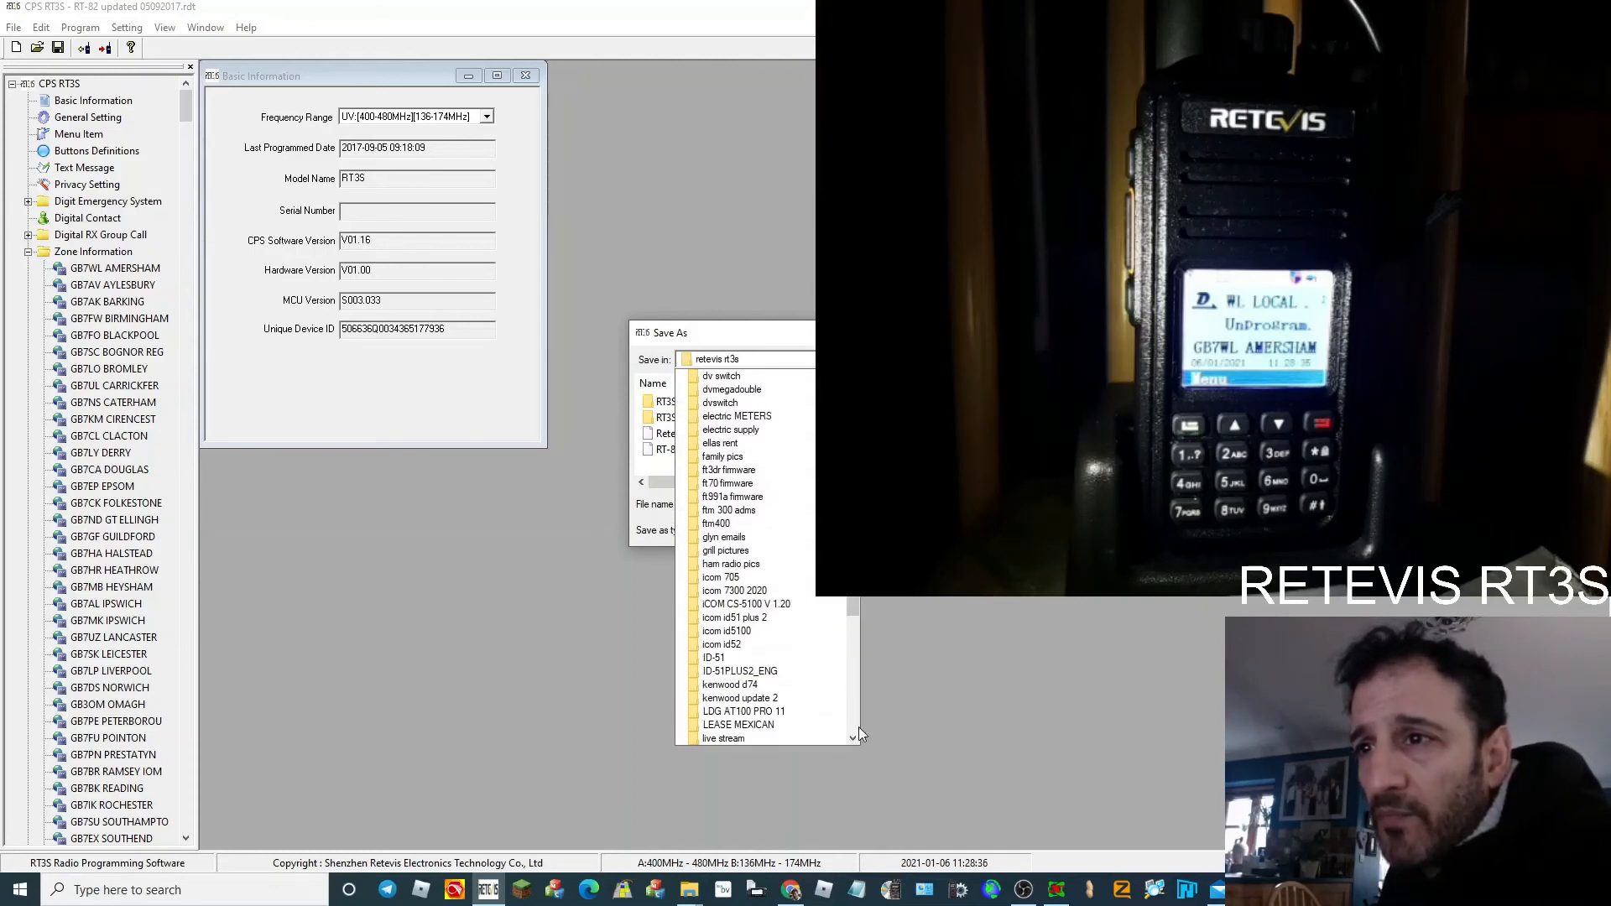
left_click(733, 616)
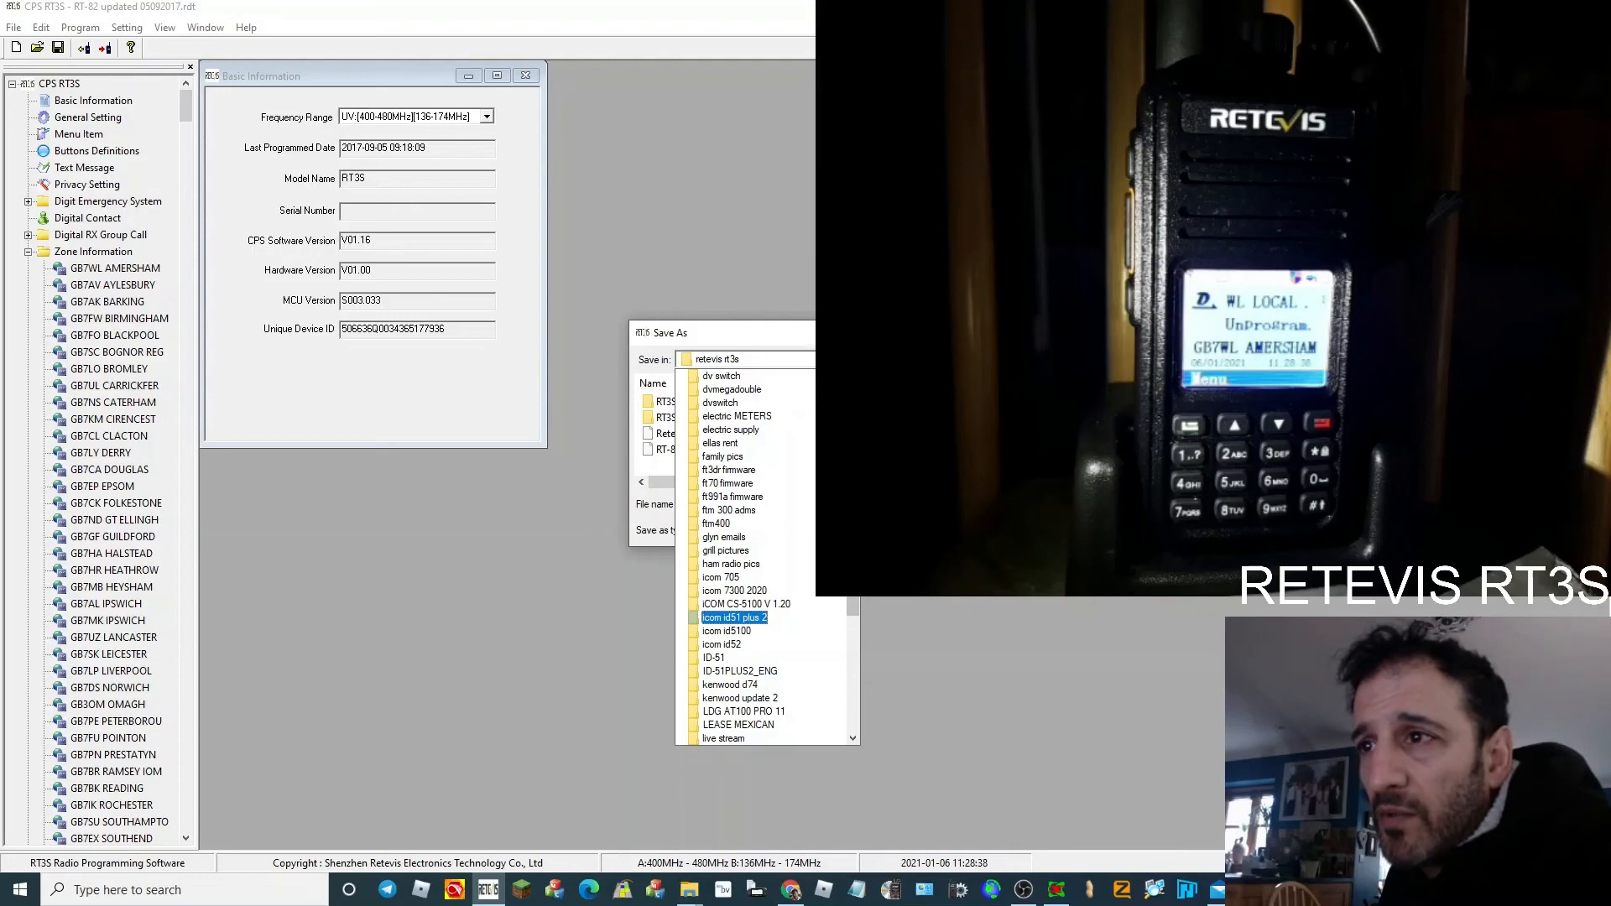
scroll("down", 3)
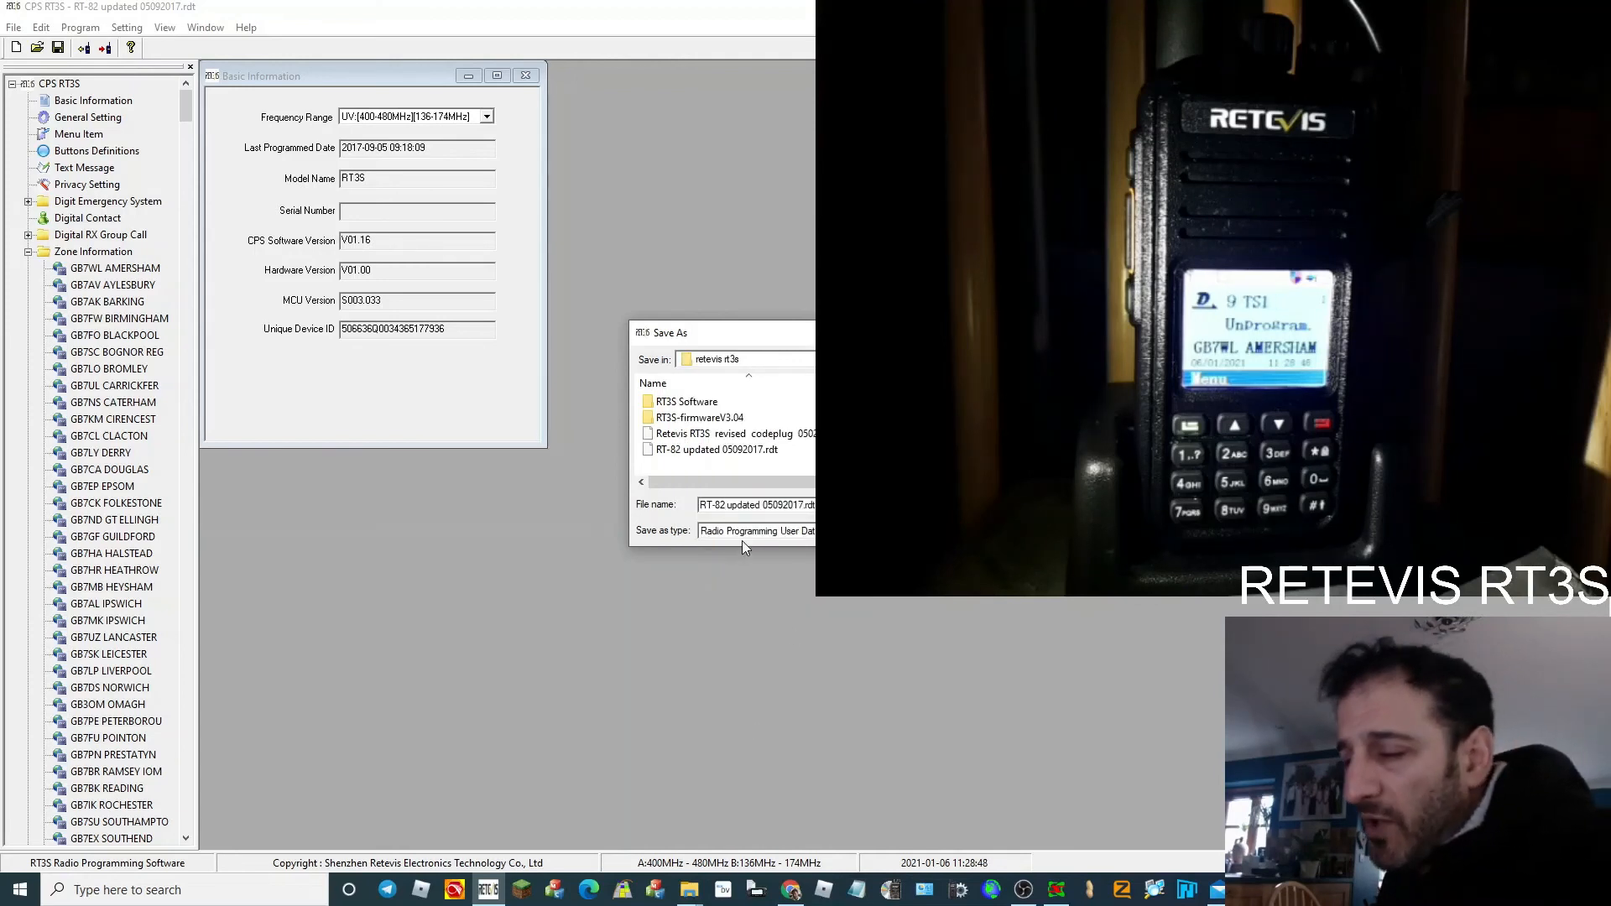
type("M0F")
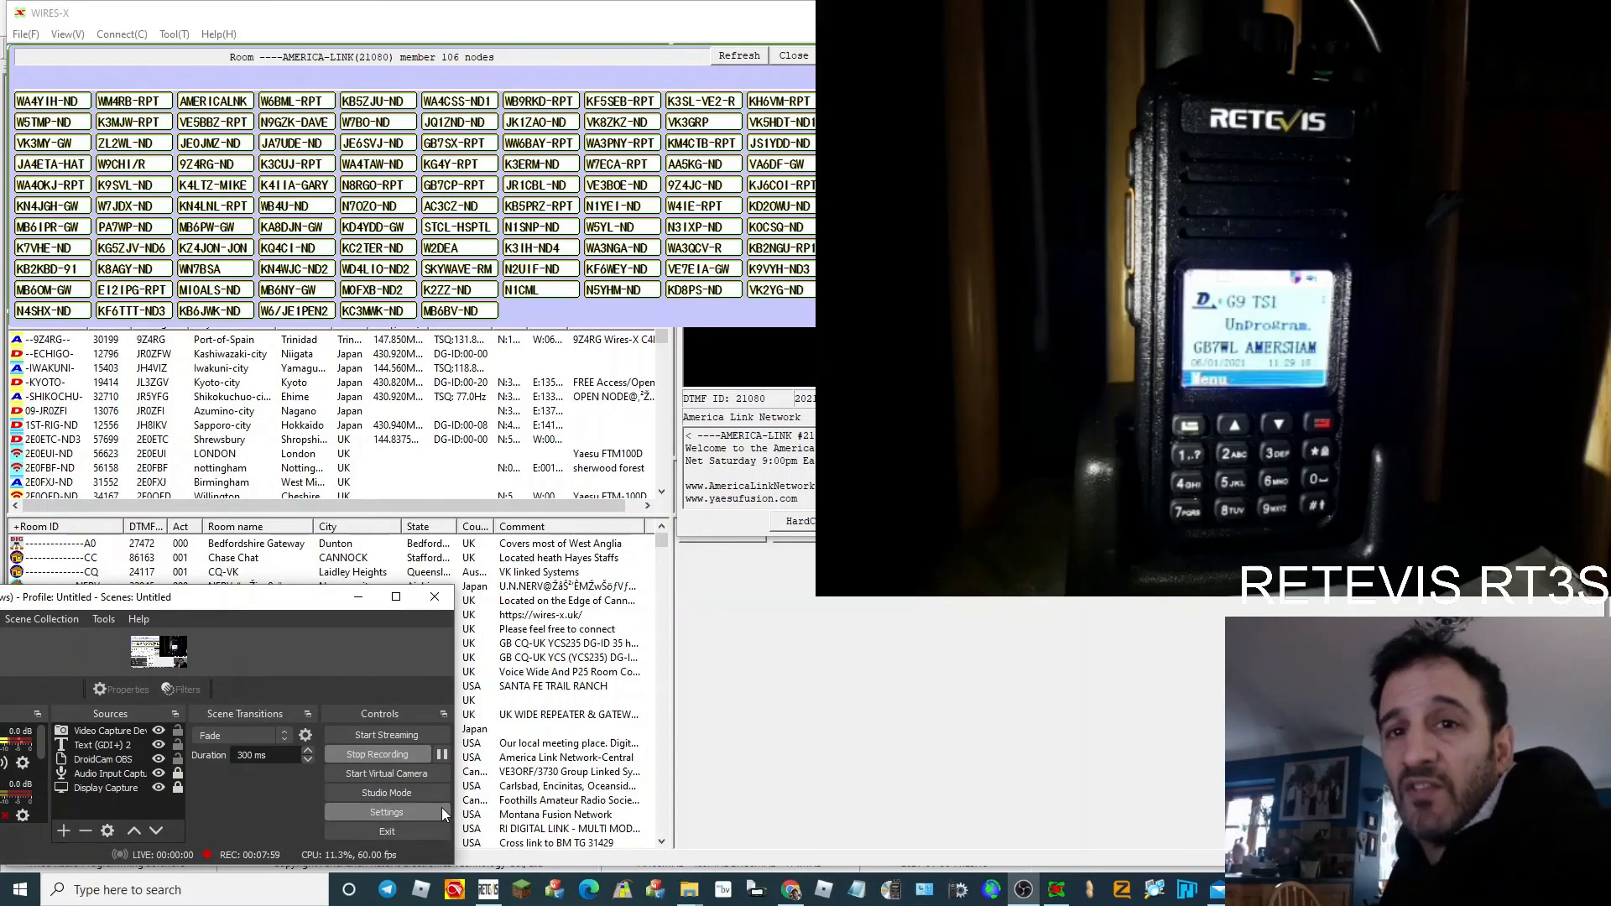
mouse_move(889, 700)
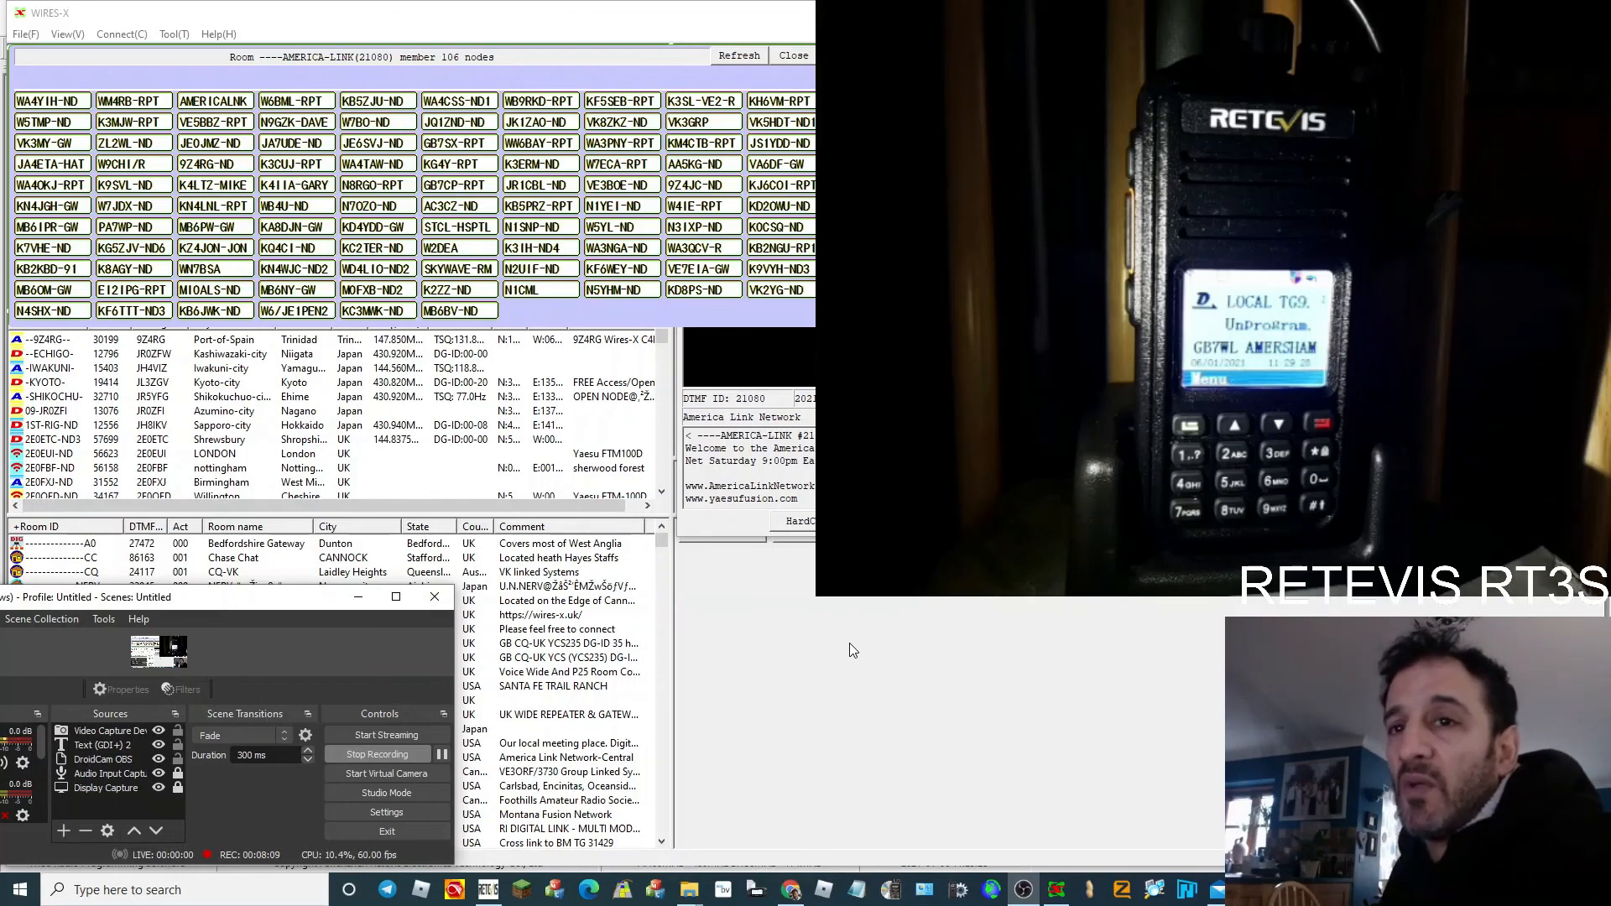
mouse_move(812, 639)
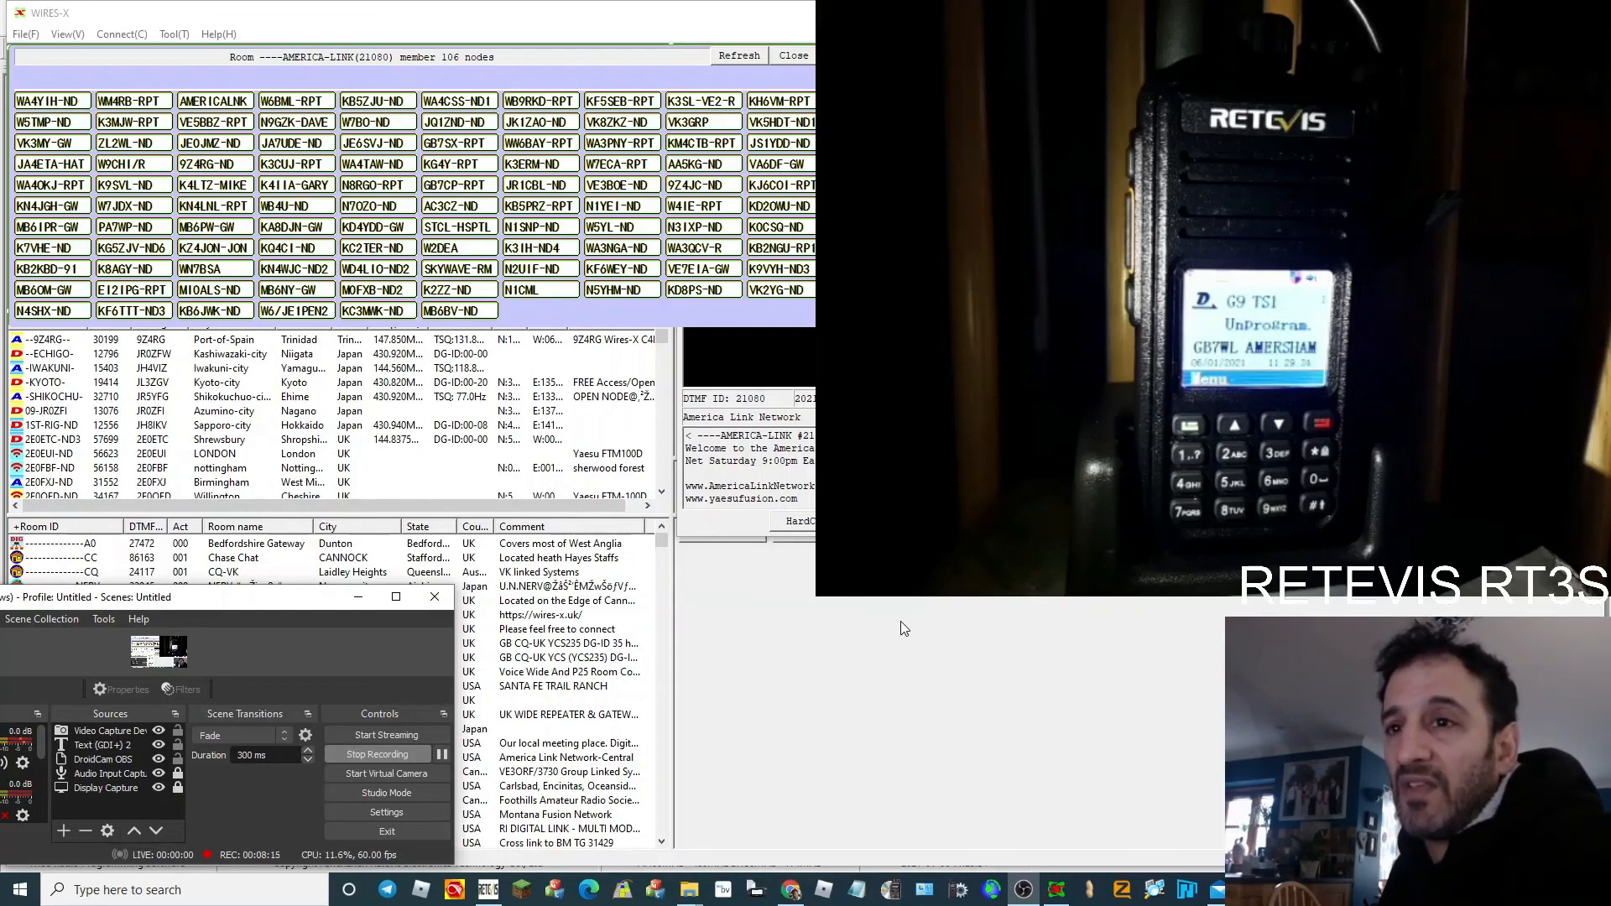
mouse_move(816, 600)
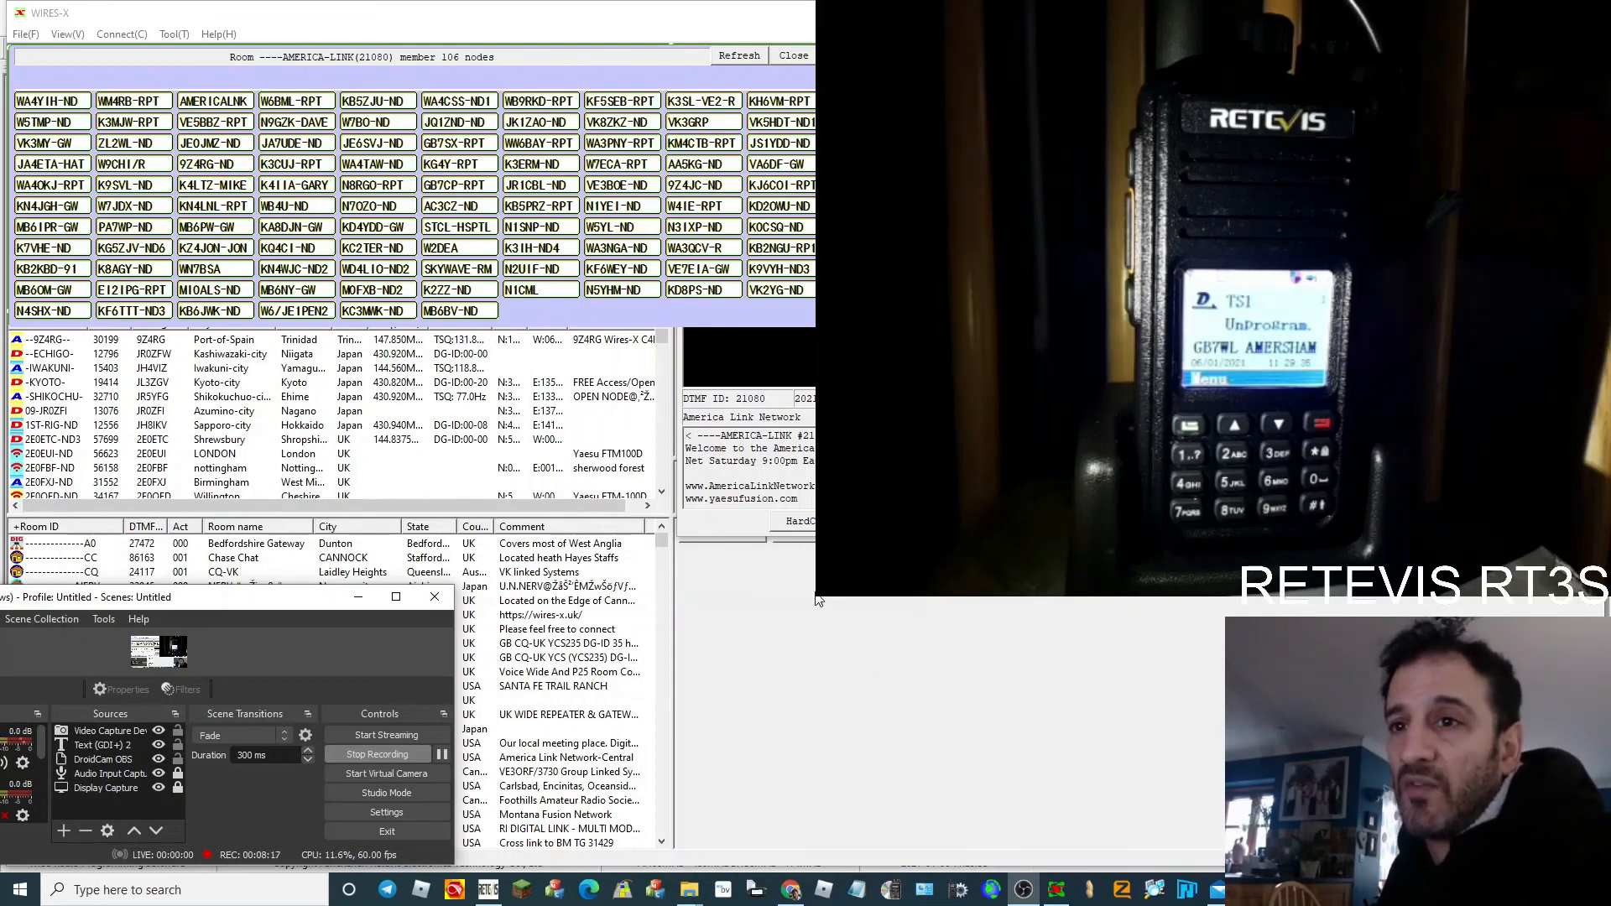